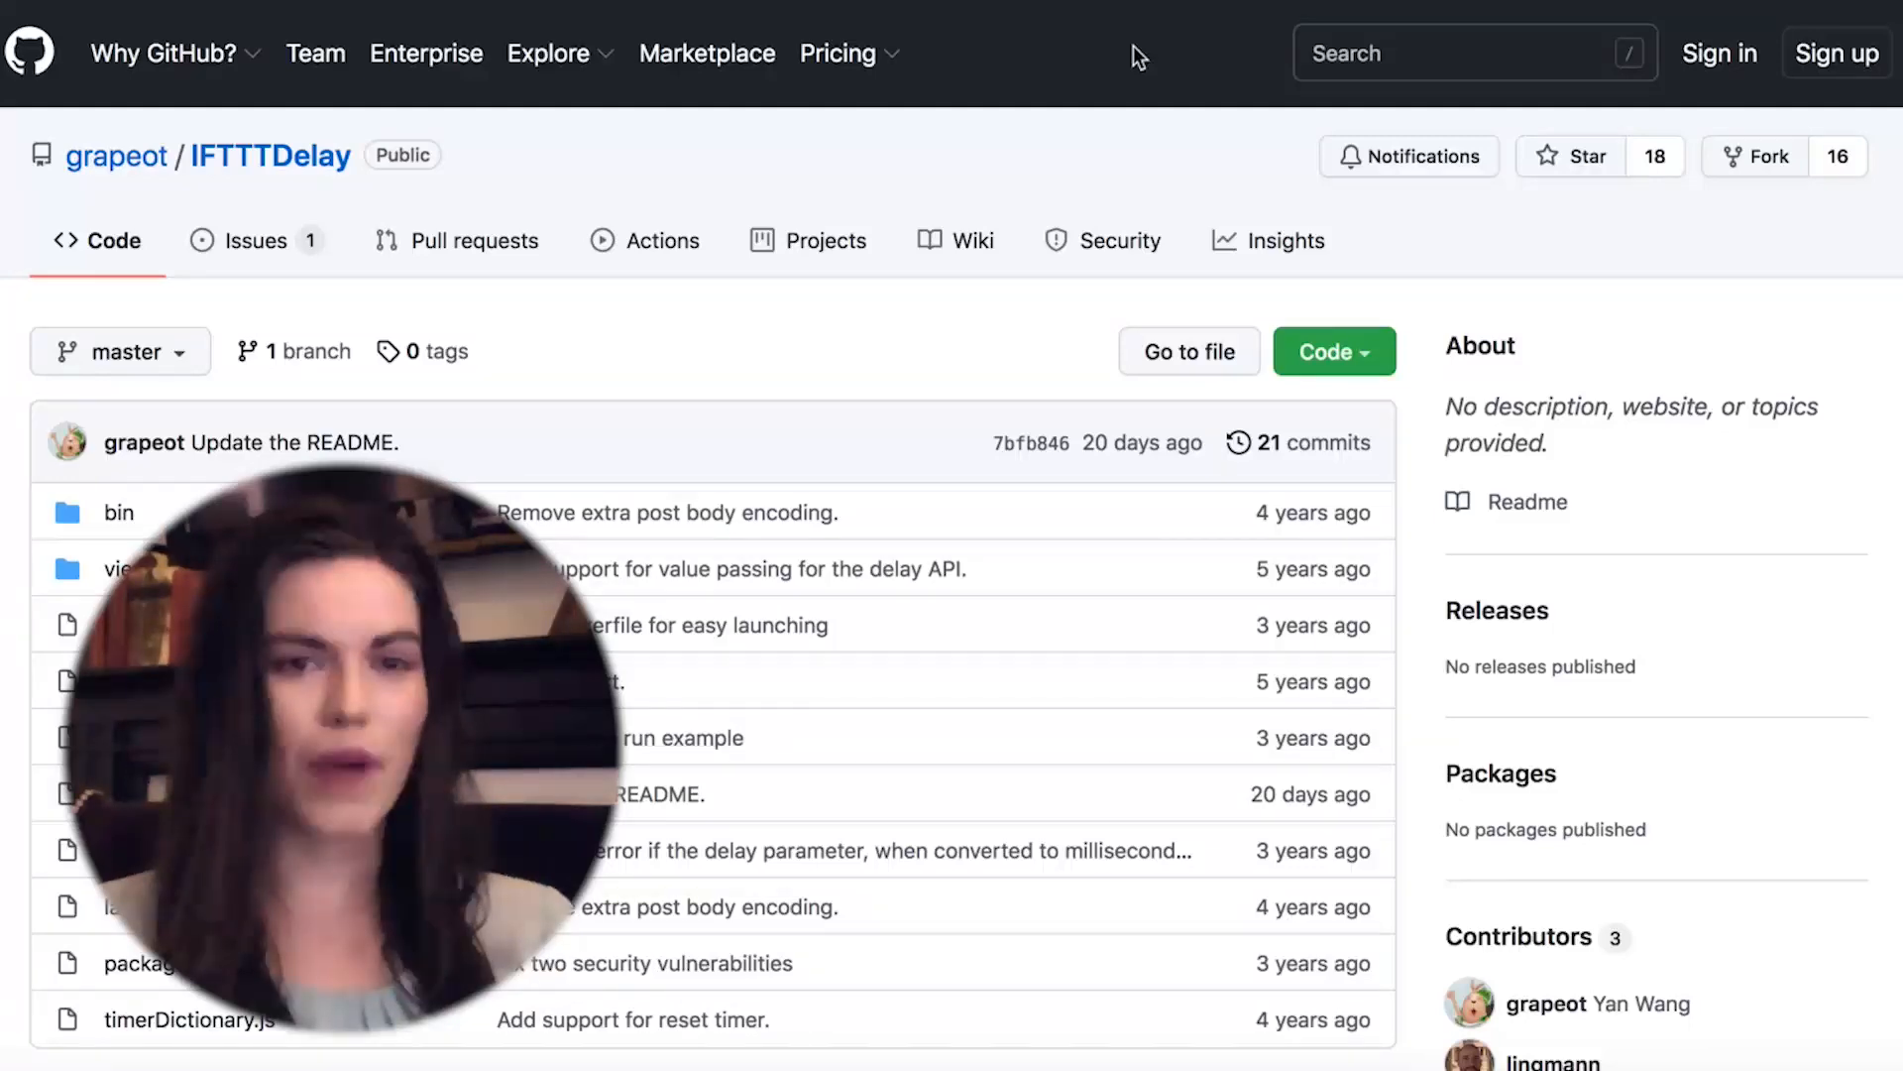
mouse_move(1104, 498)
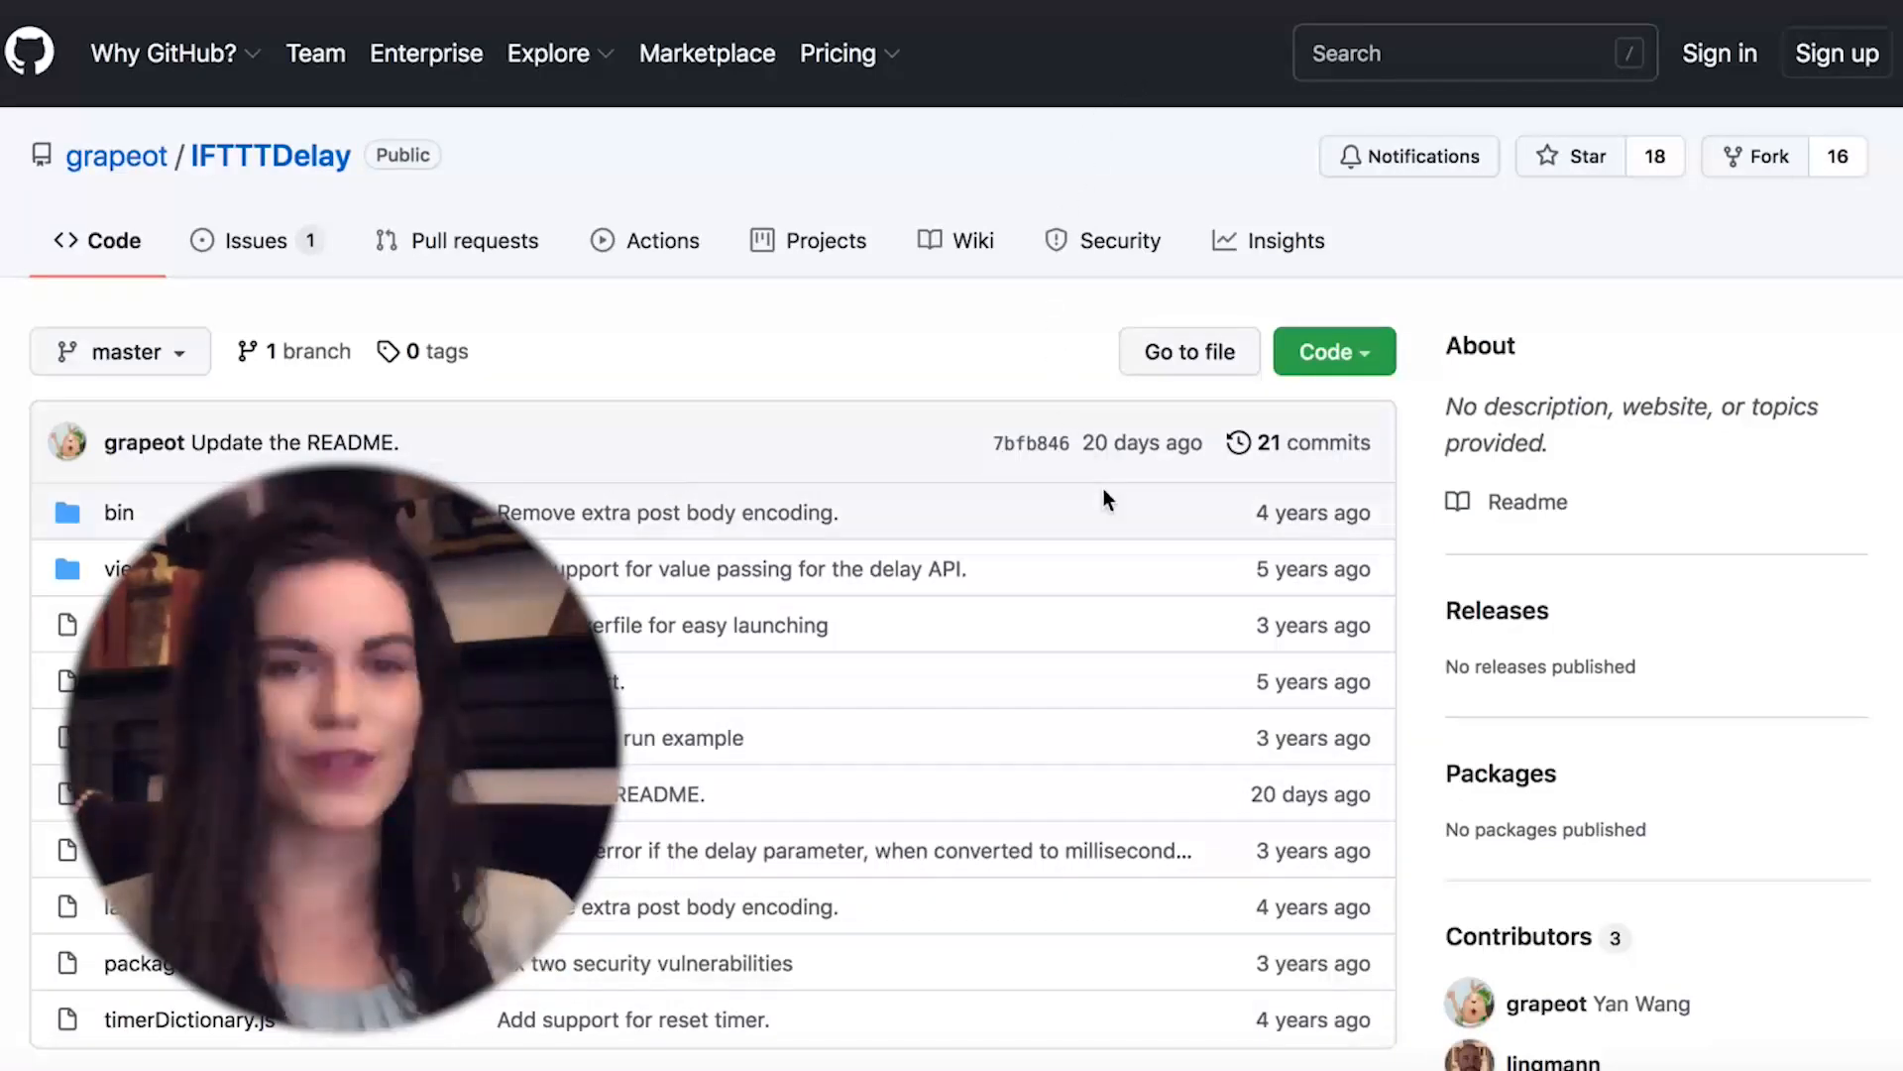
Scroll the IFTTTDelay repository page down past the file list to the README explanation.
scroll(down, 3)
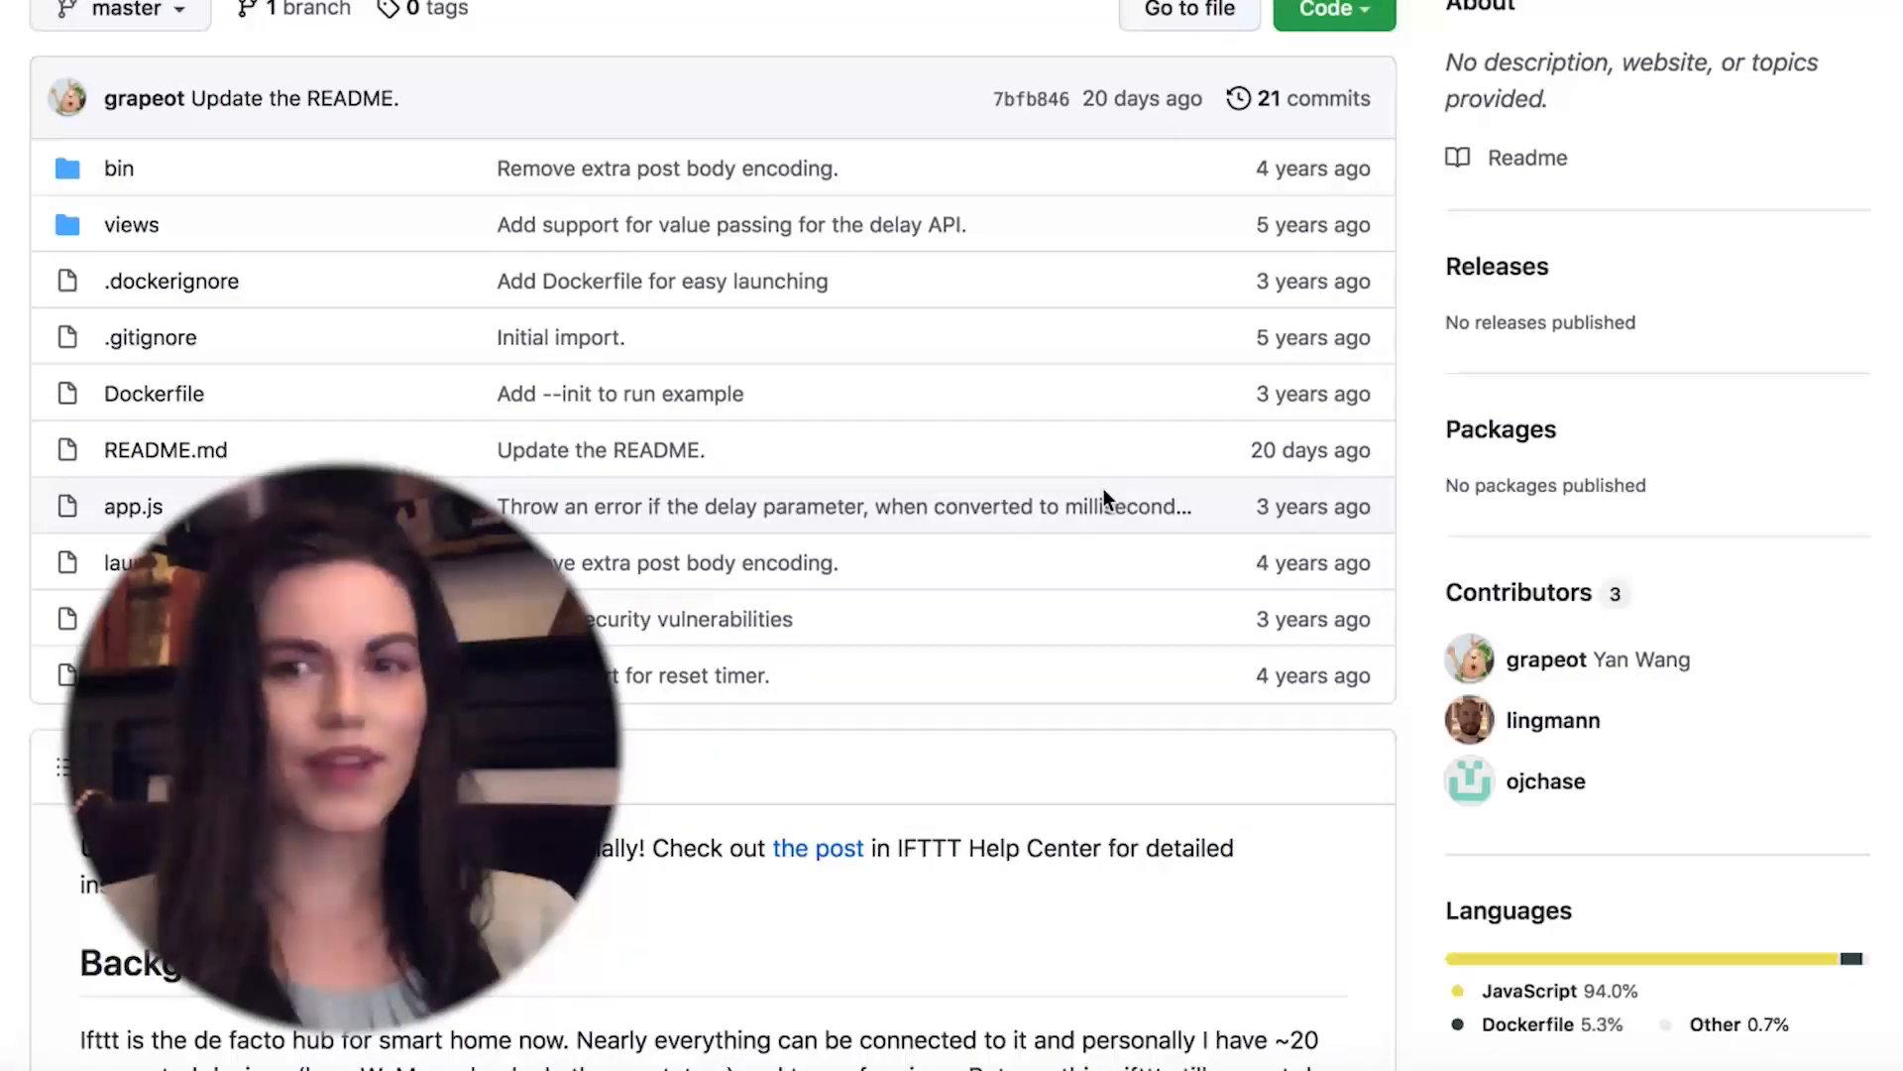
scroll(down, 3)
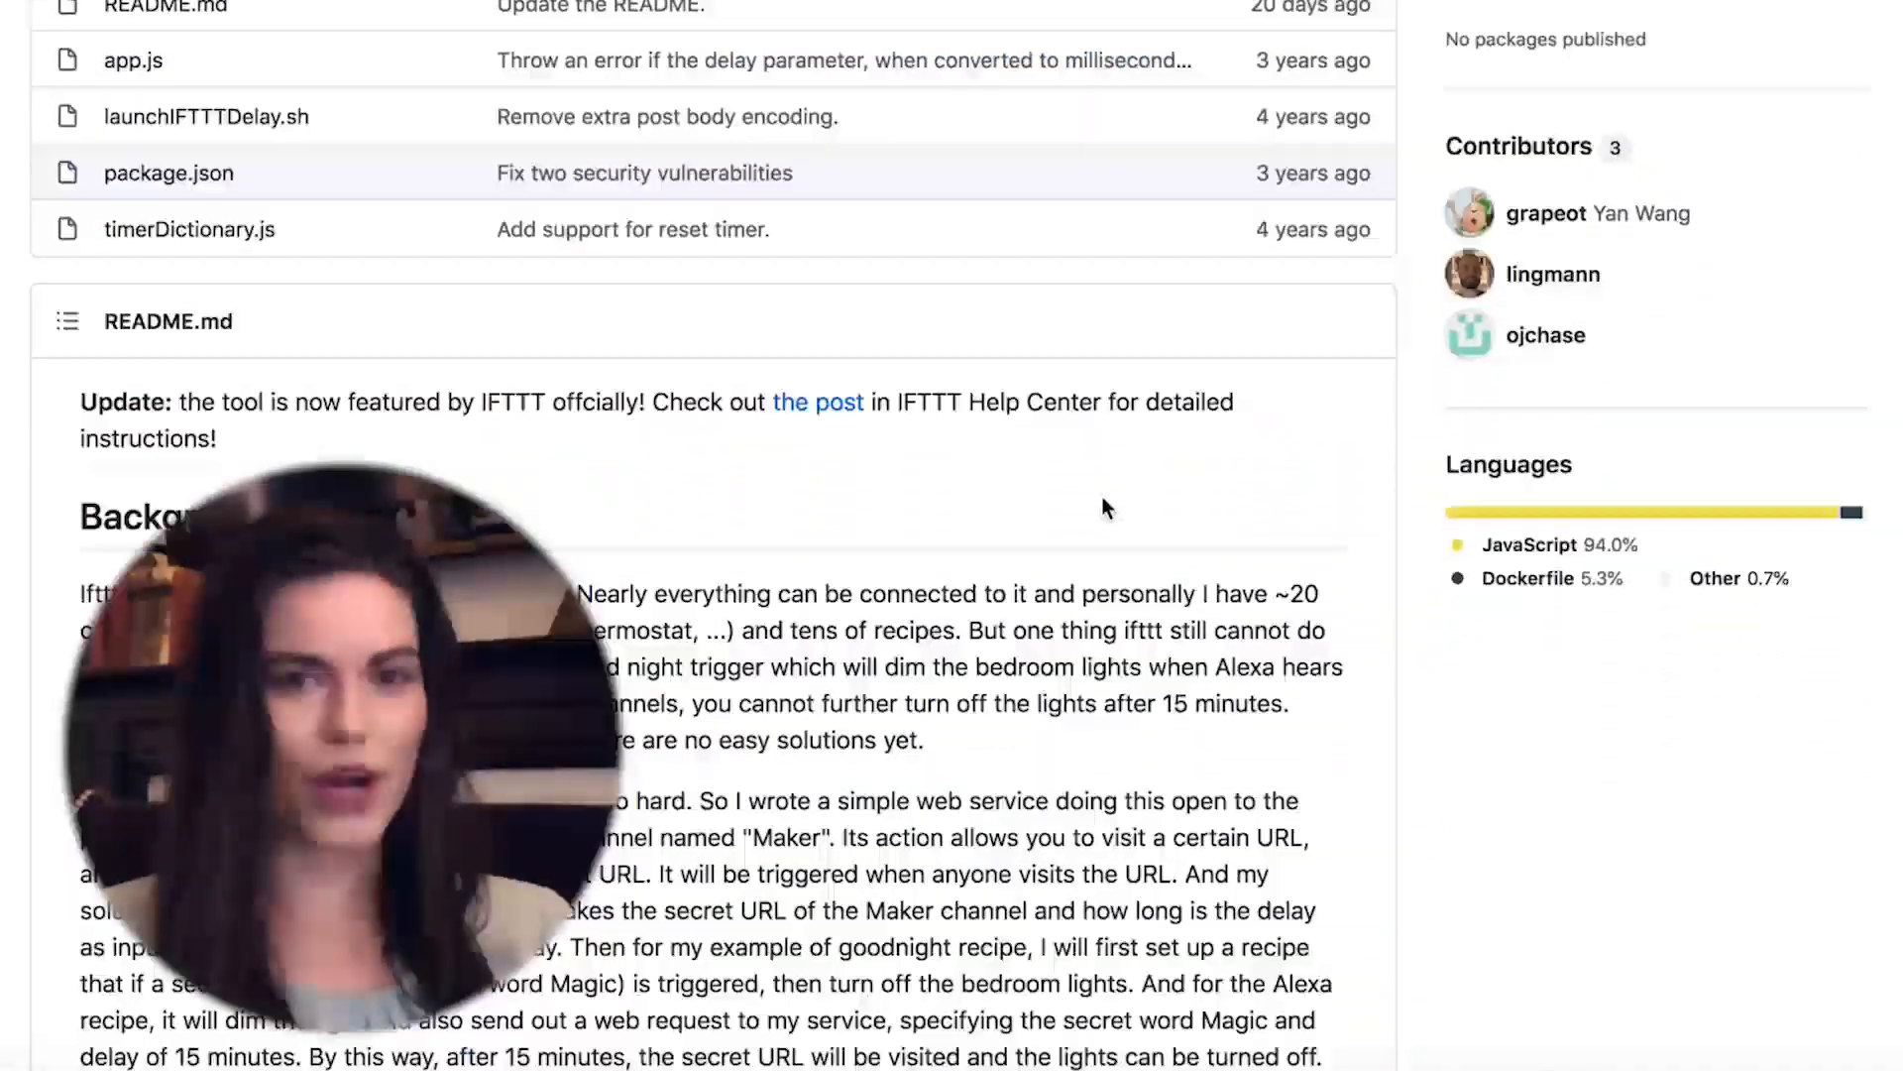
scroll(down, 3)
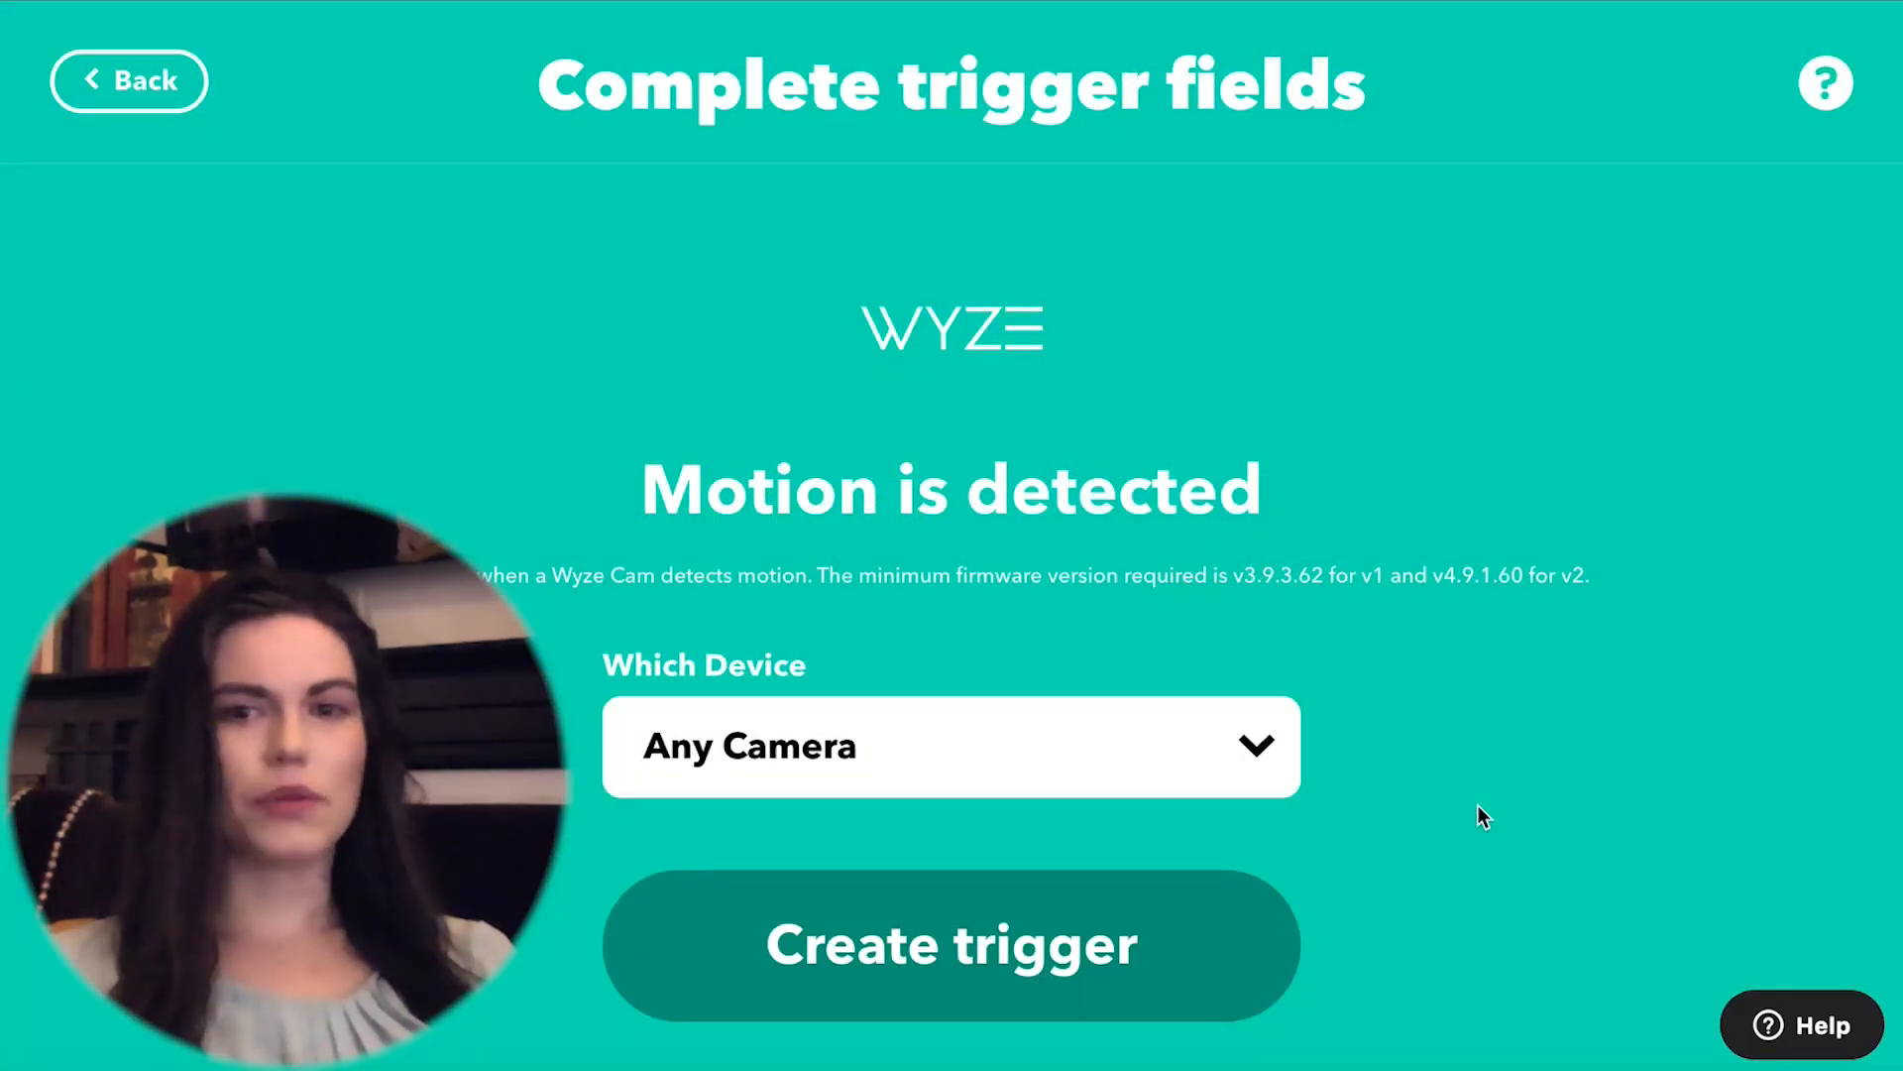
Save the Wyze motion trigger for Any Camera and begin adding the applet's action.
click(951, 945)
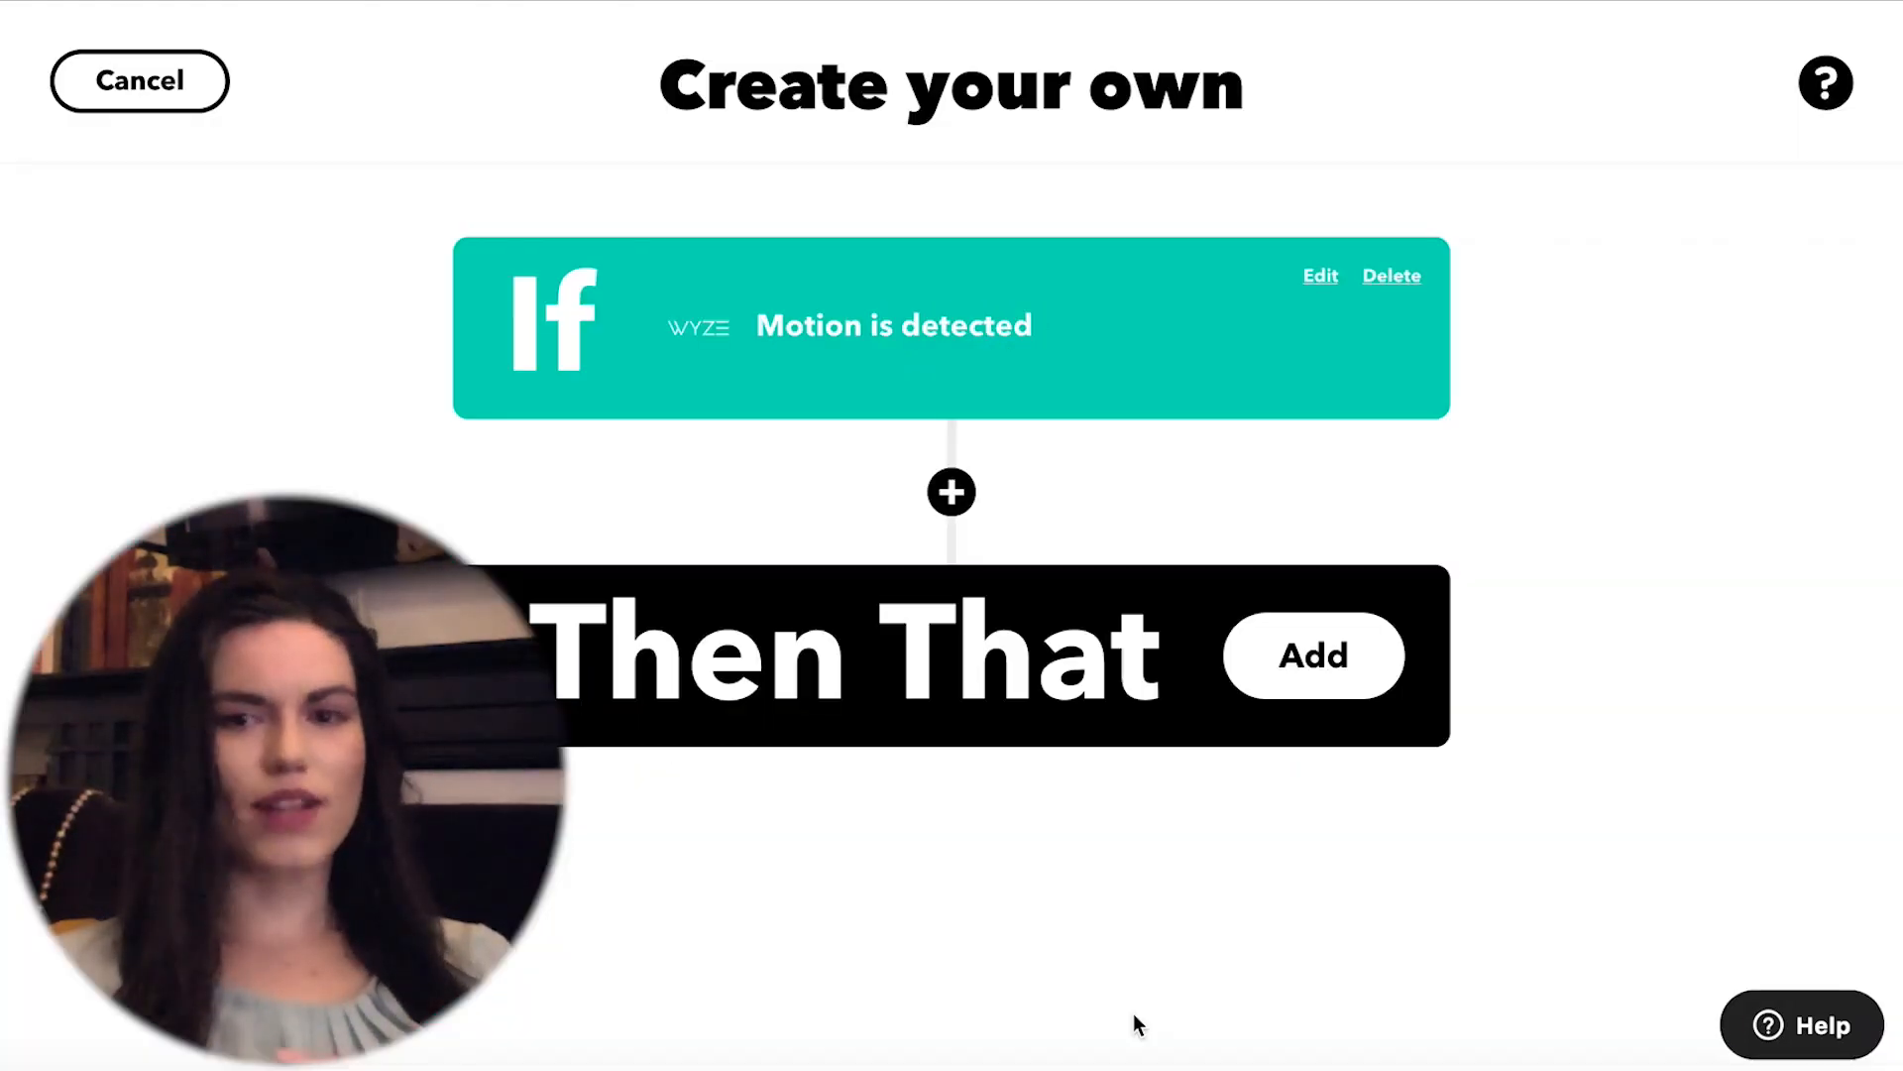
click(1313, 655)
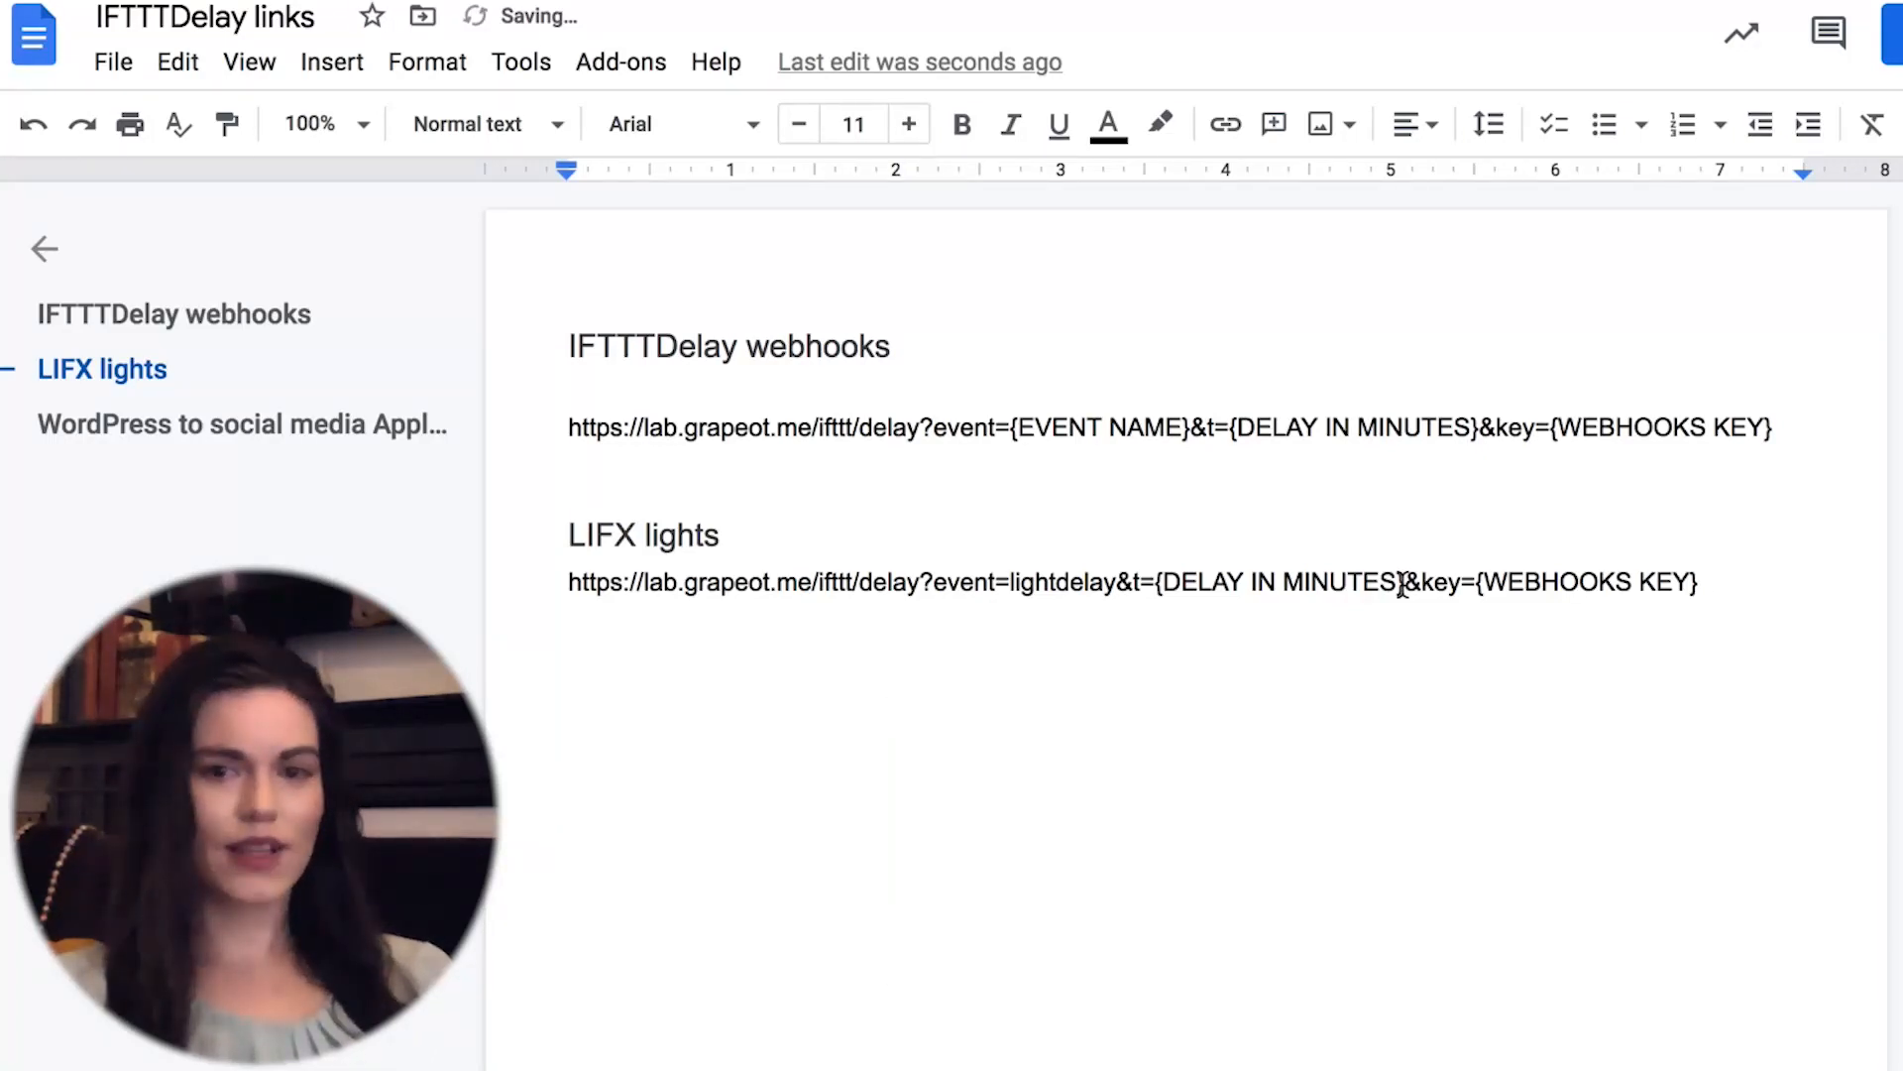
Replace the LIFX lights link's delay placeholder with 30 and select the finished link.
double_click(1278, 582)
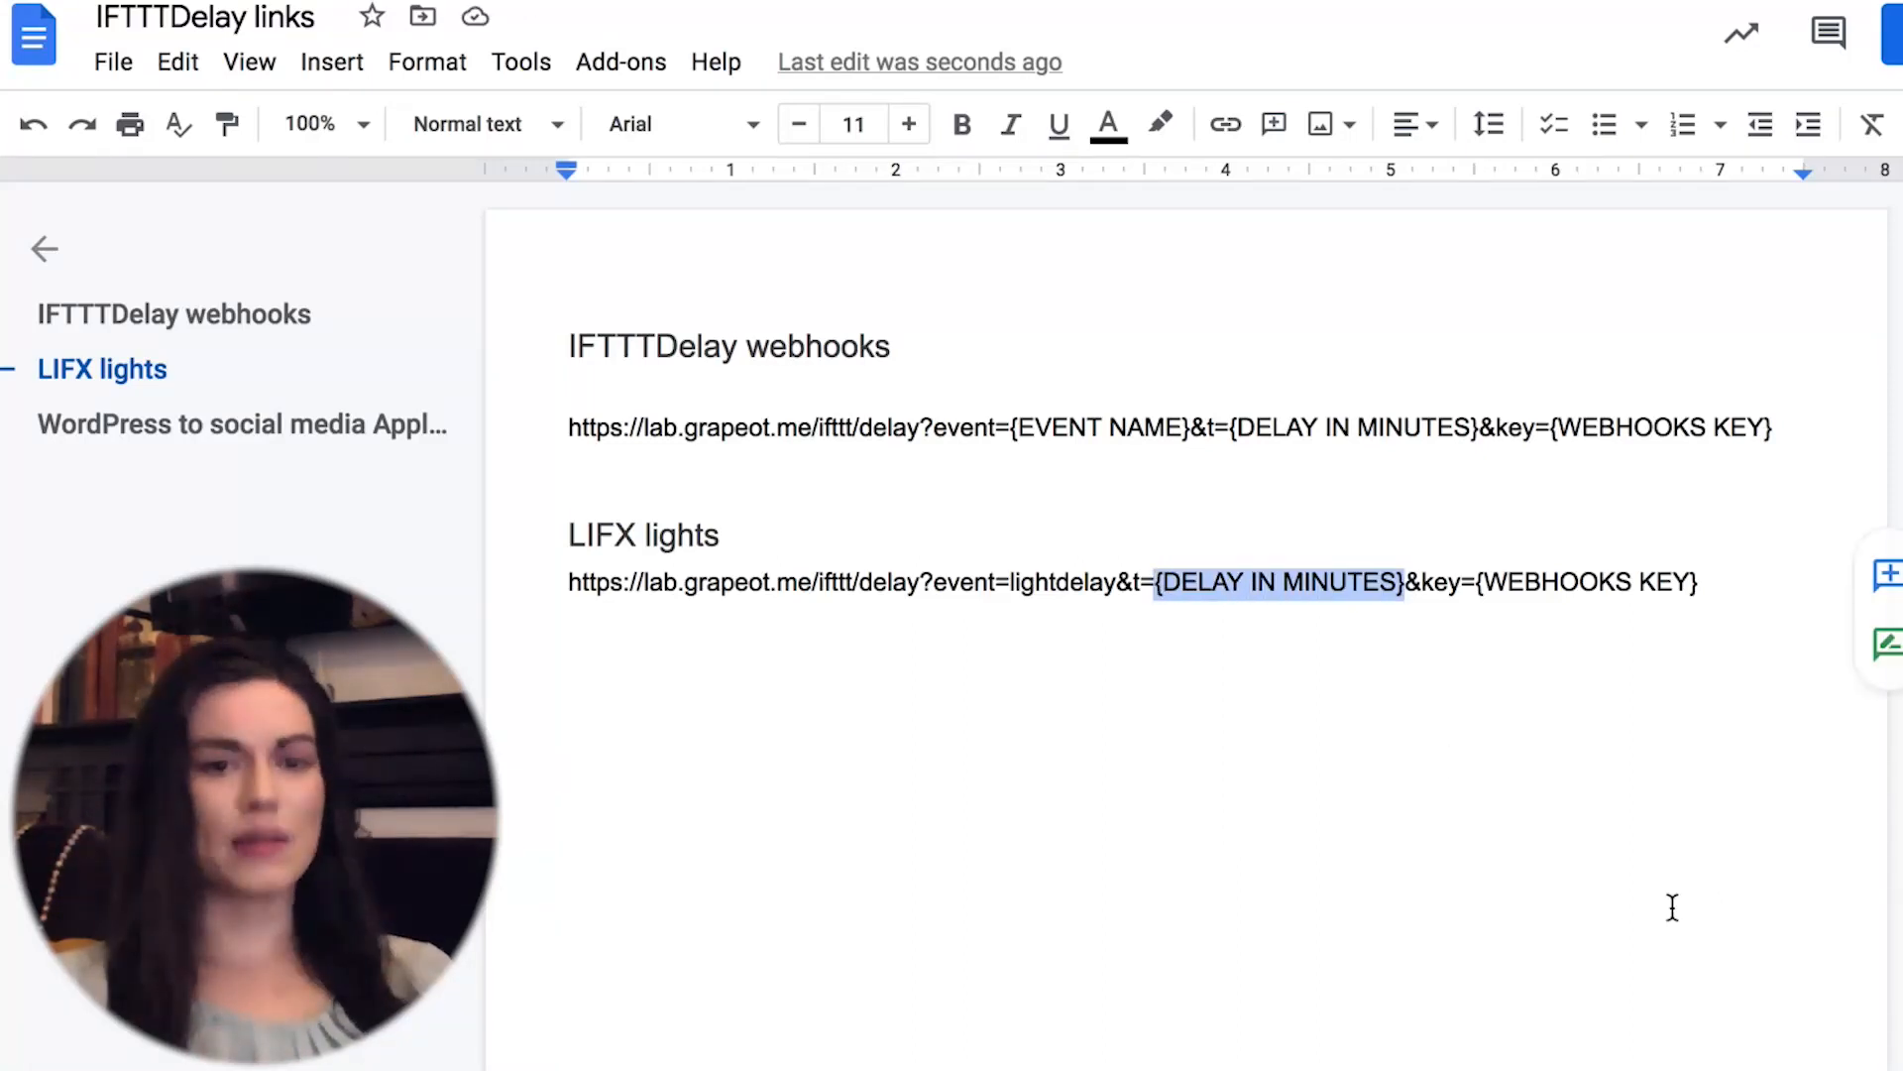
text(30)
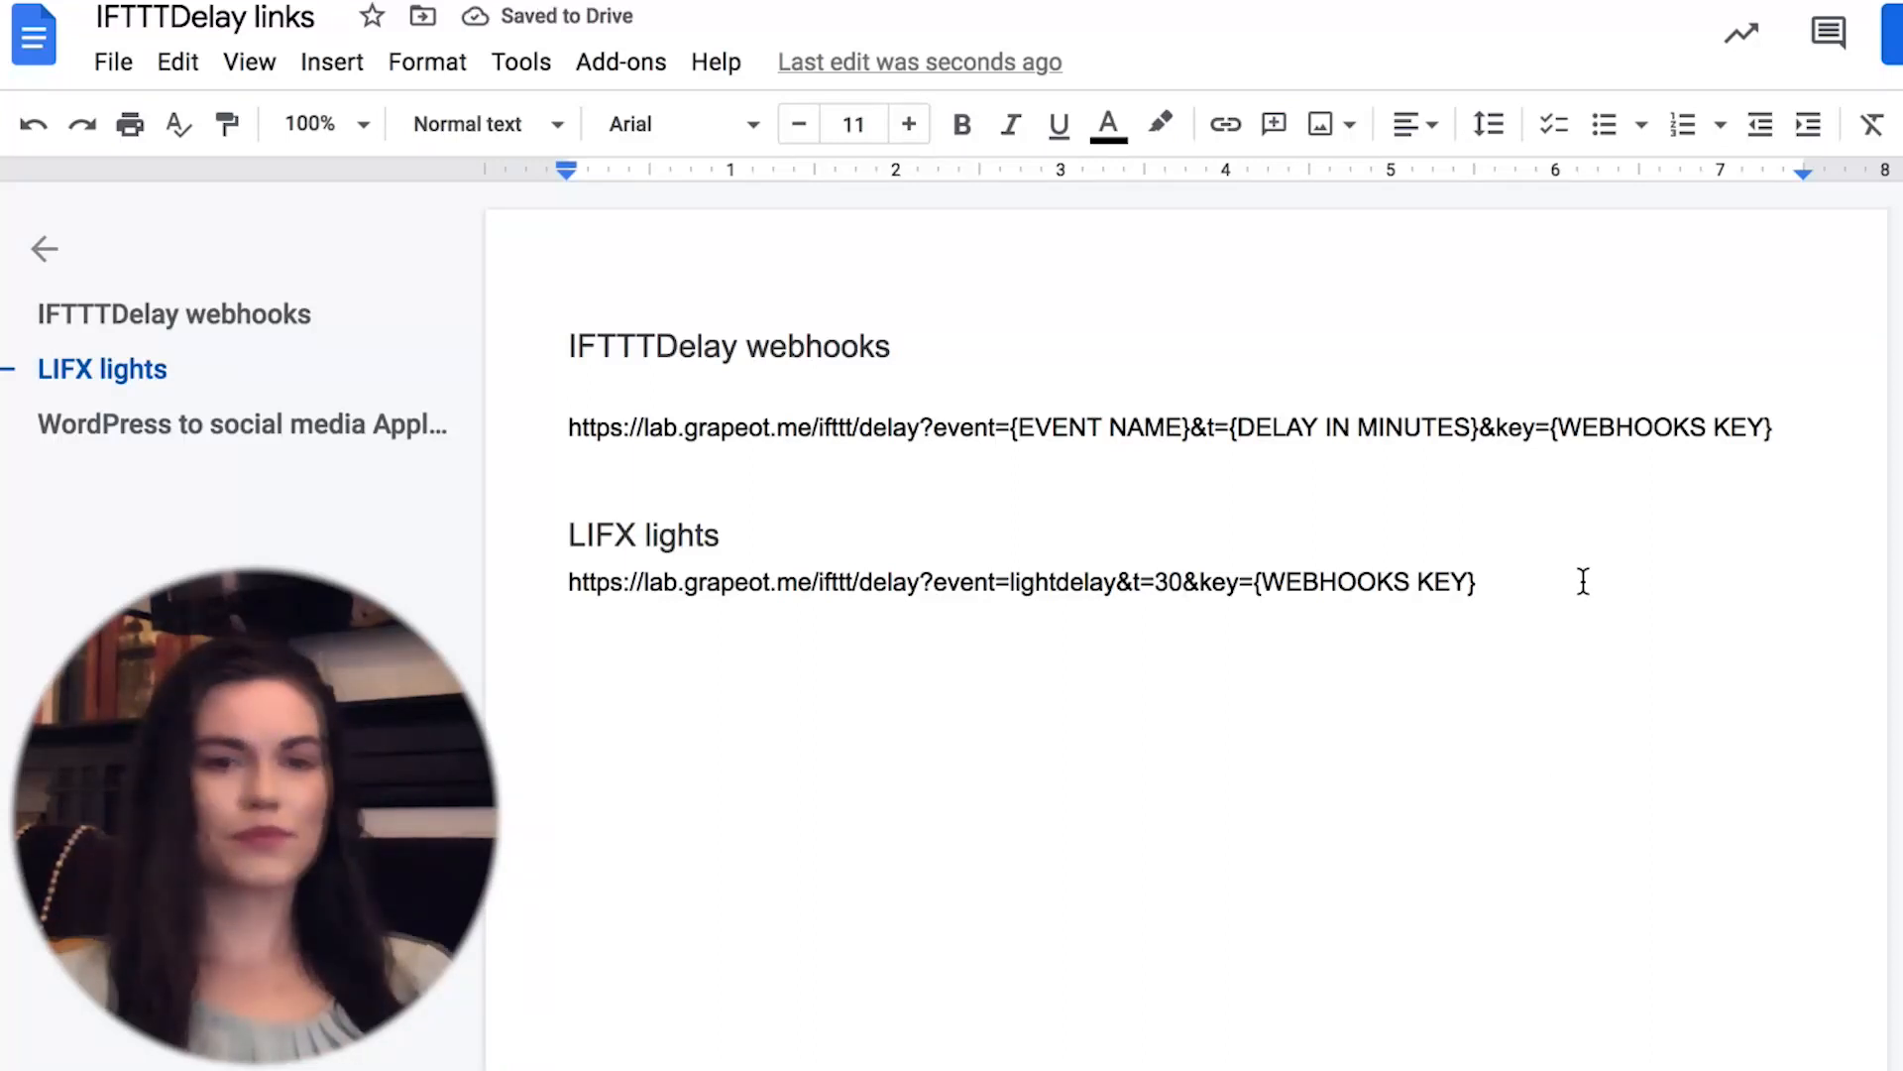
double_click(1362, 583)
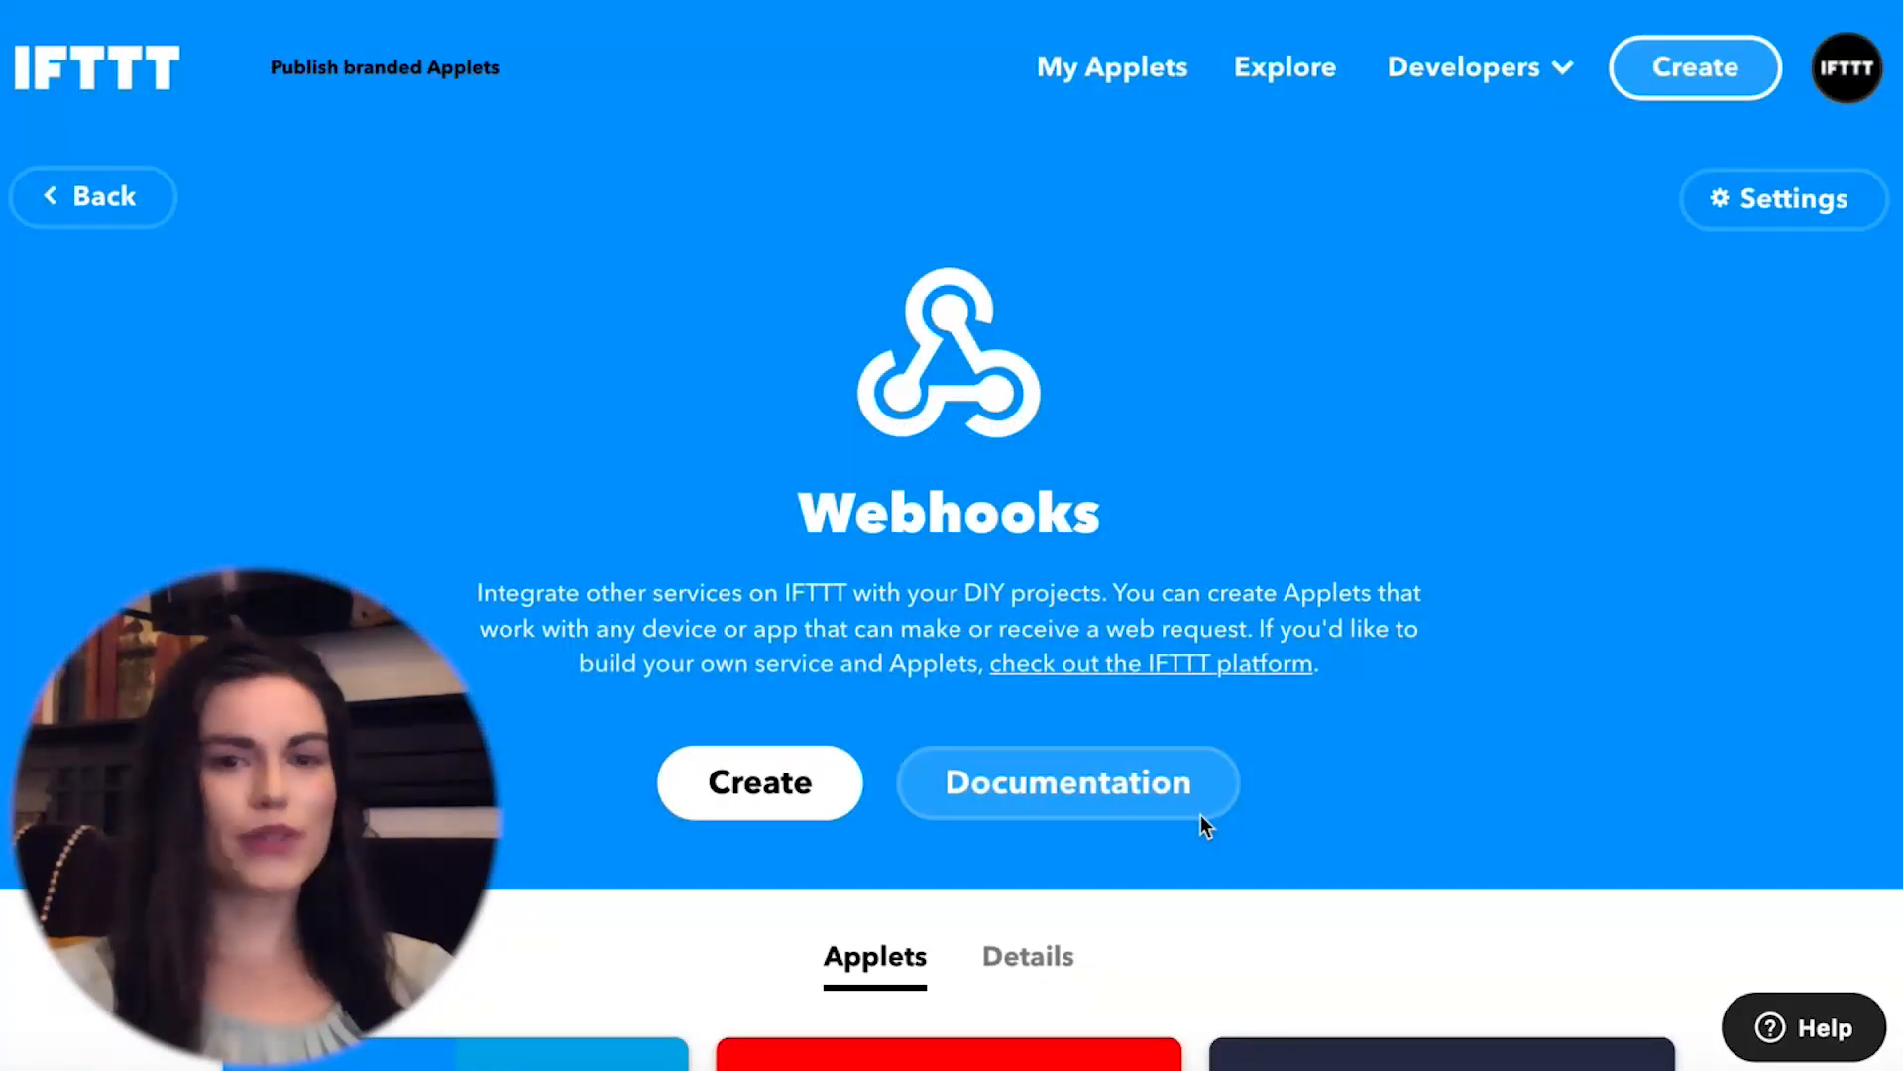
mouse_move(1067, 782)
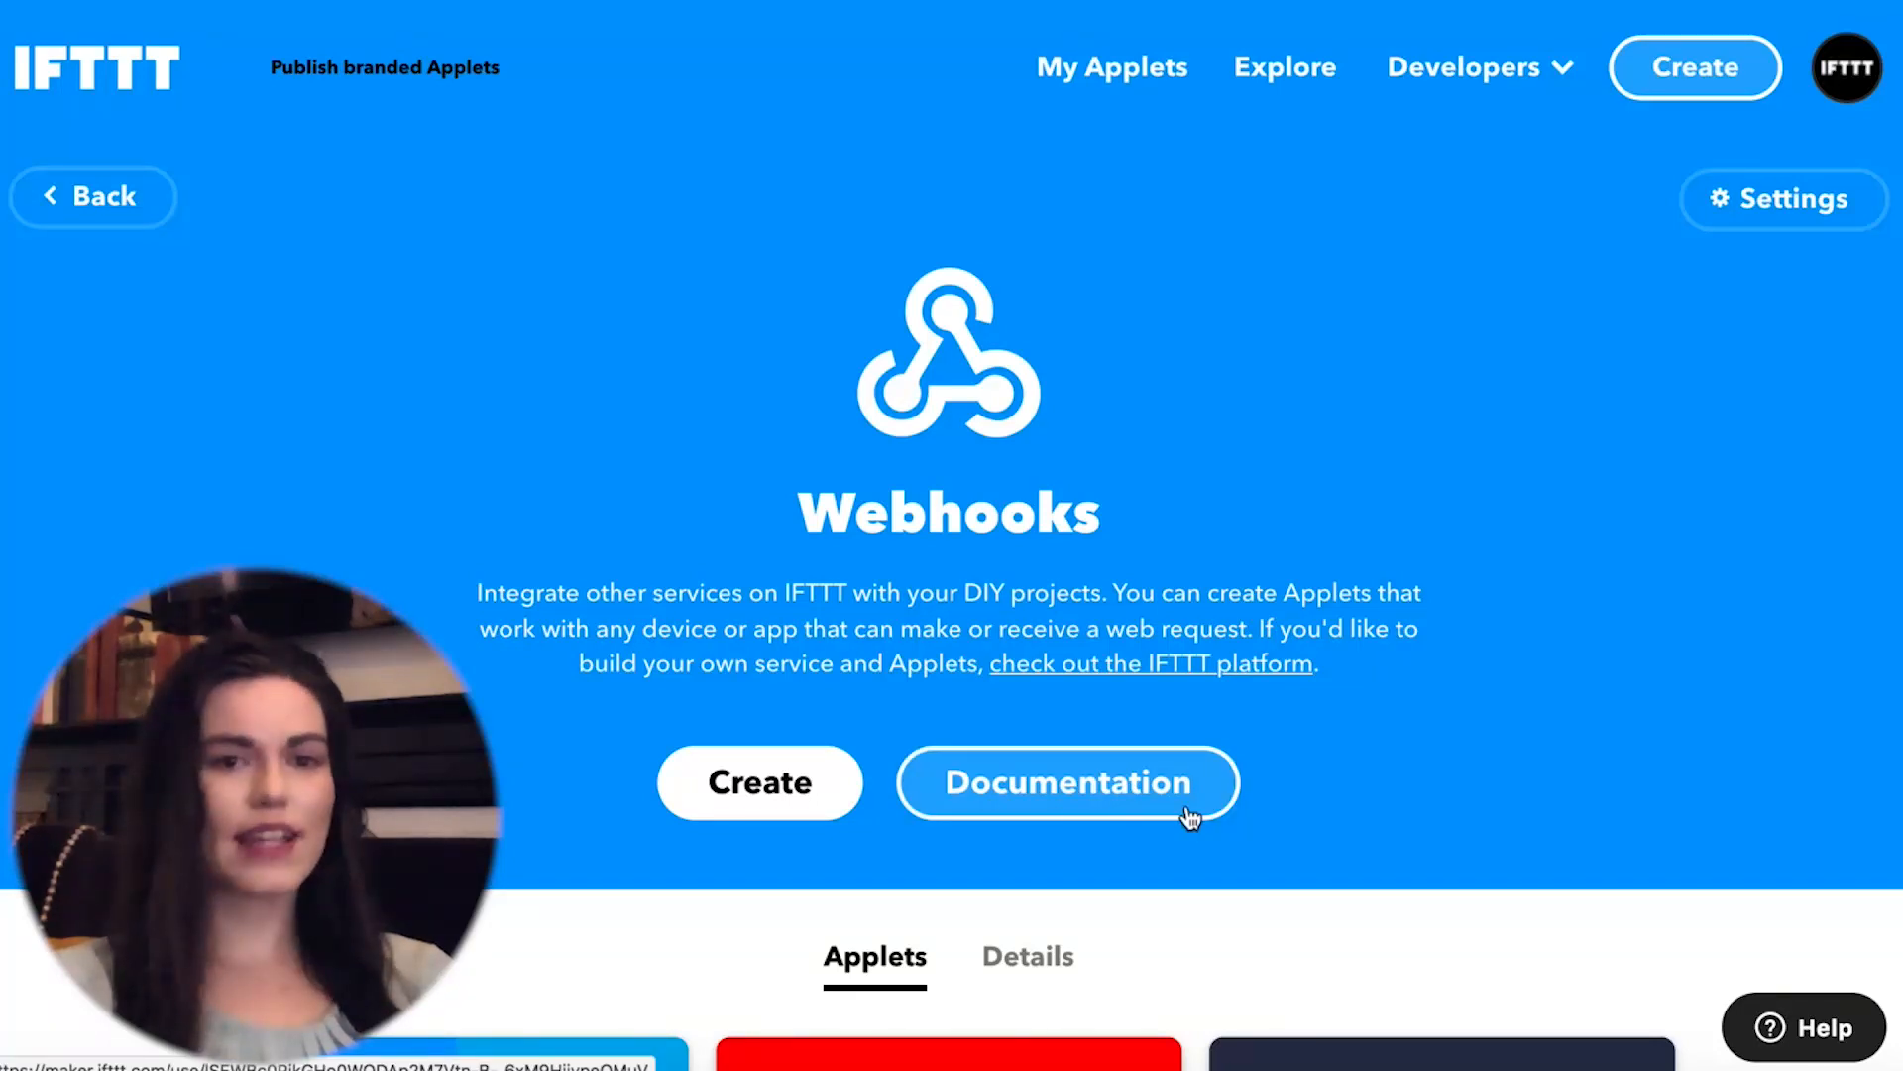
Look up the webhooks key and save the web request action calling the lightdelay URL.
click(1066, 783)
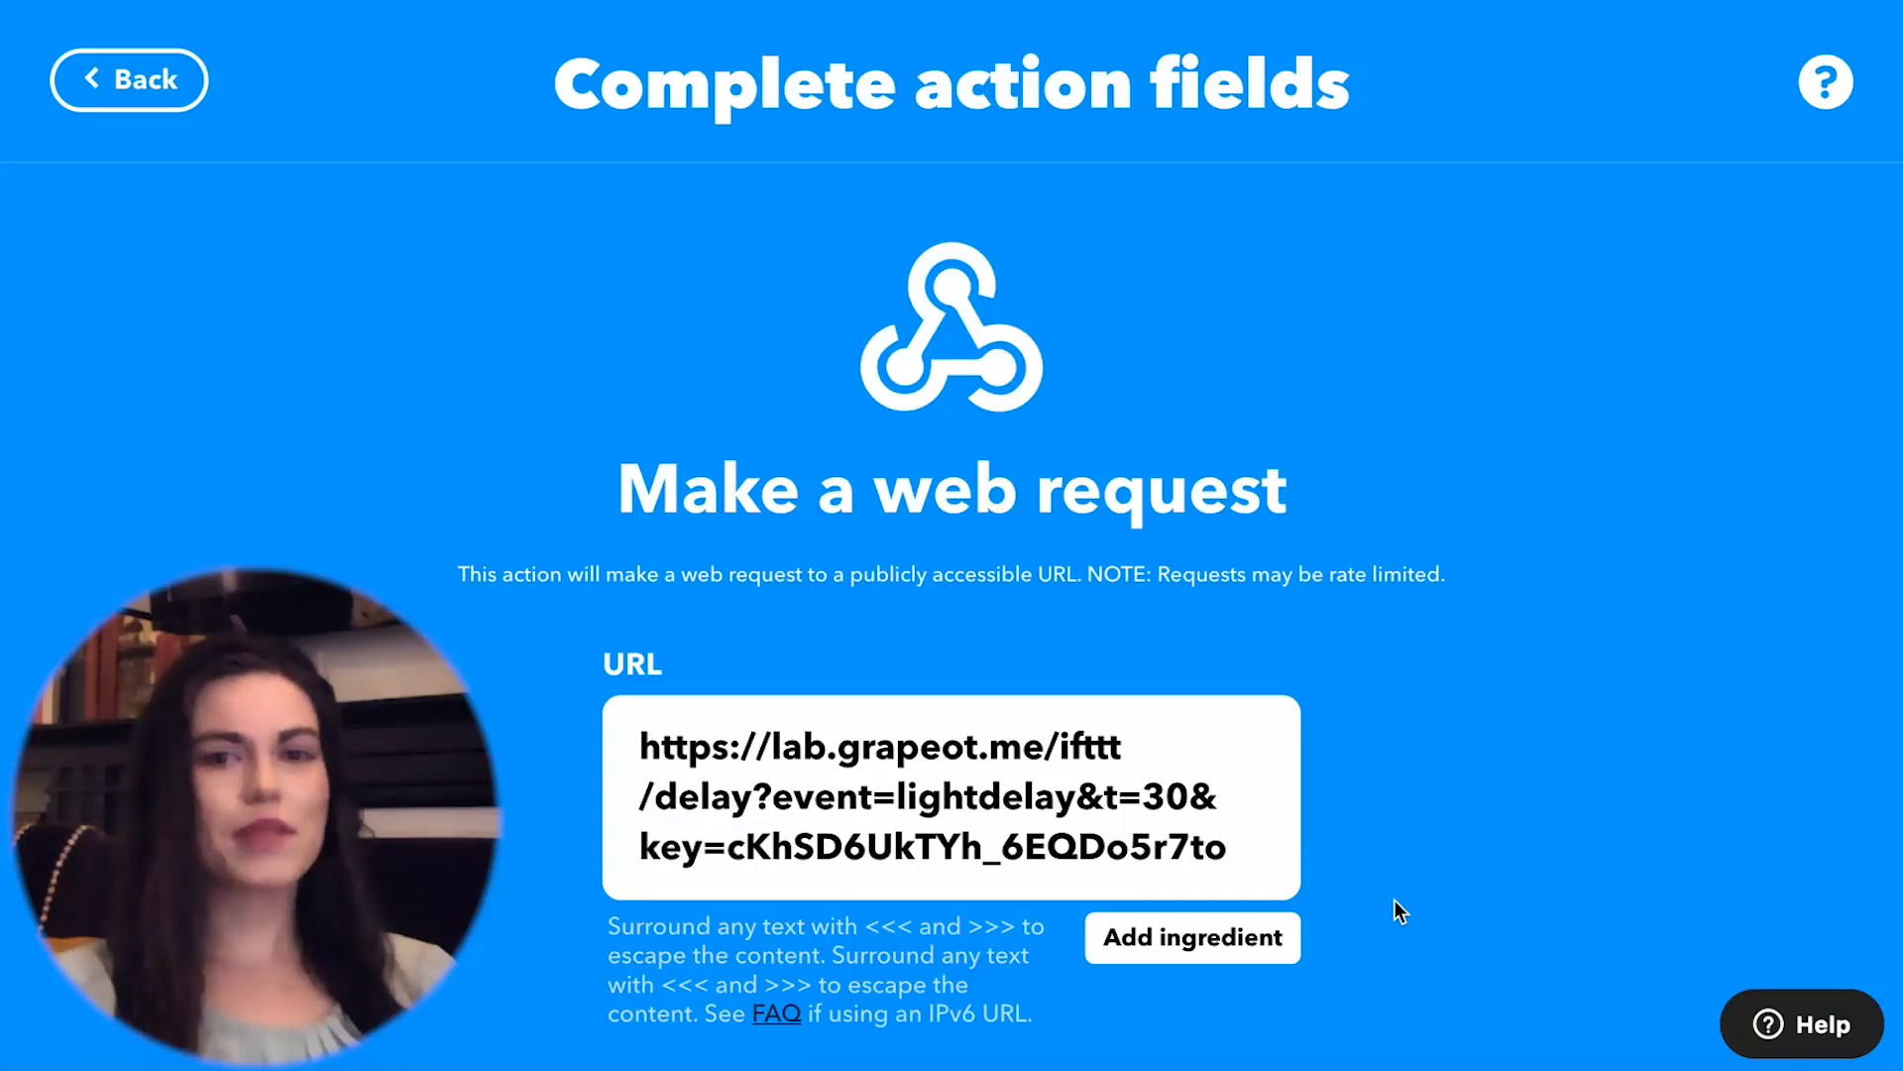
scroll(down, 3)
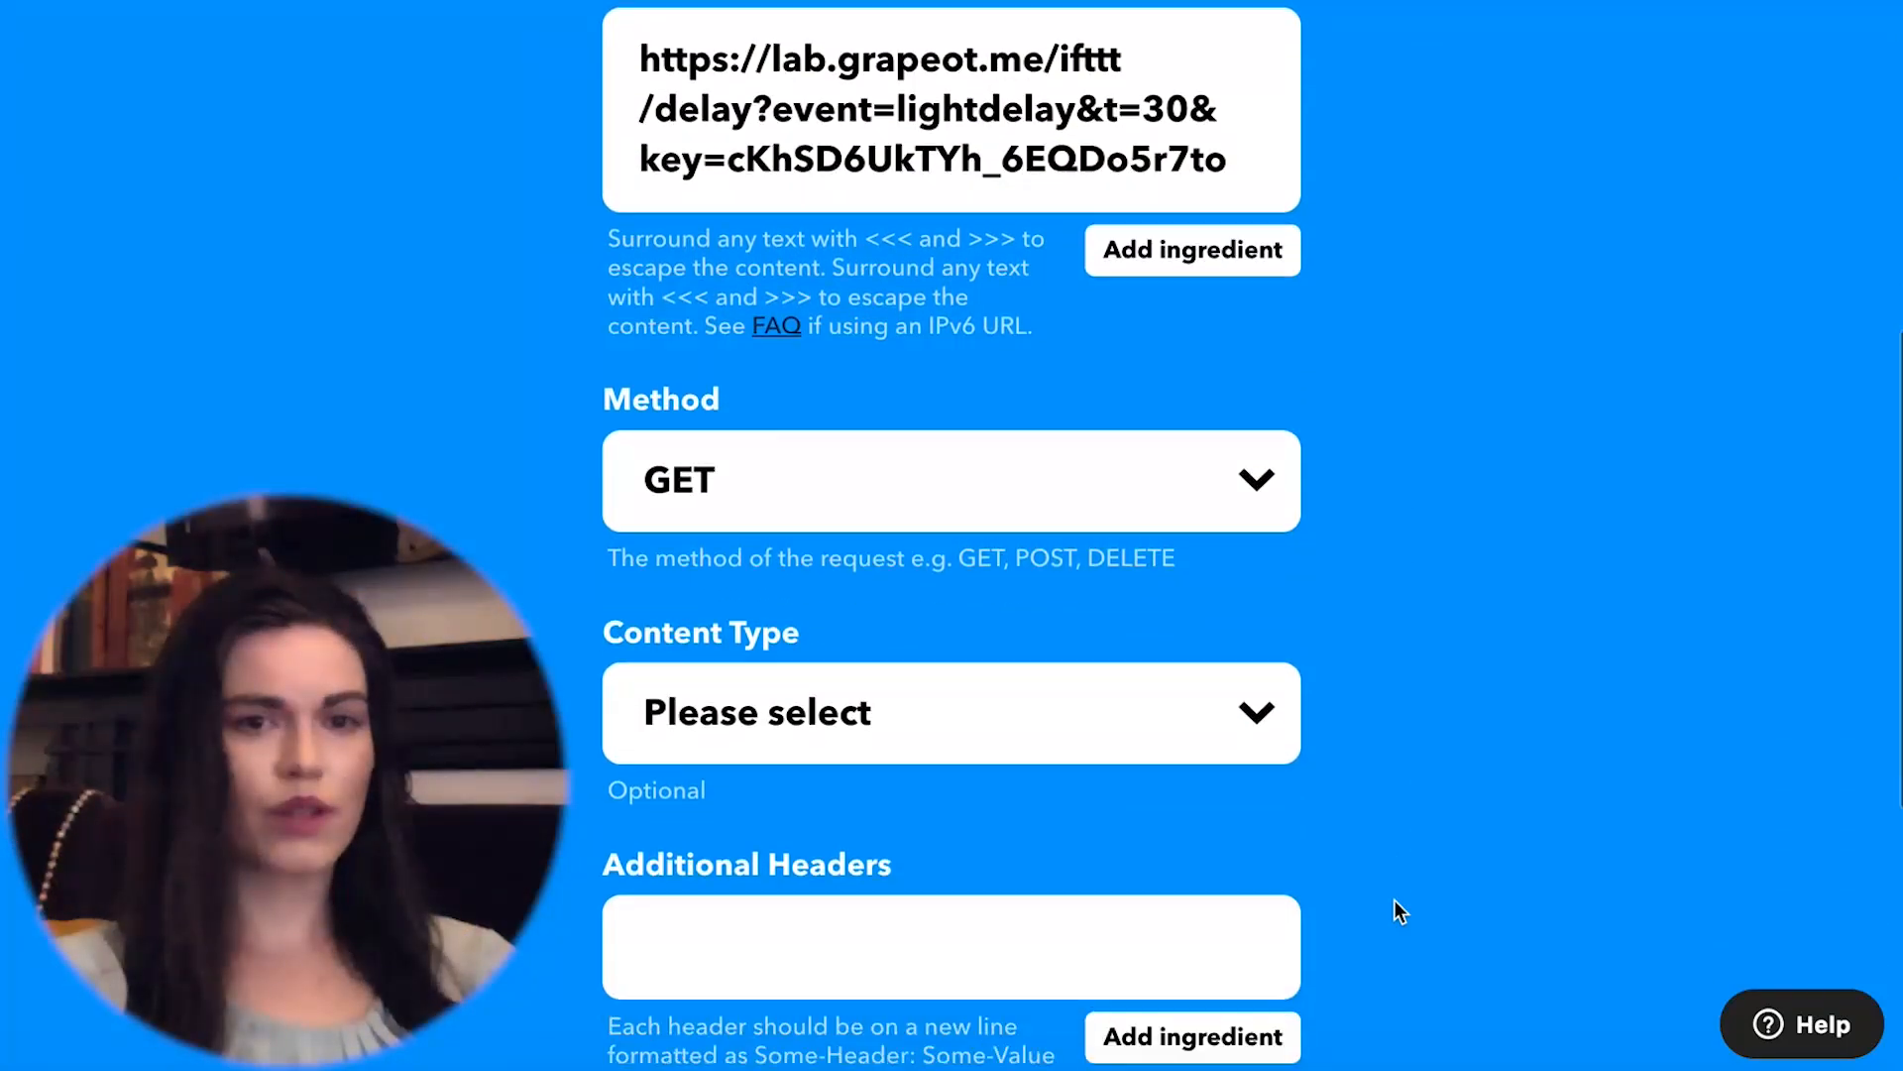
scroll(down, 3)
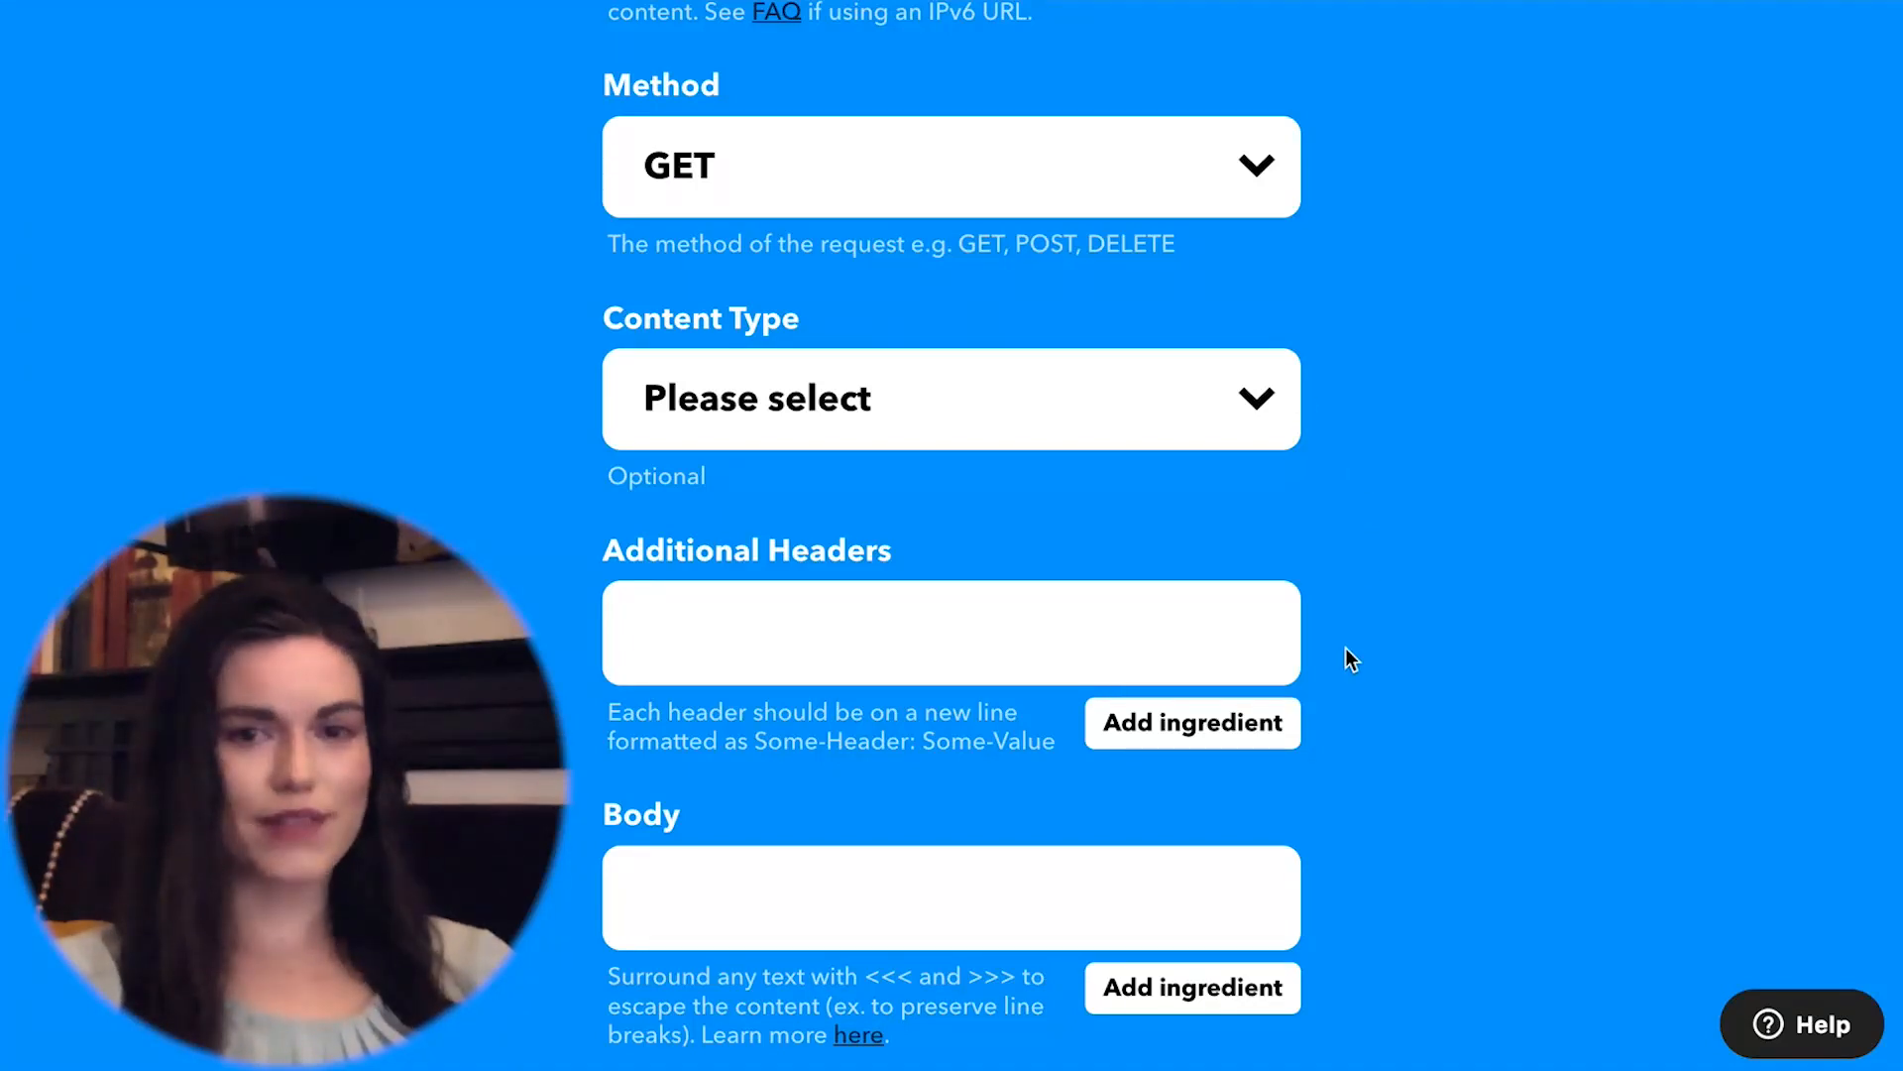
scroll(down, 3)
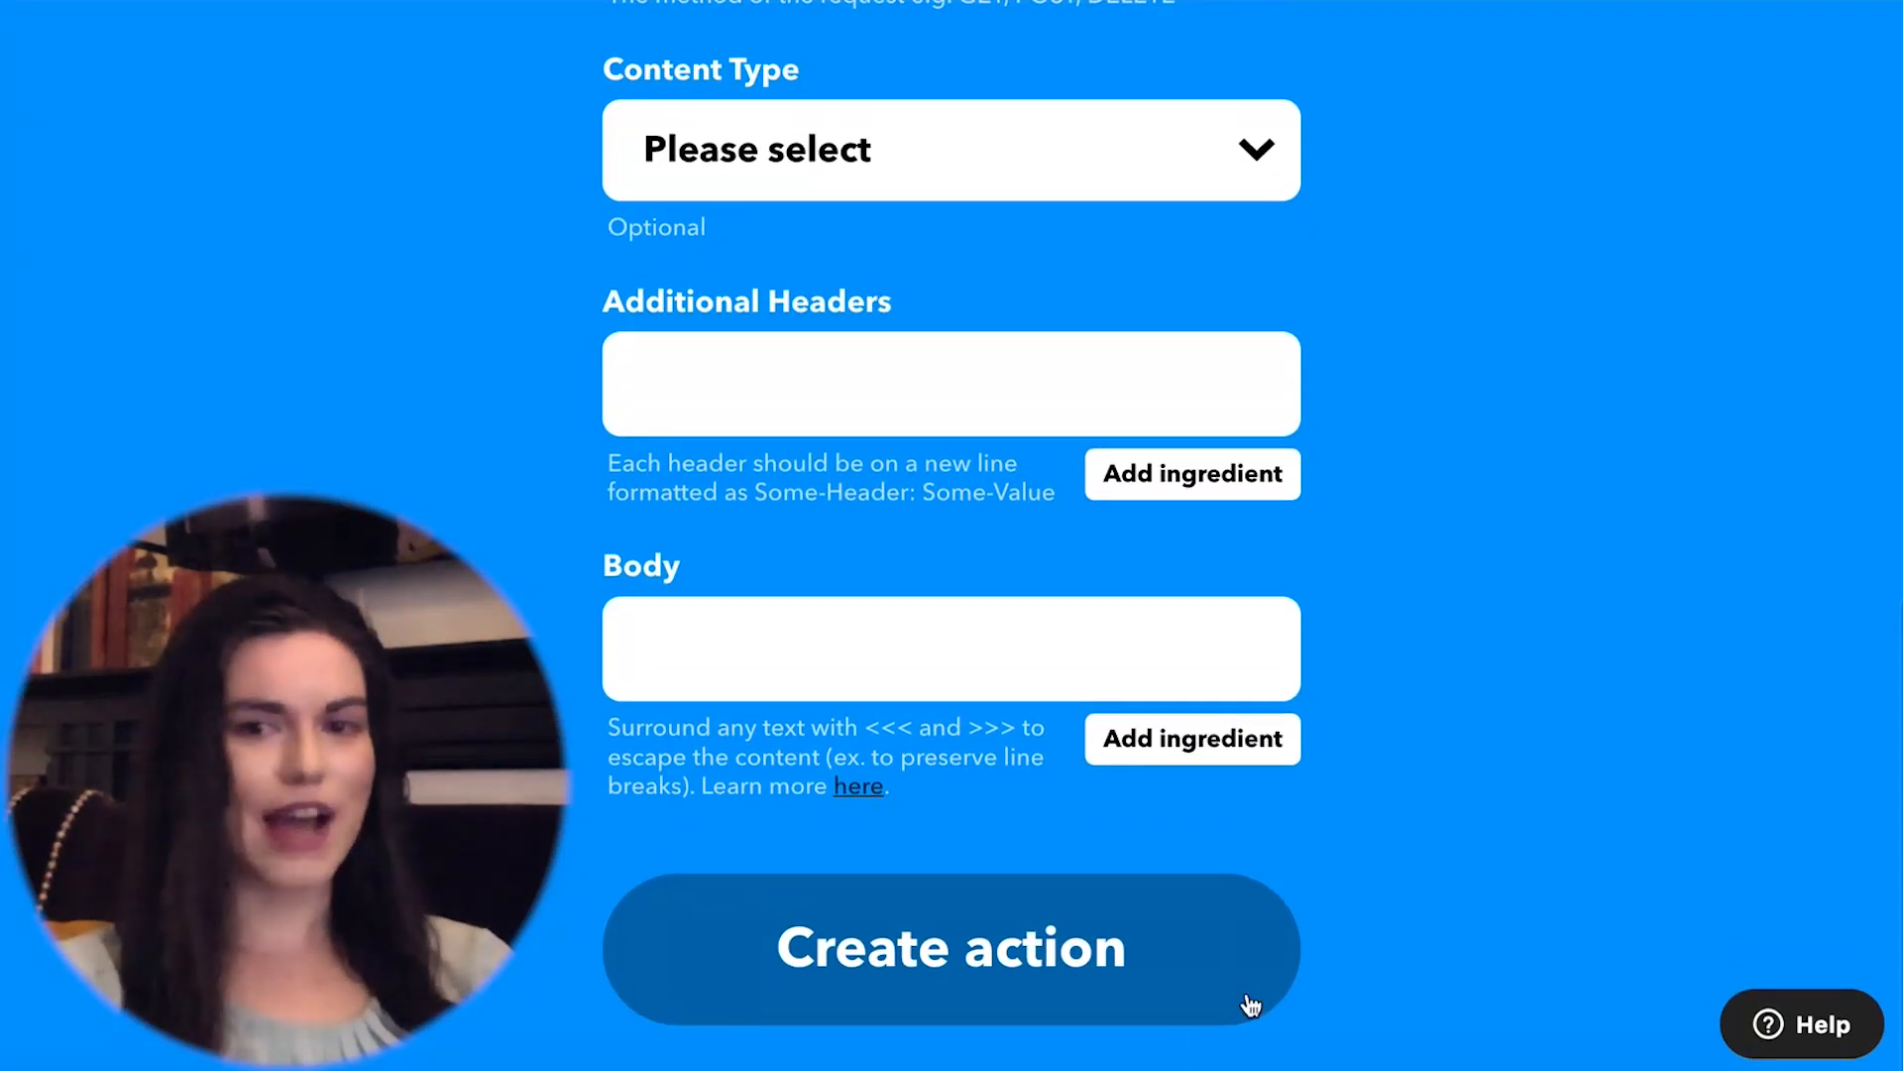
click(951, 948)
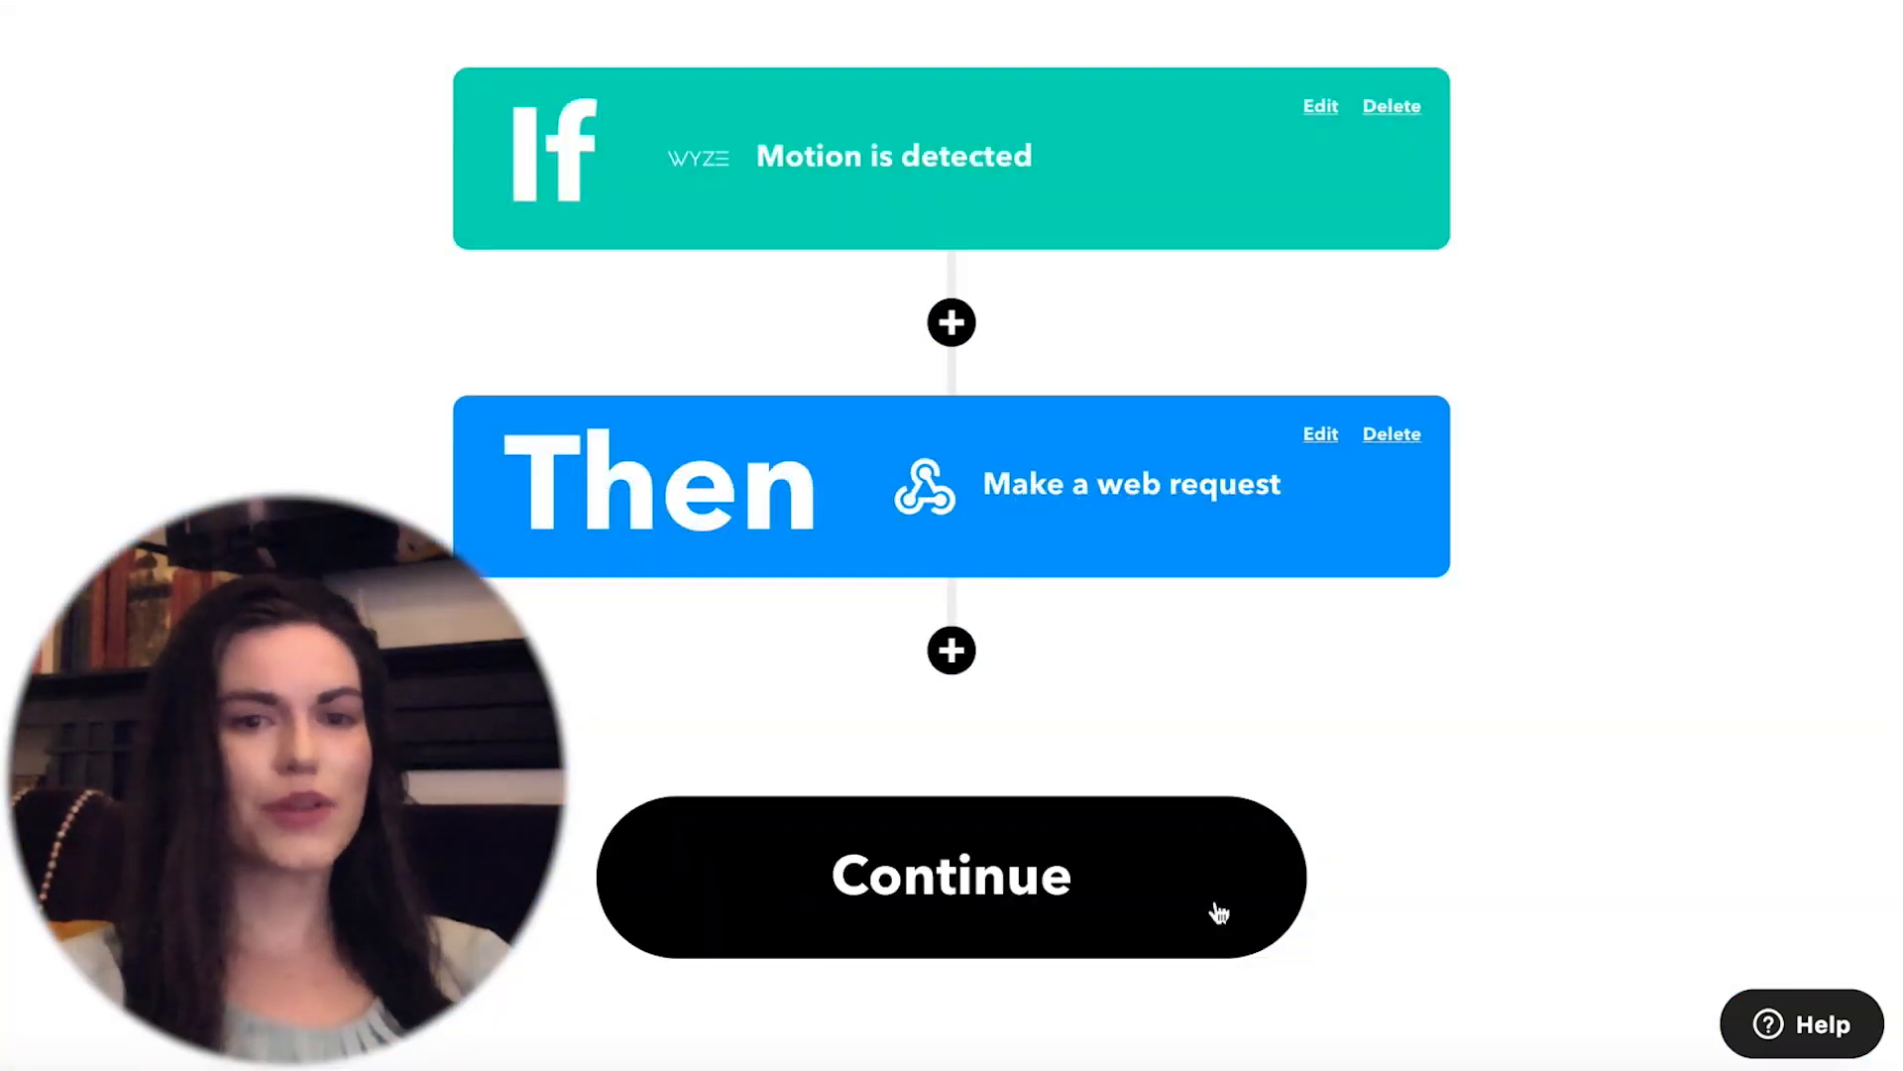
Finish the lights applet, then create a new applet with a Webhooks 'lightdelay' web request trigger.
click(951, 875)
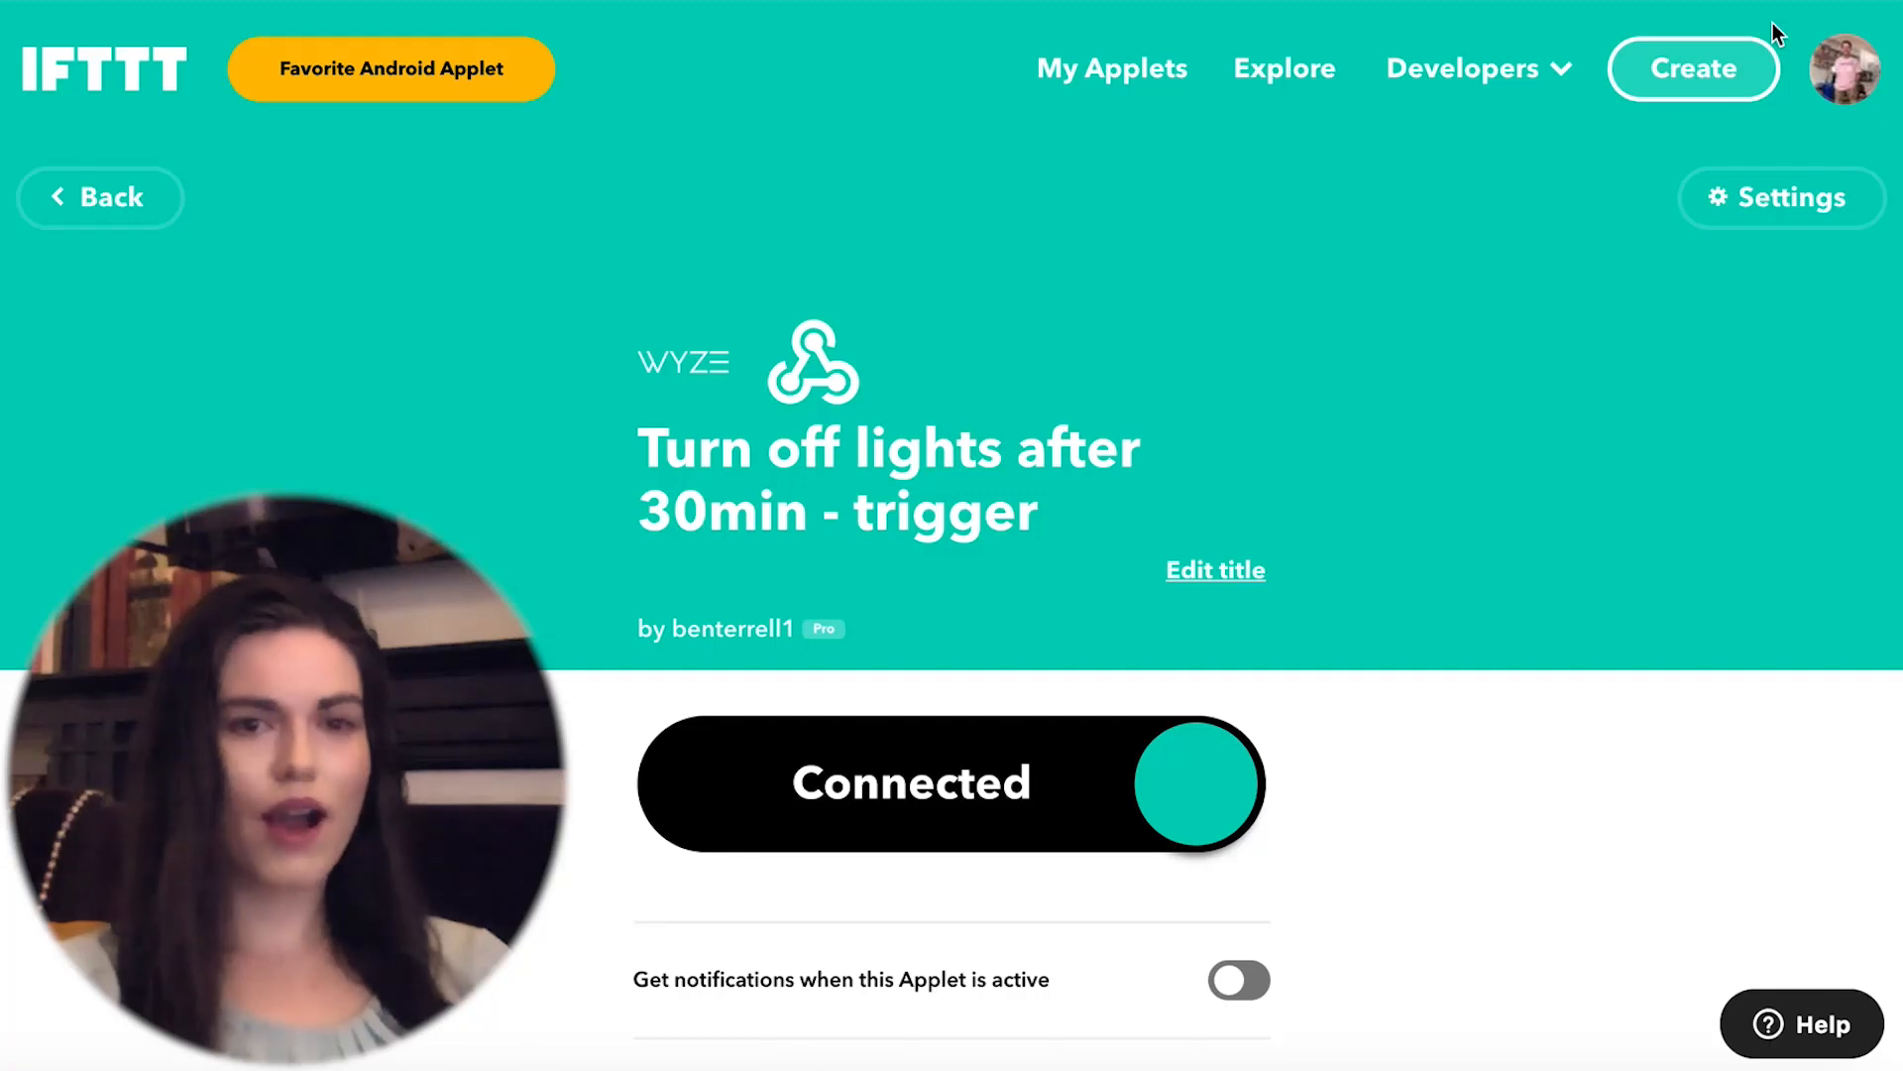
click(1691, 69)
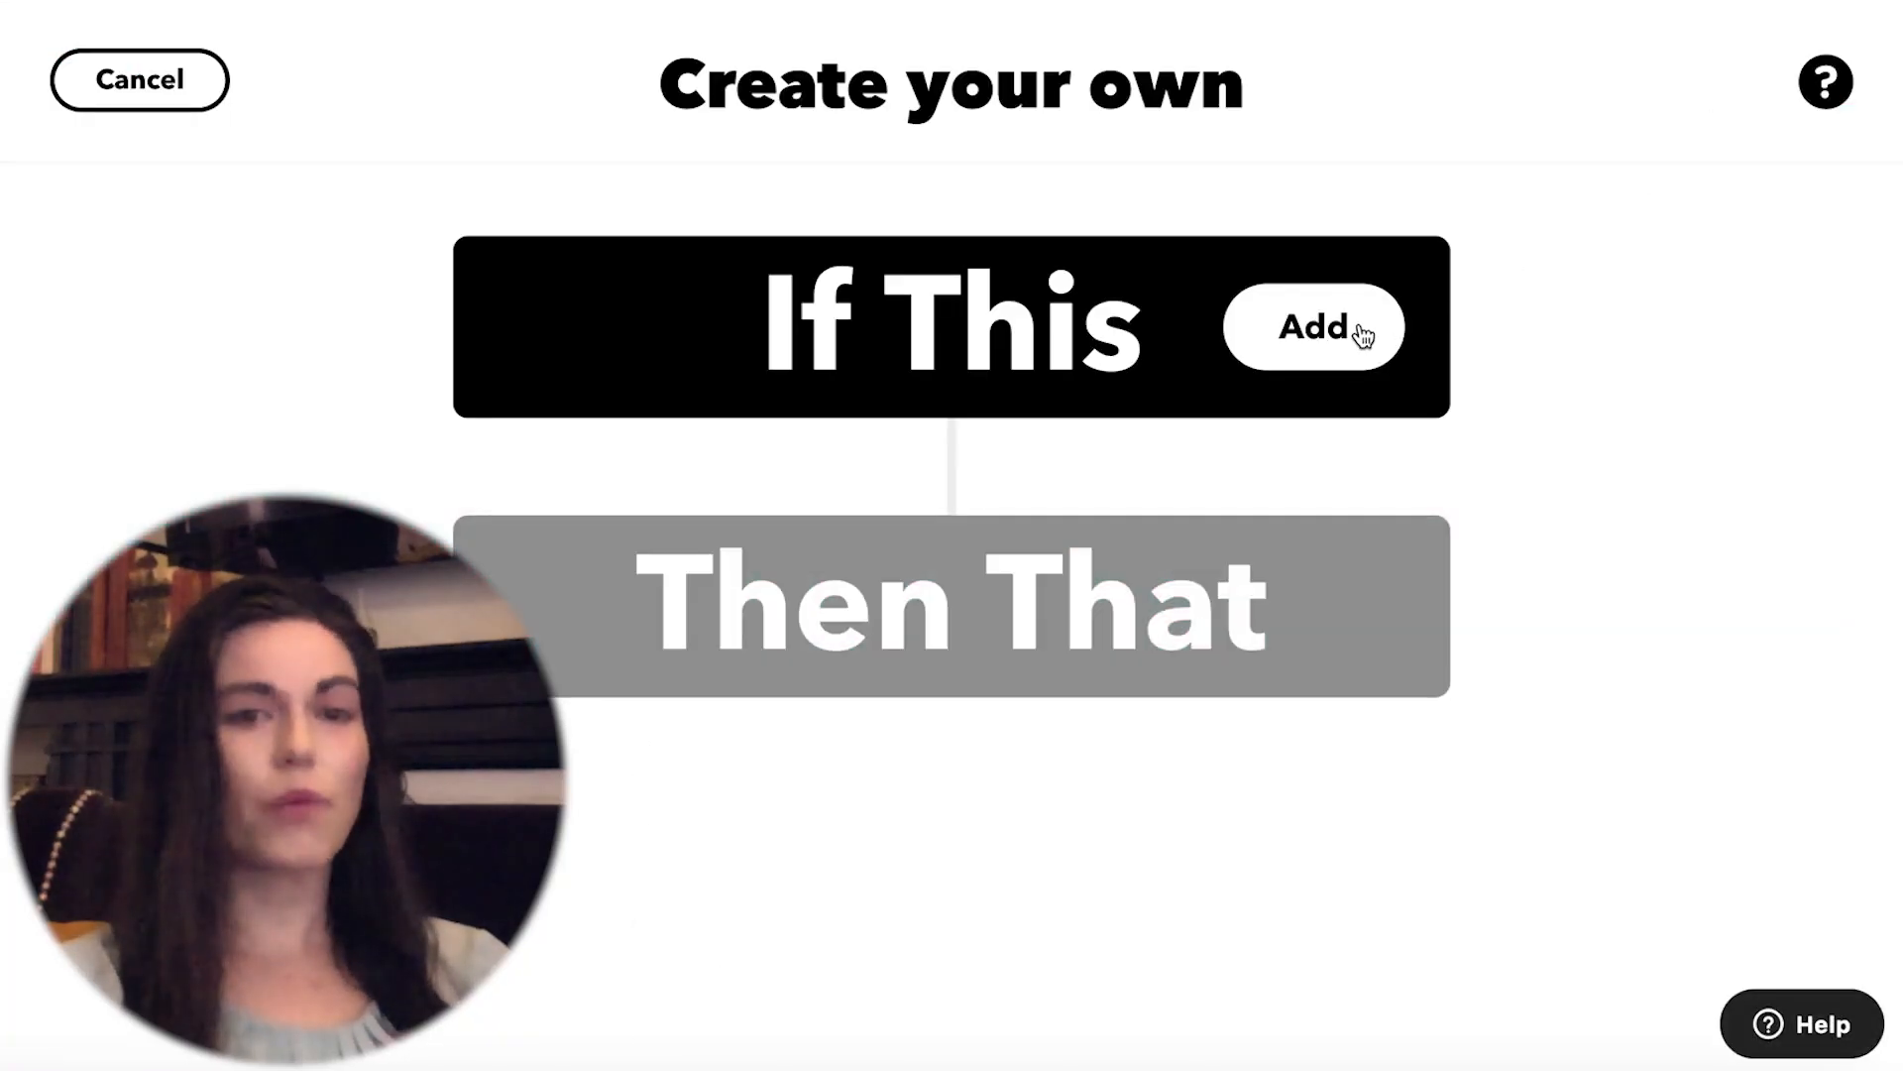
click(1314, 328)
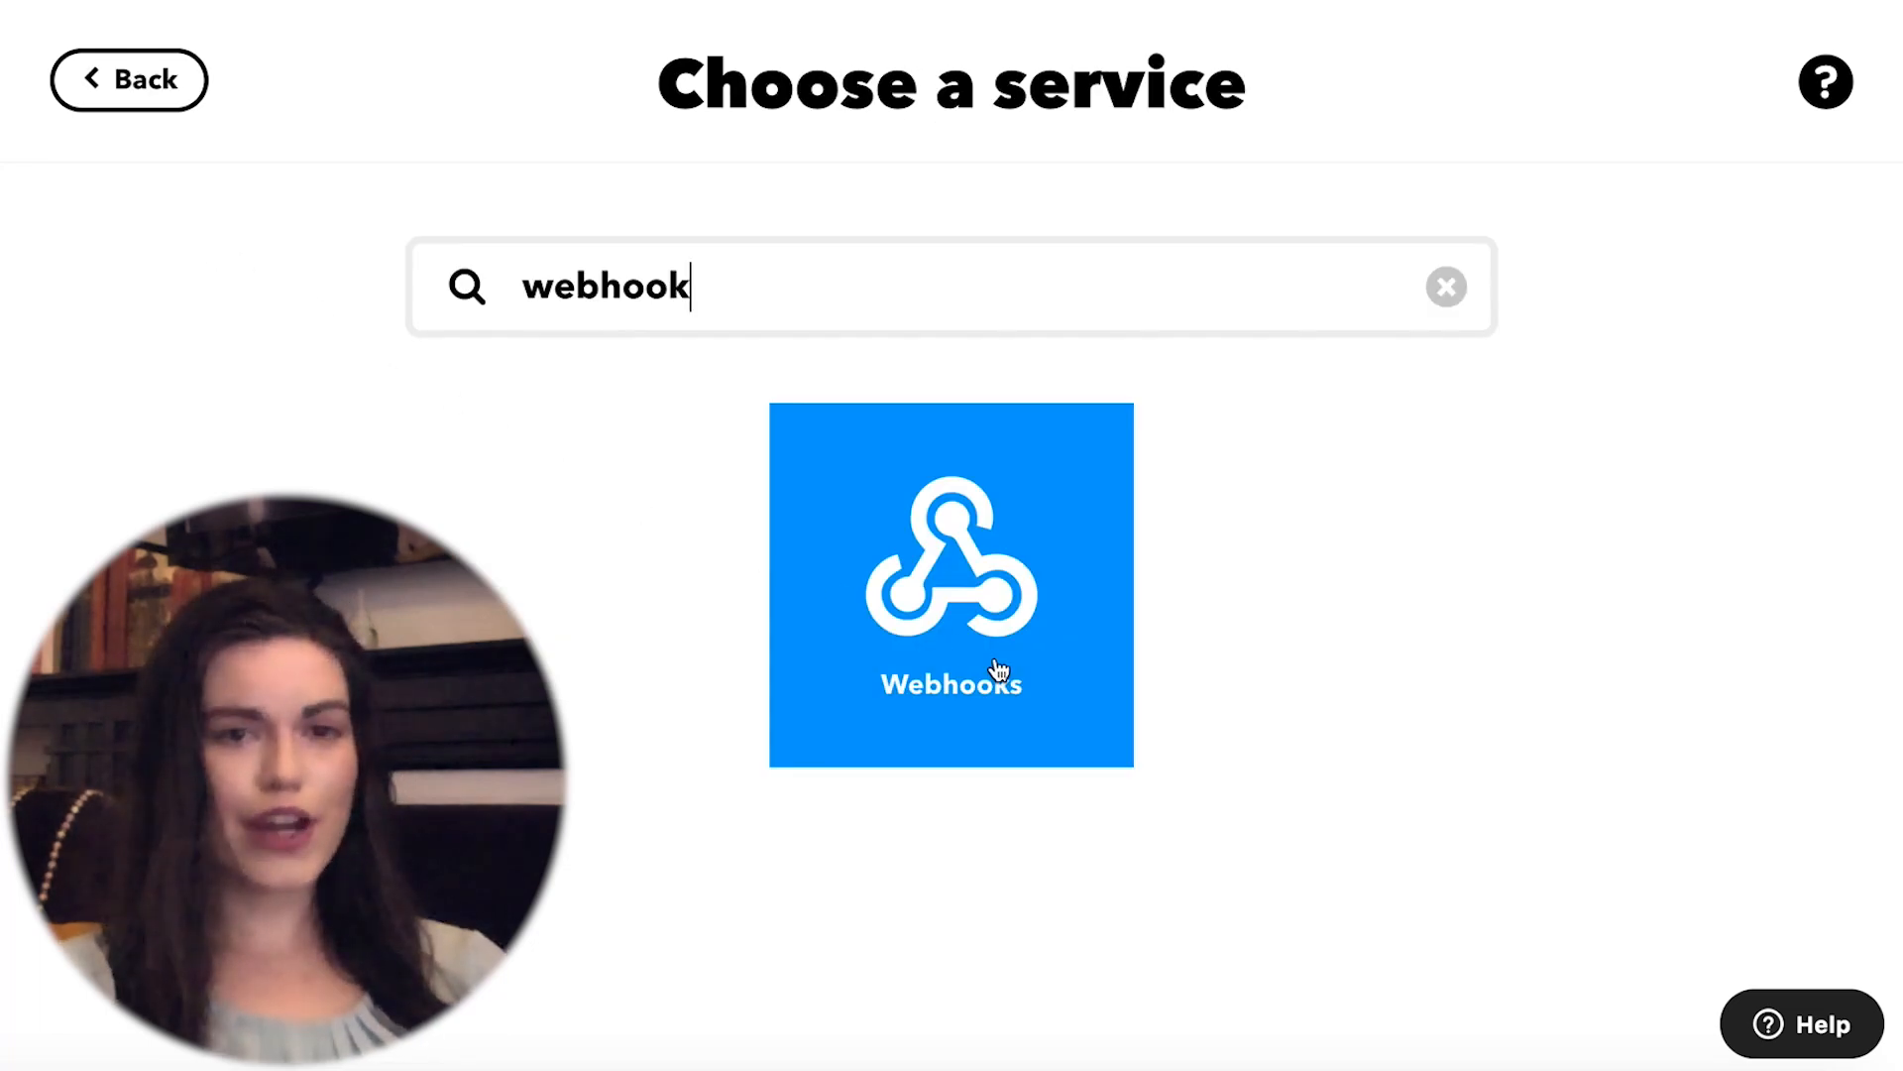
click(951, 583)
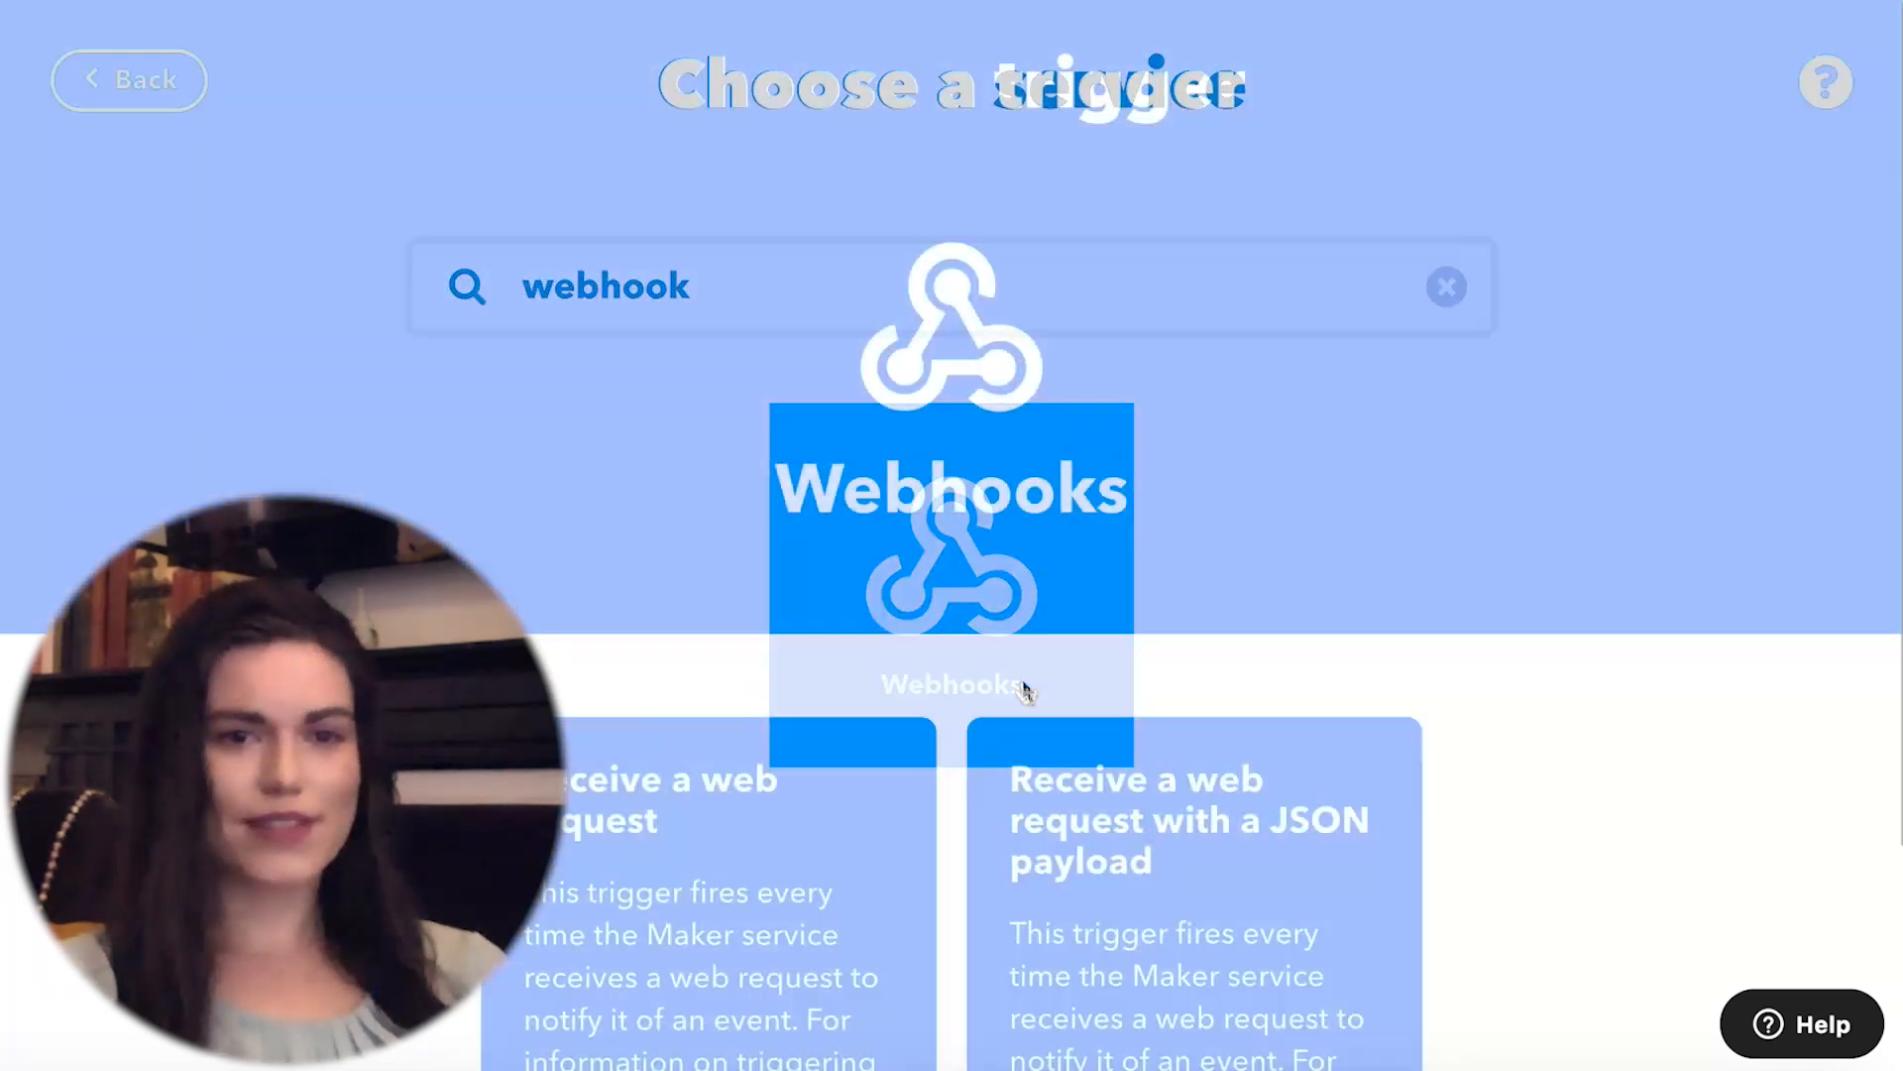
click(950, 546)
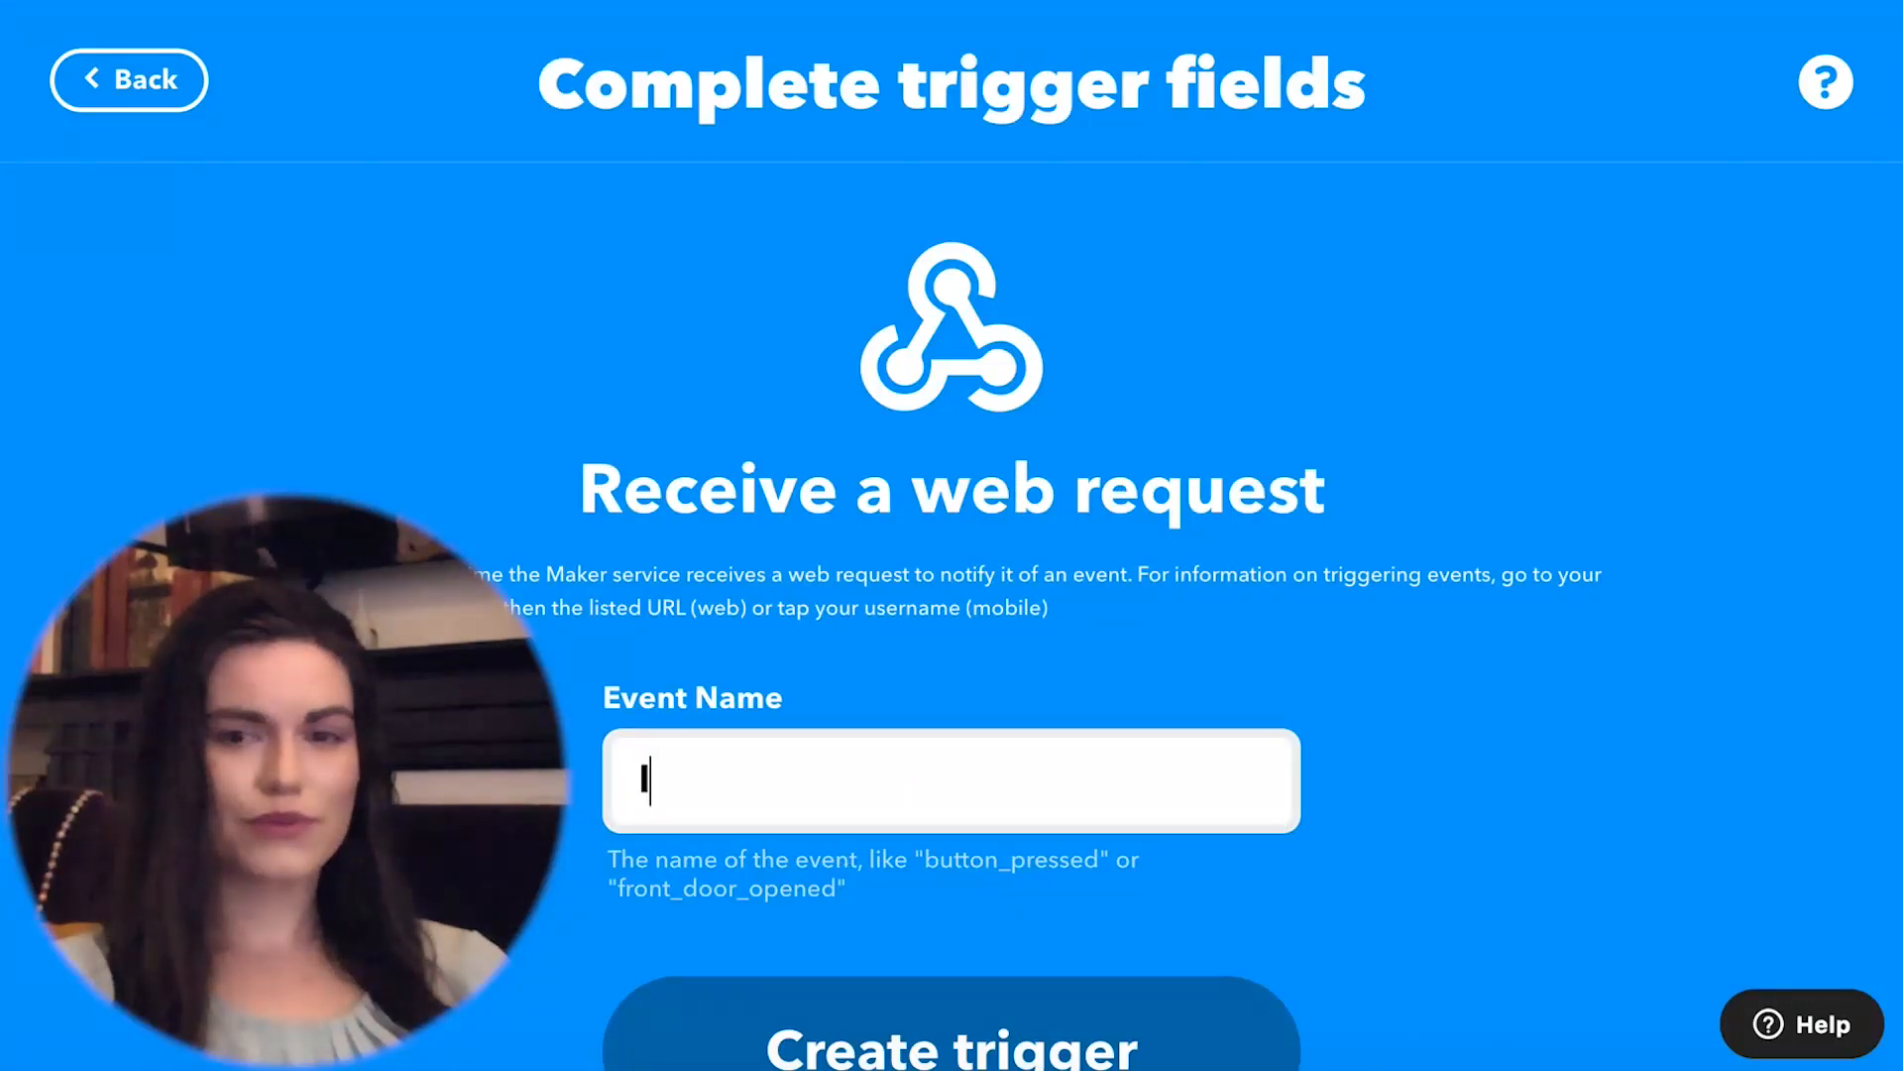
text(lightdelay)
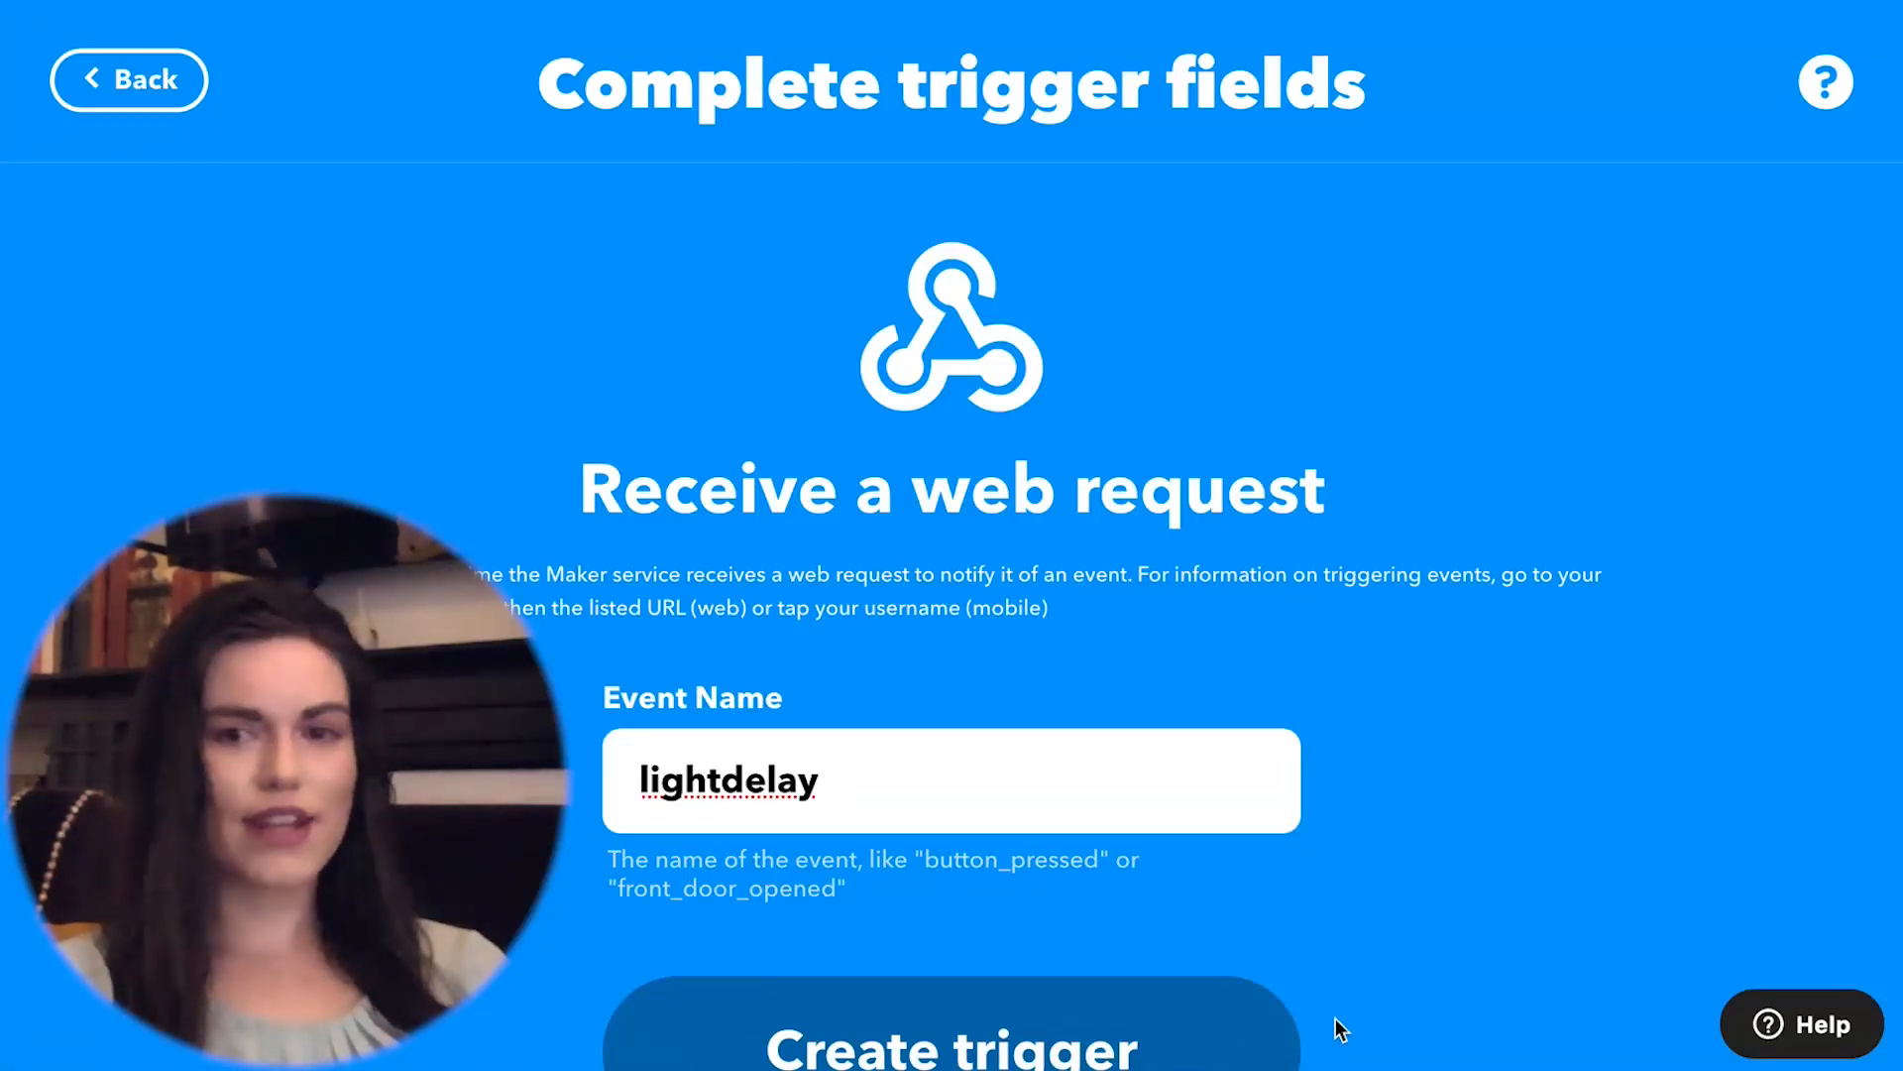
scroll(down, 3)
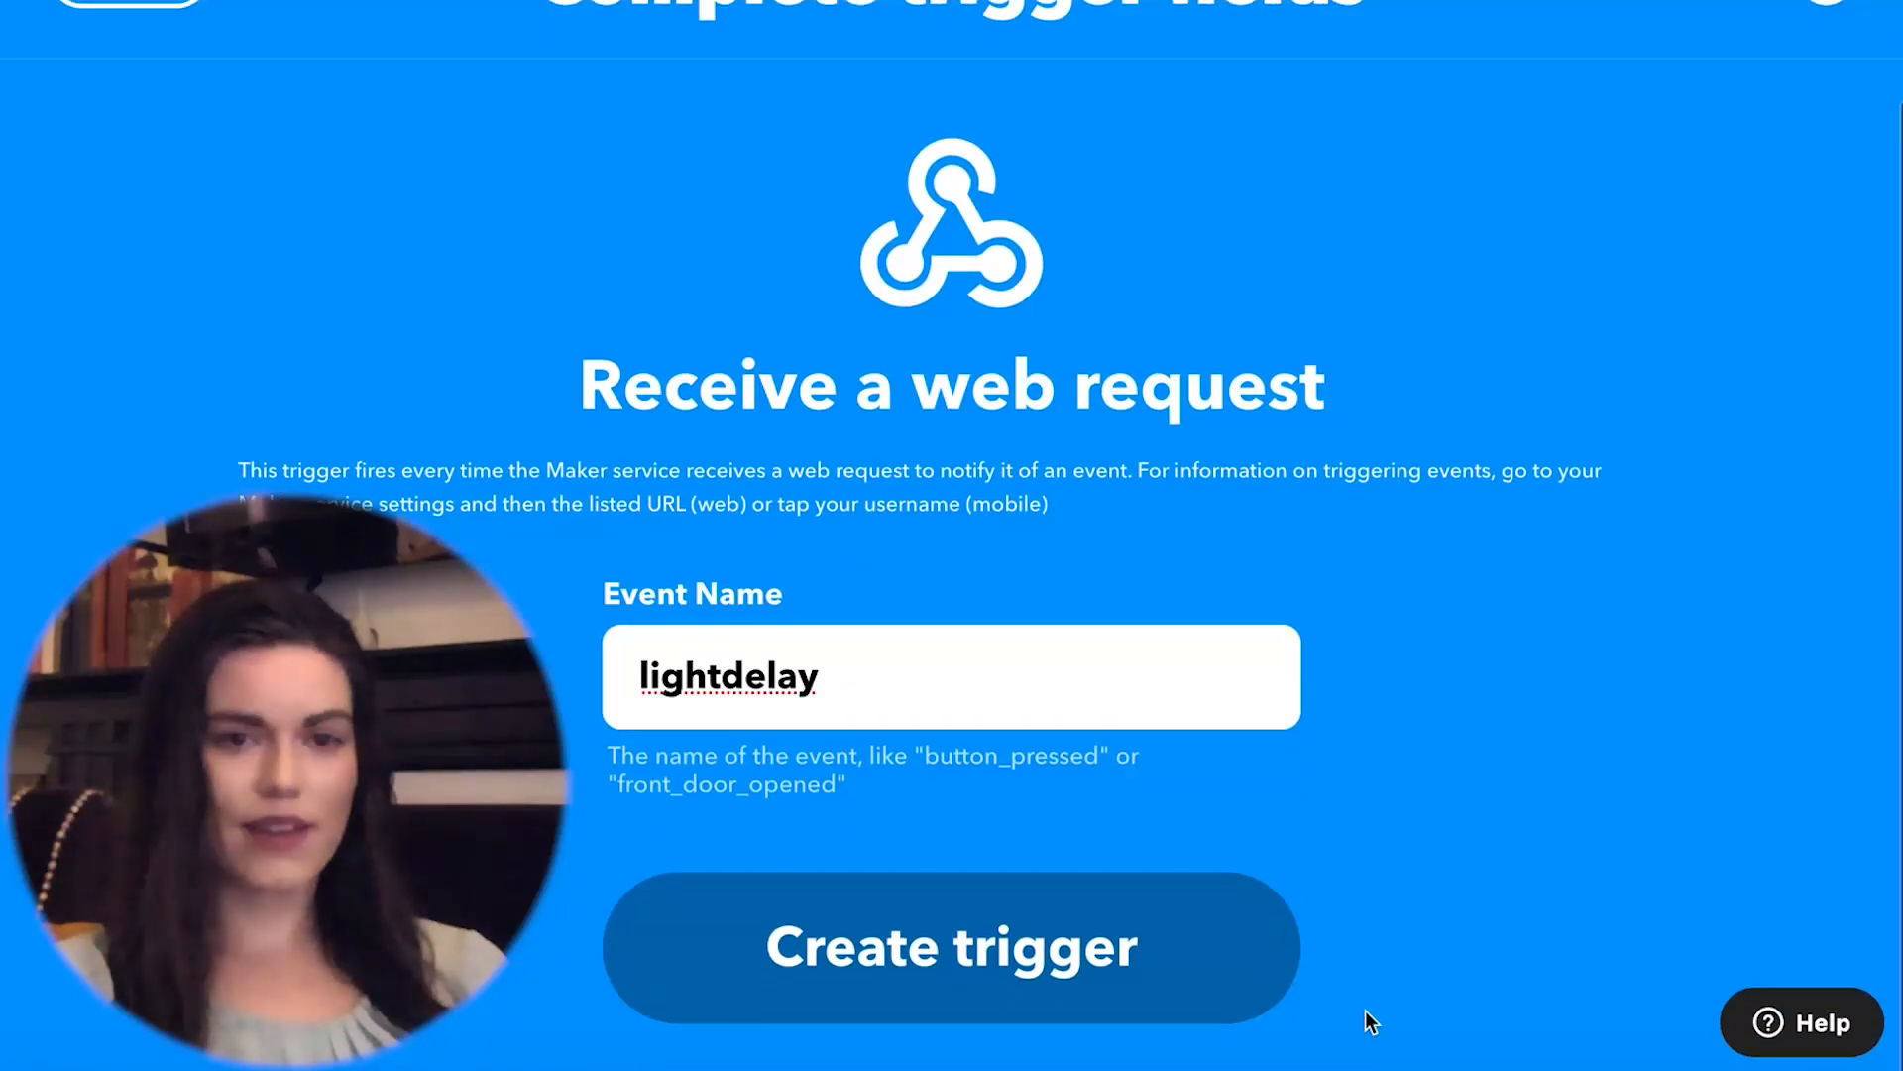
click(951, 946)
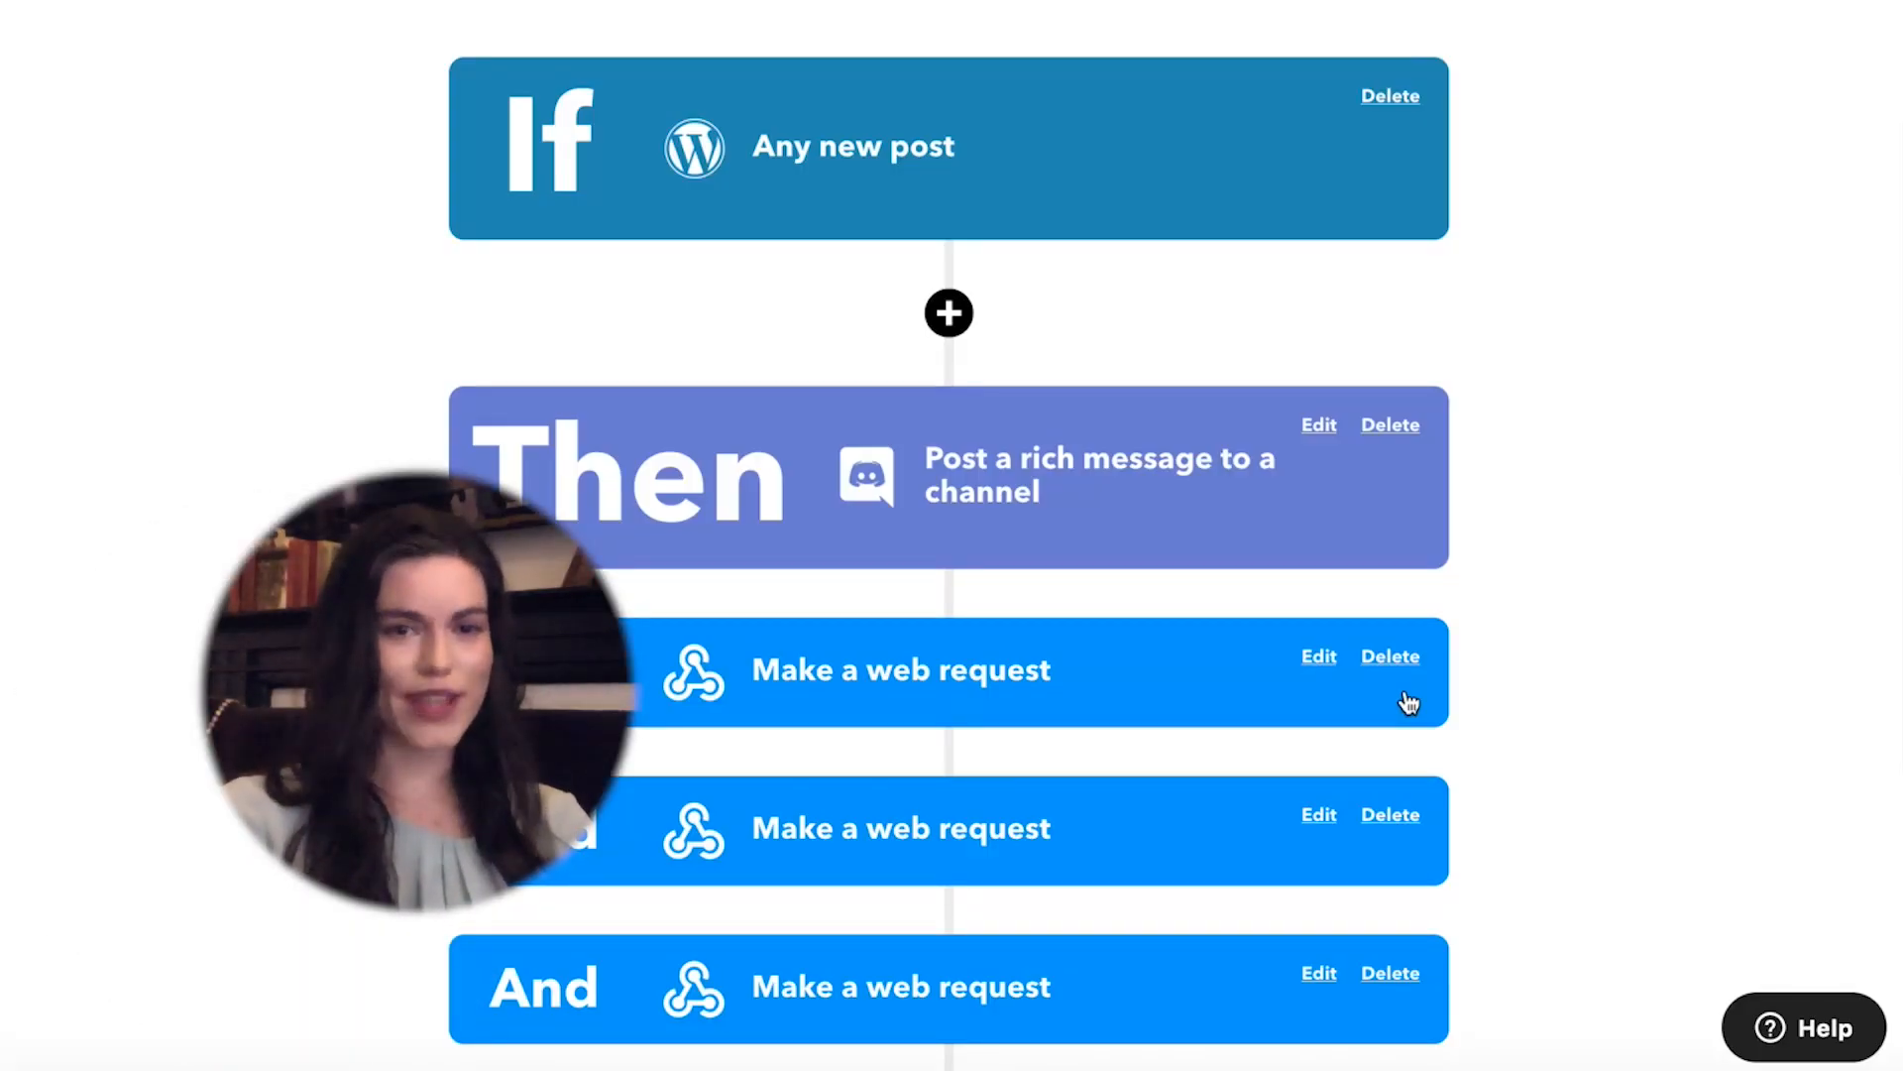
Create a new applet triggered by WordPress 'Any new post' and start editing its request body.
click(948, 313)
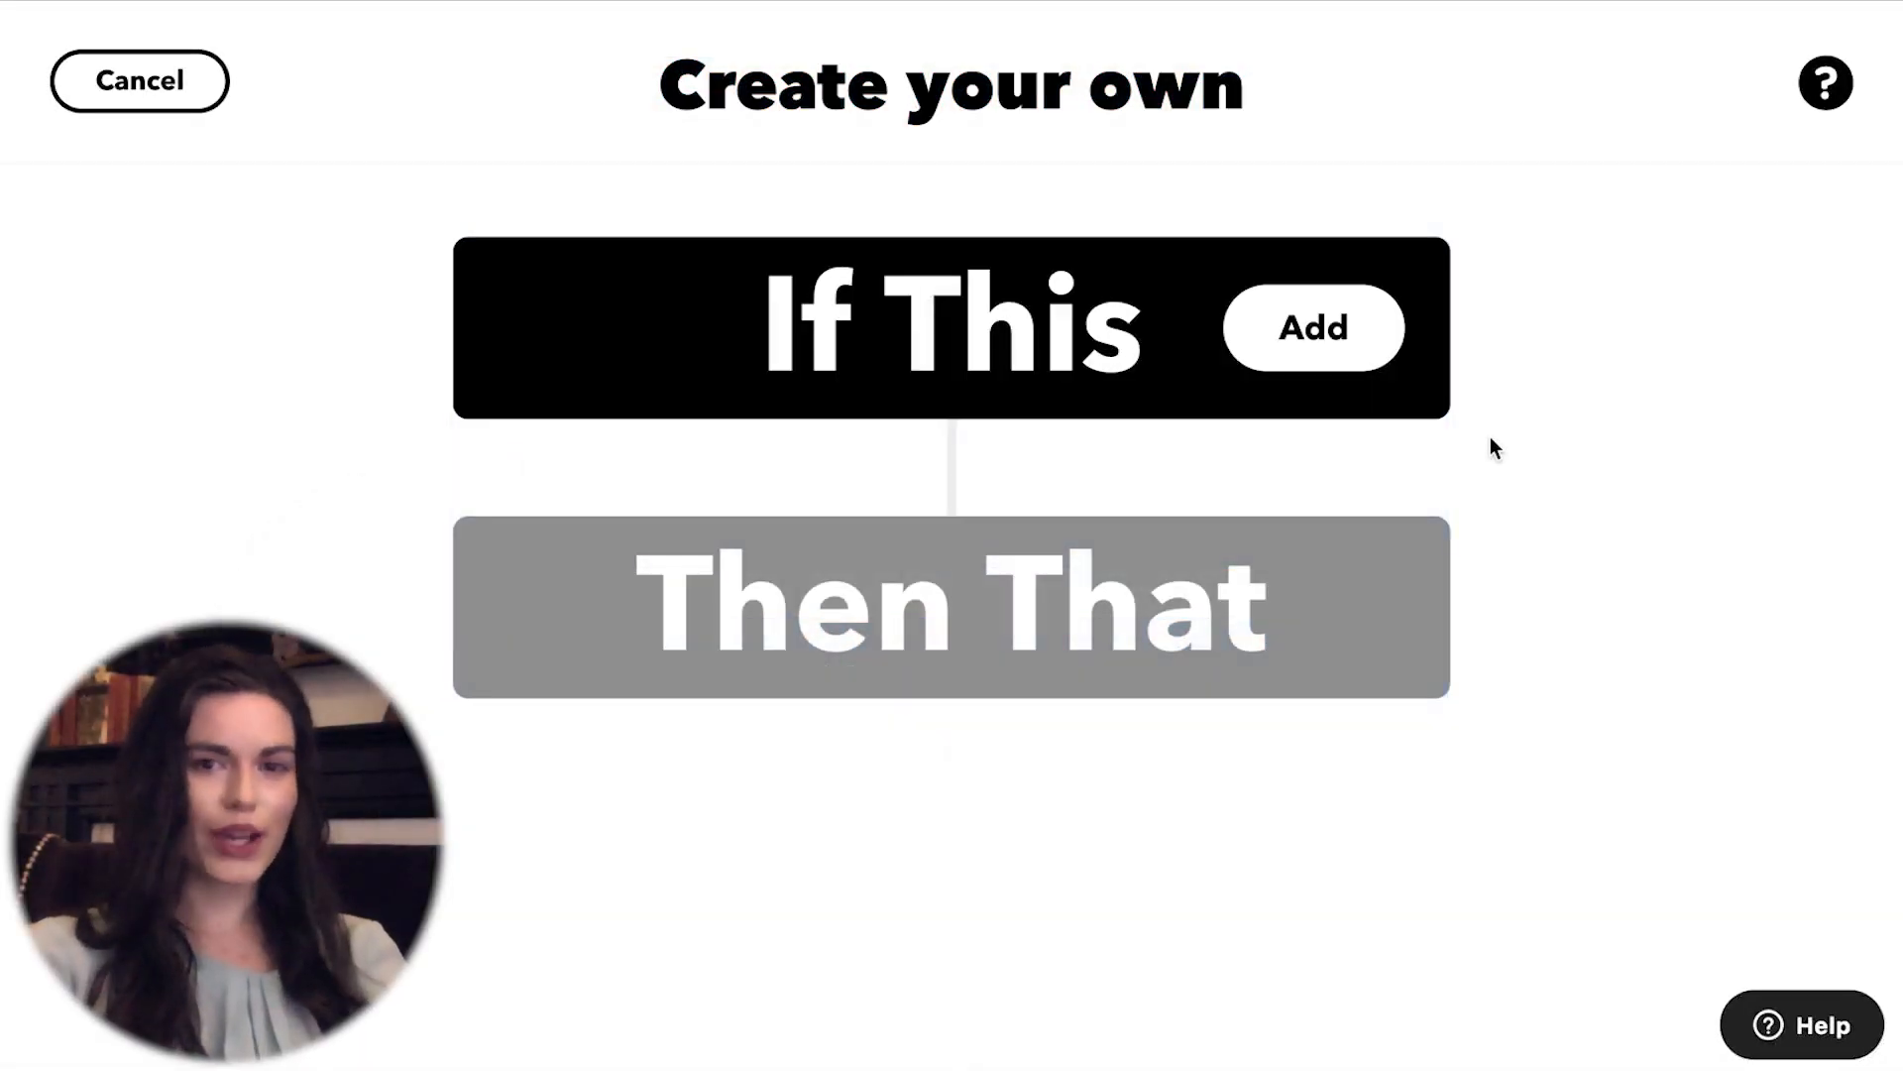
click(1310, 328)
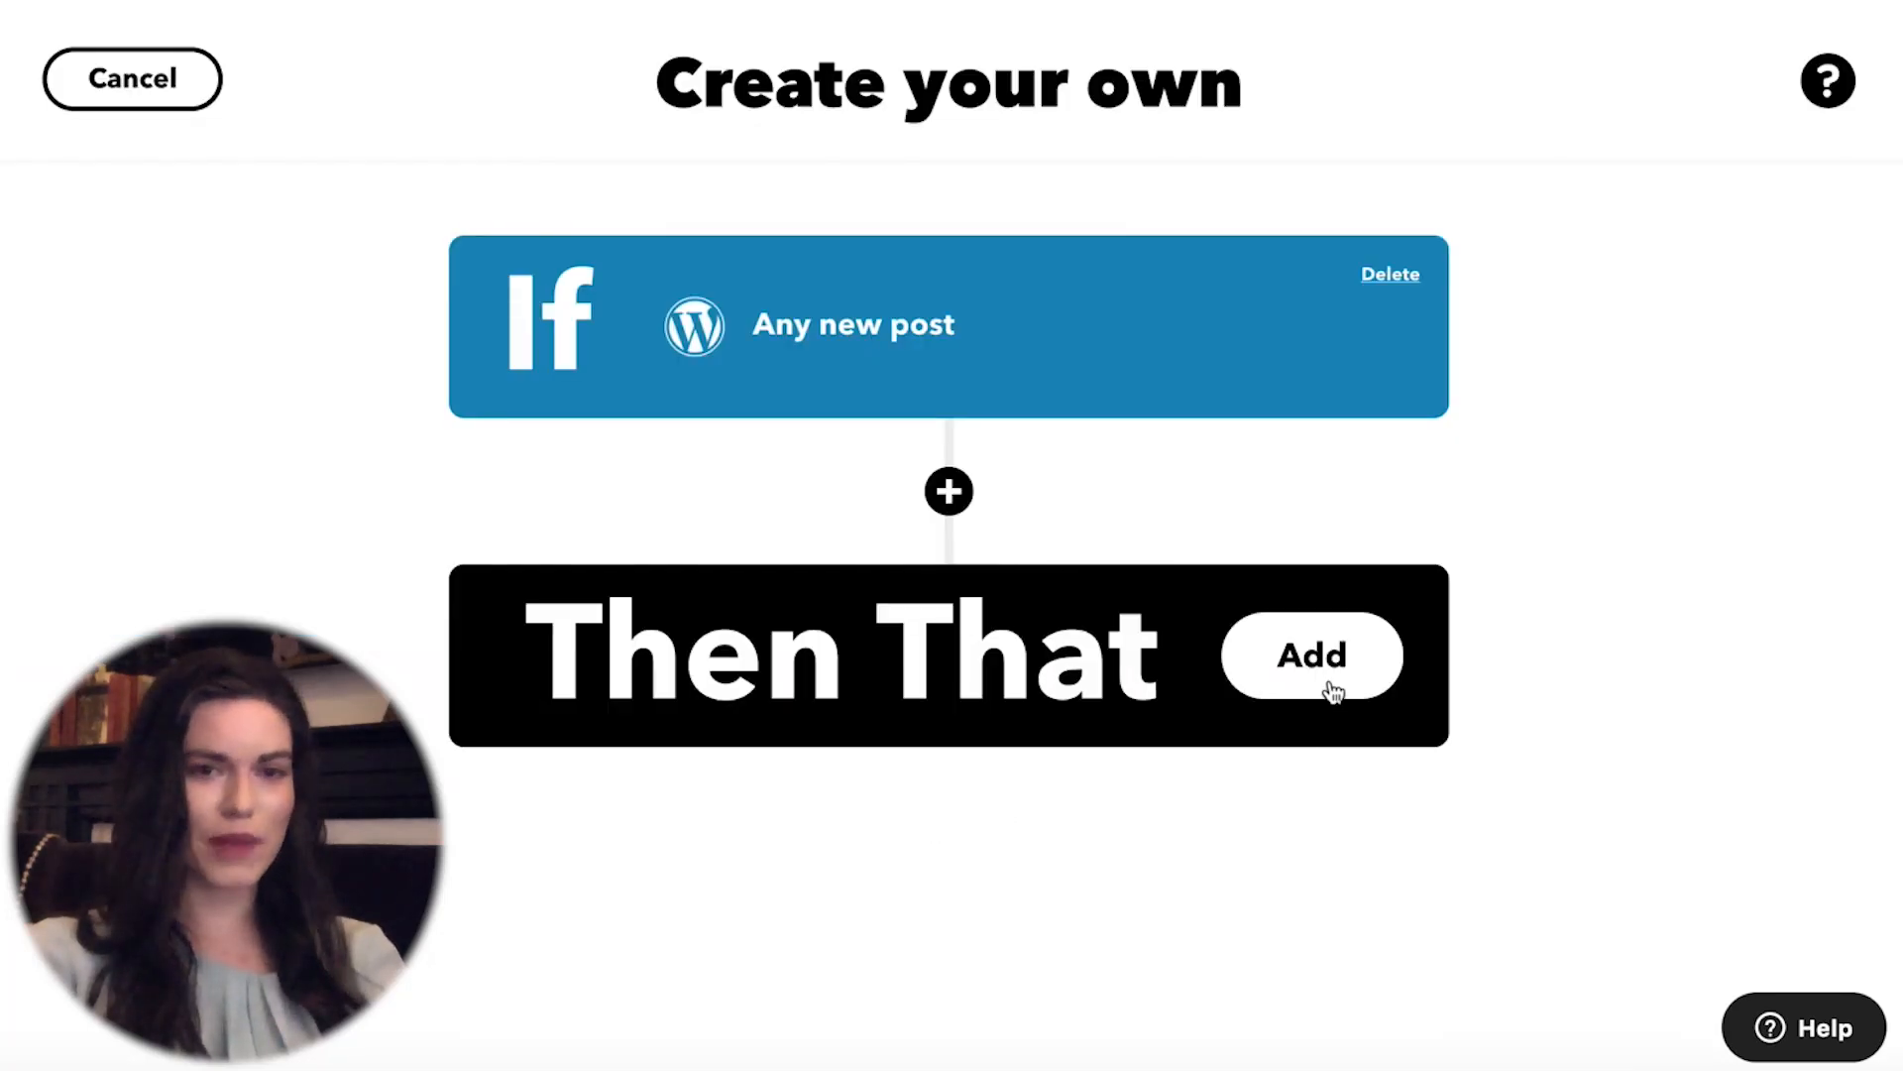
click(1311, 655)
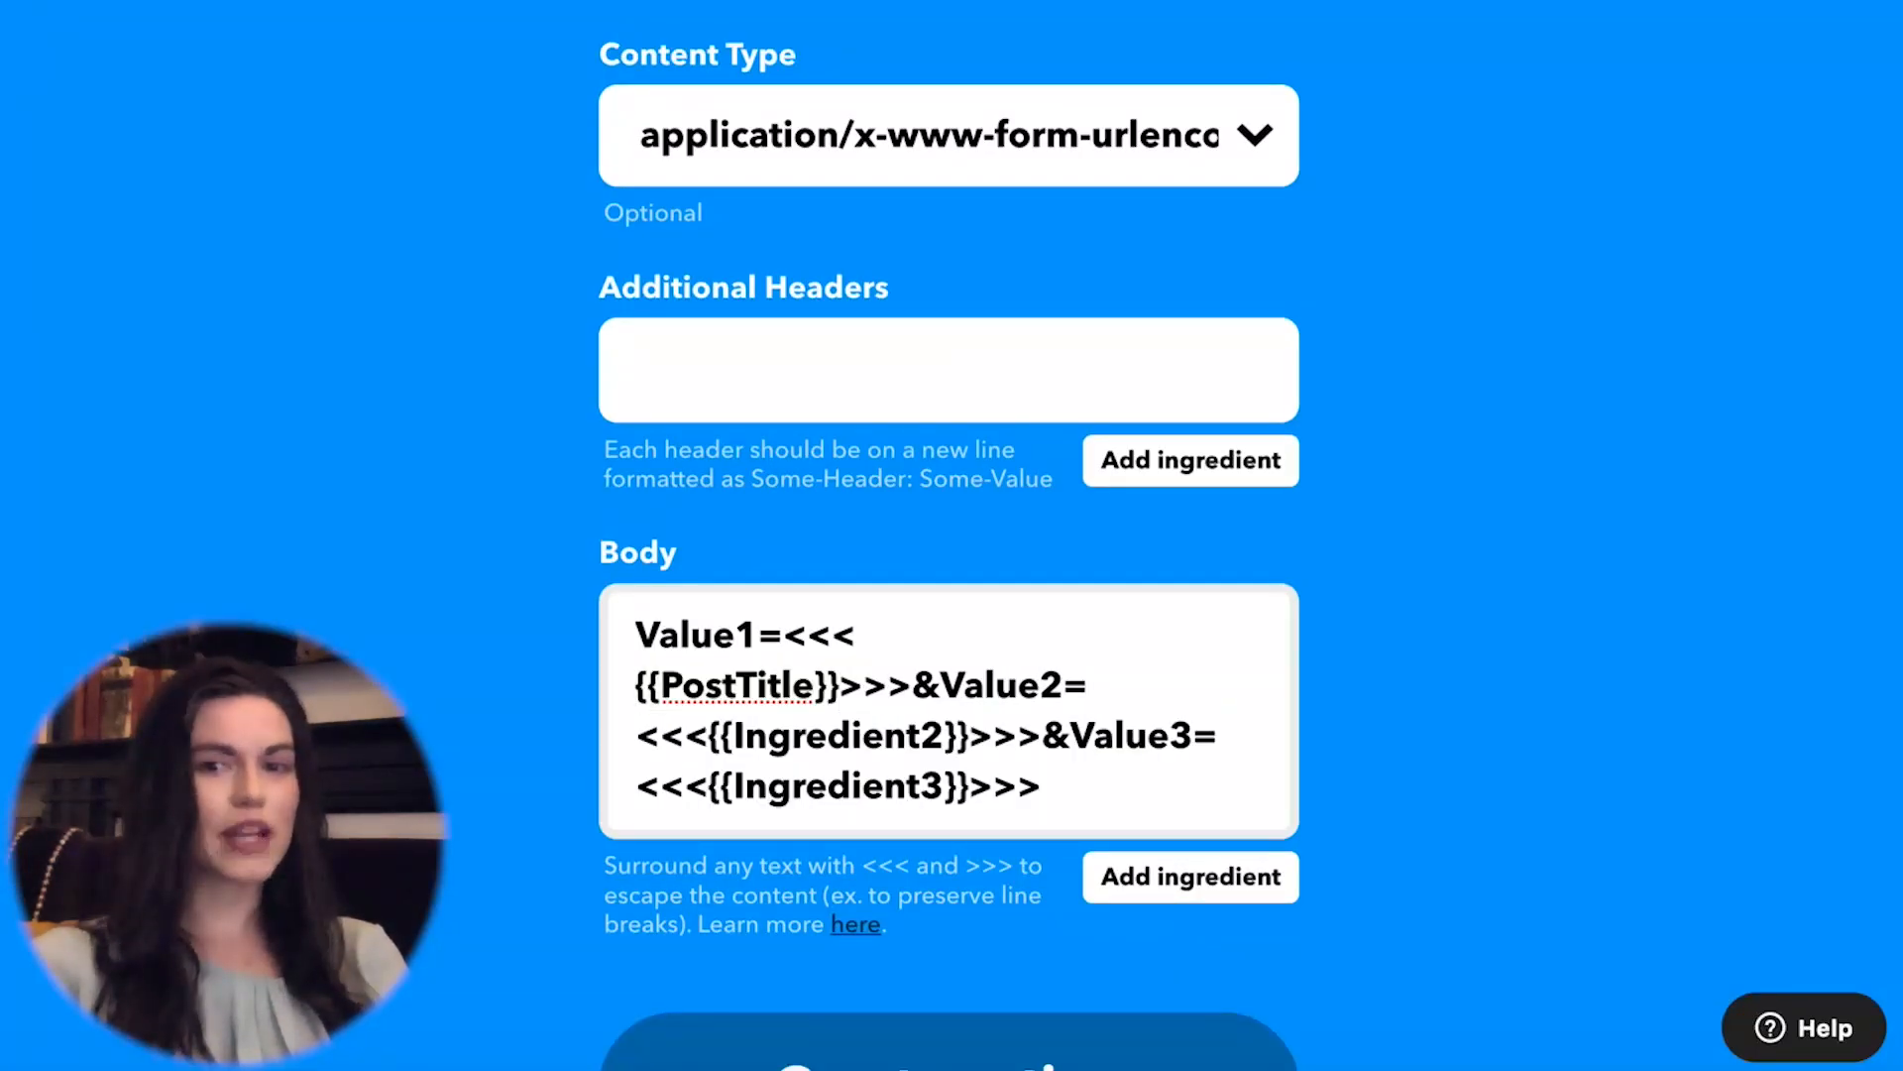
double_click(838, 736)
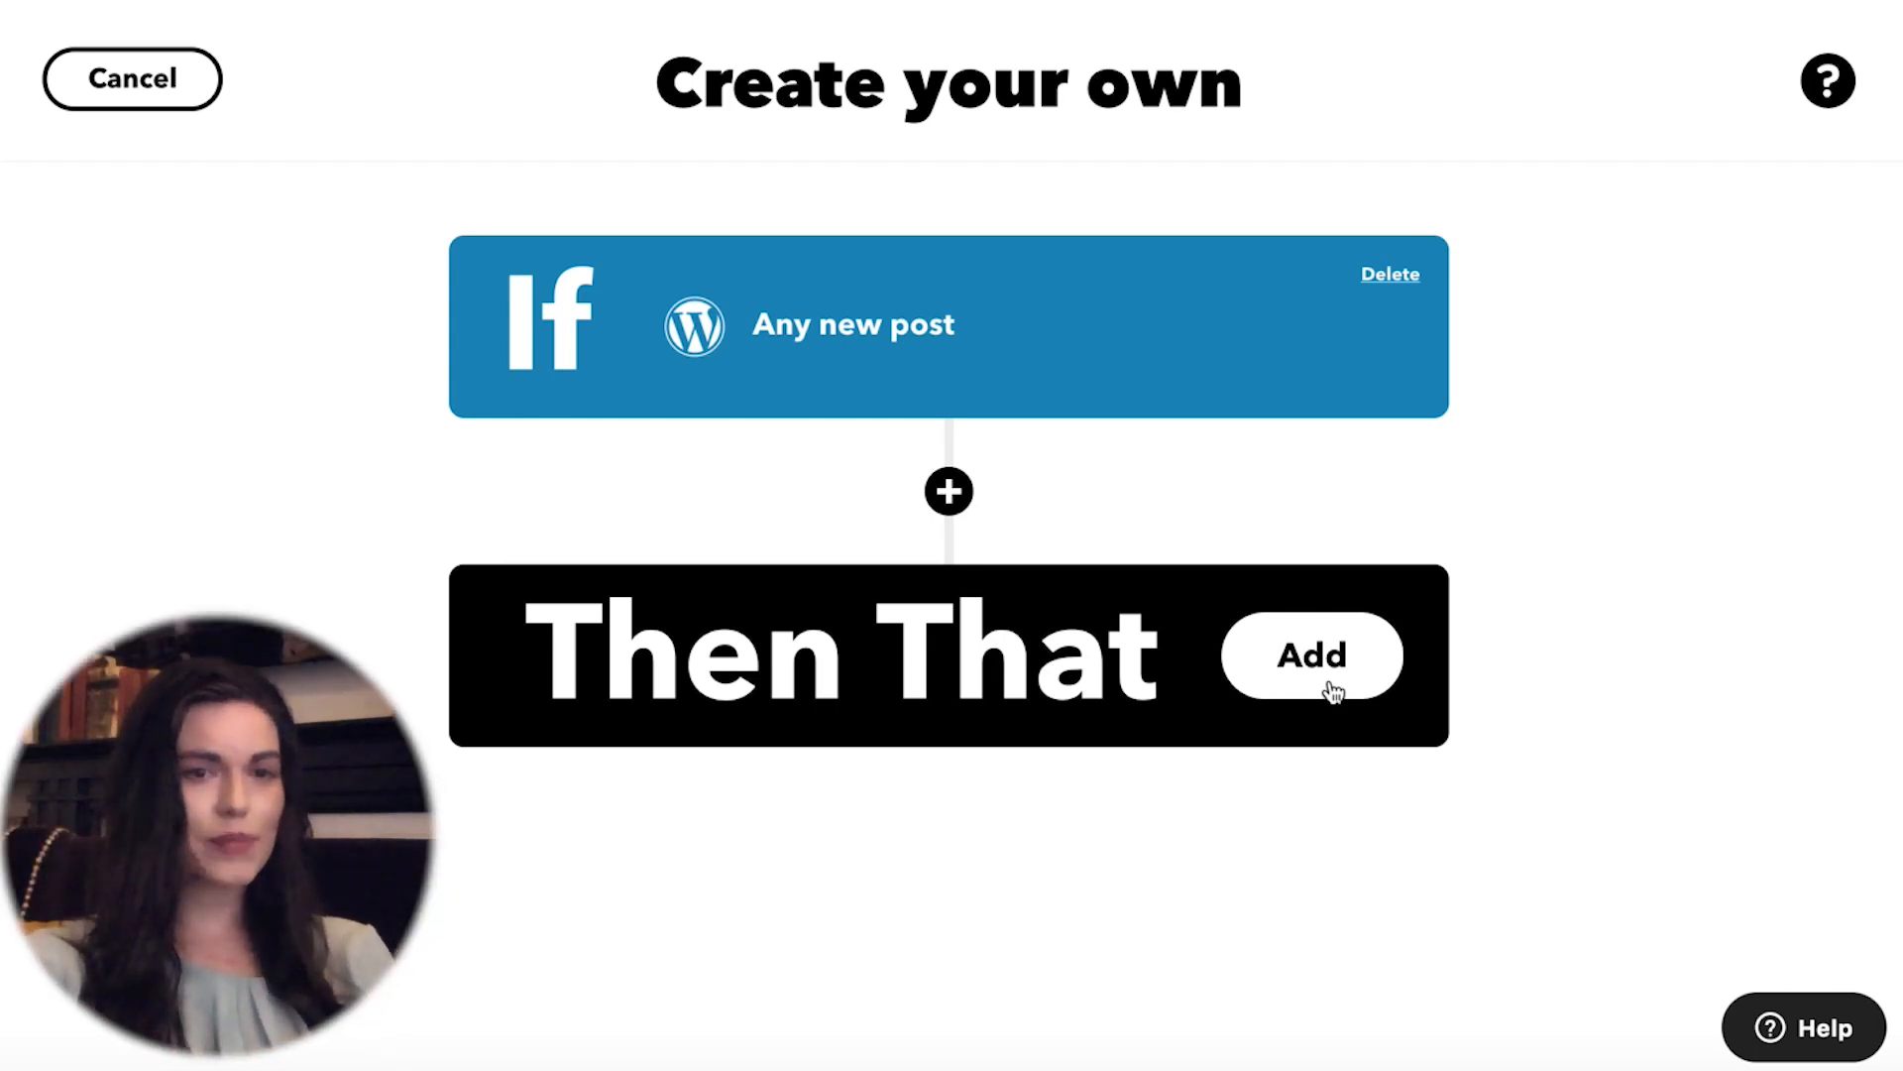
Add a Discord 'Post a rich message' action for the general channel, scrolling through its fields.
click(1309, 656)
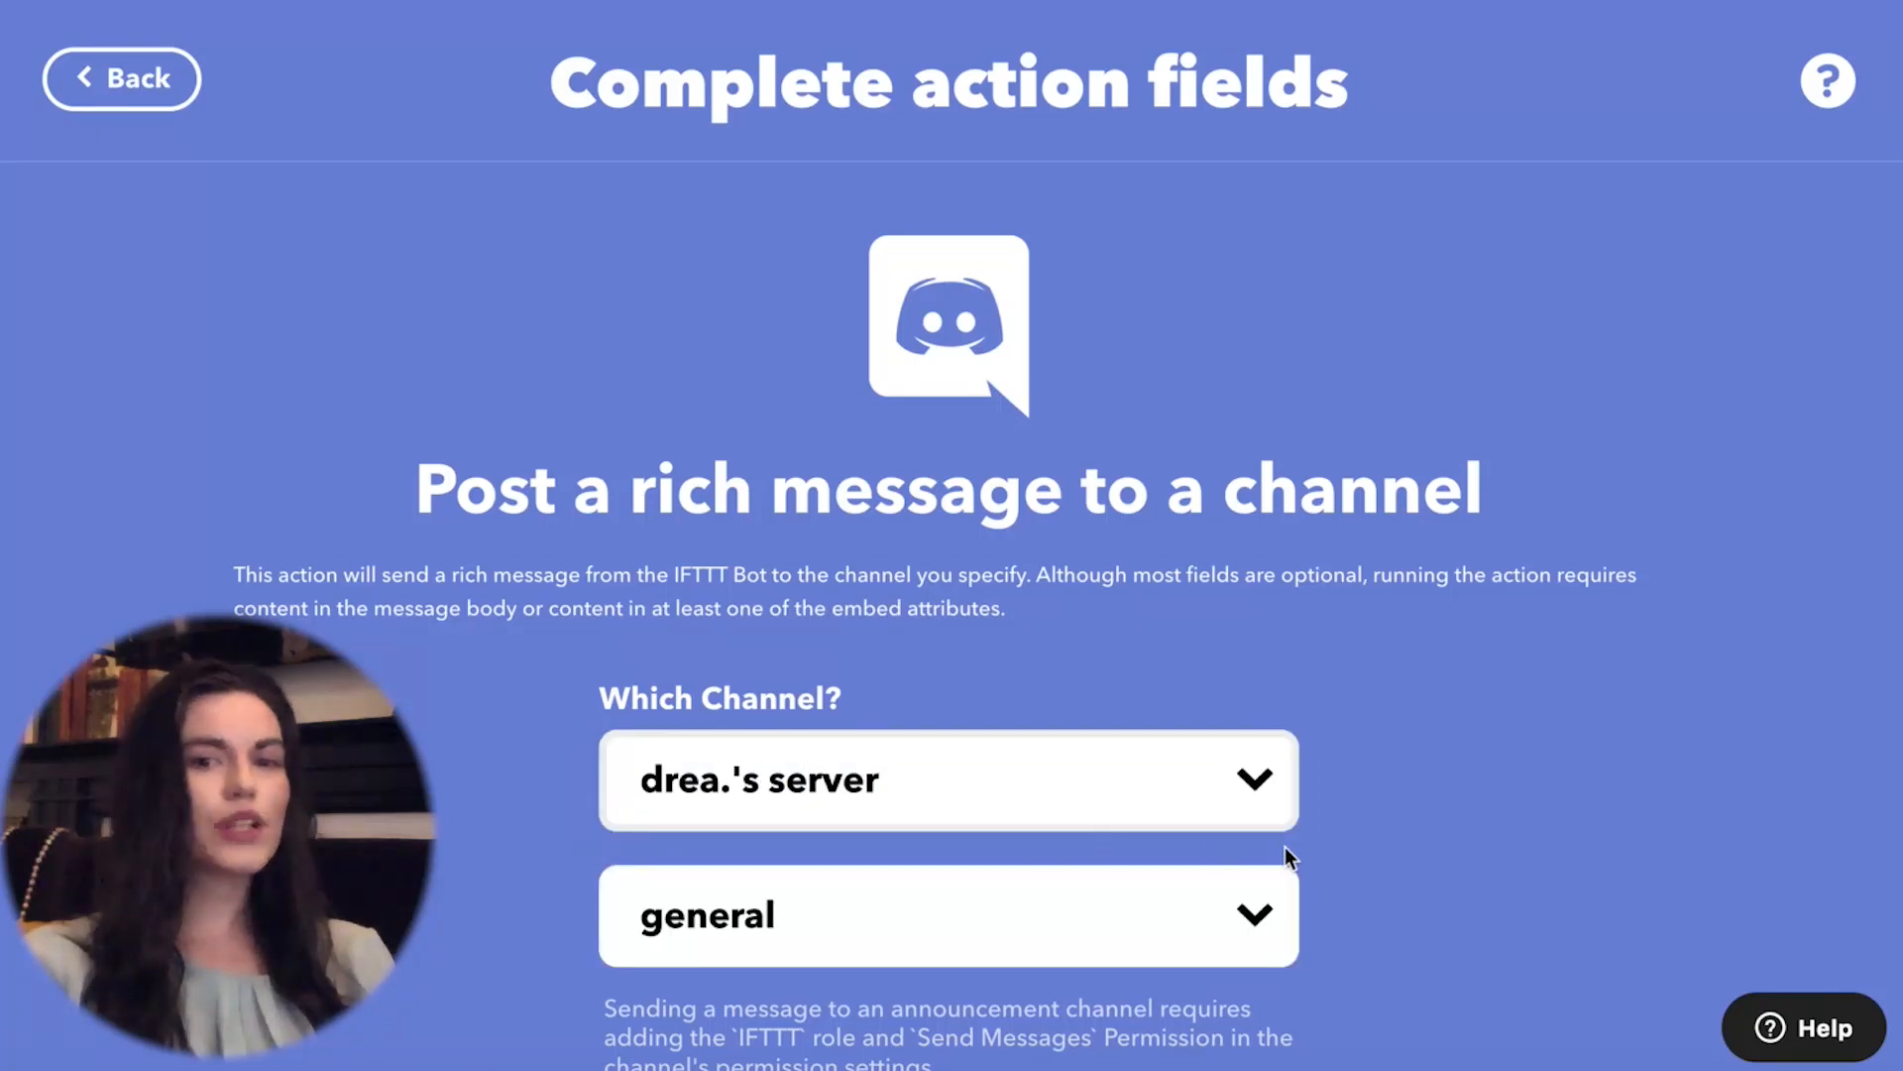
scroll(down, 3)
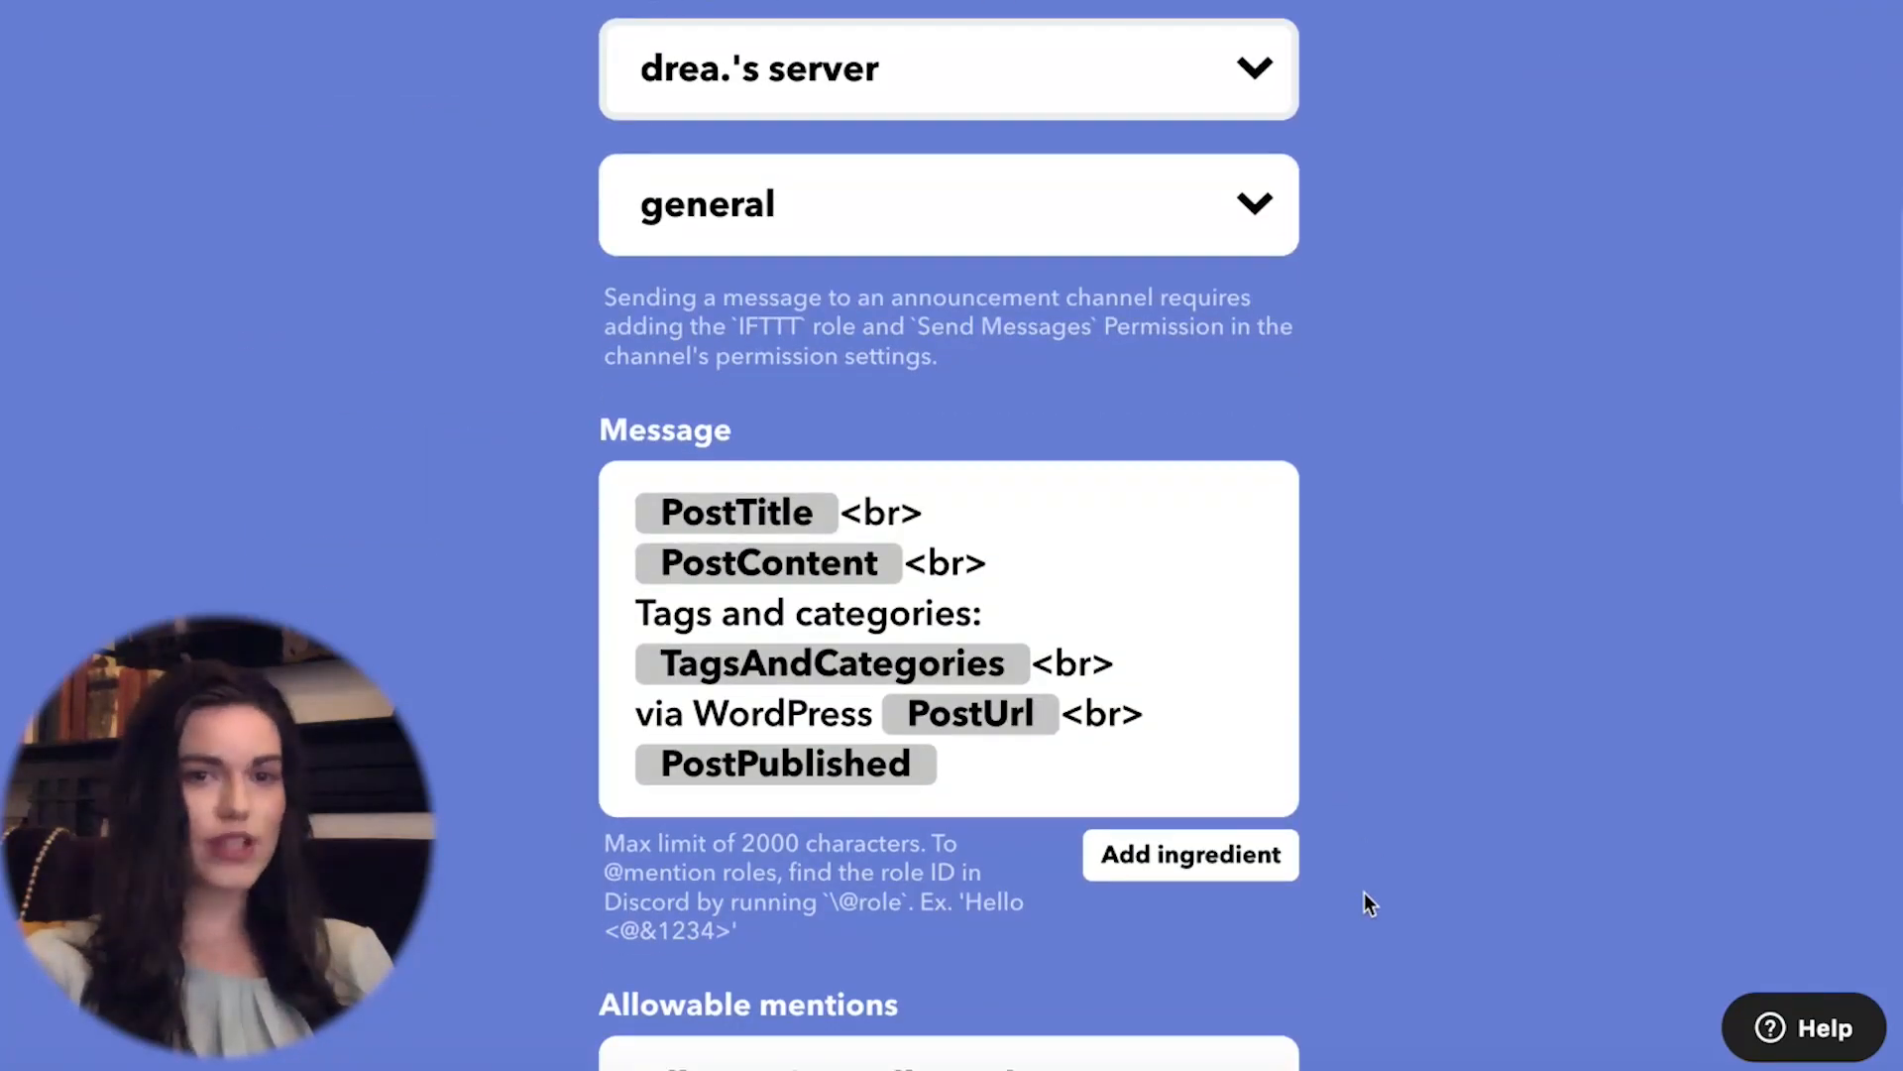
scroll(down, 3)
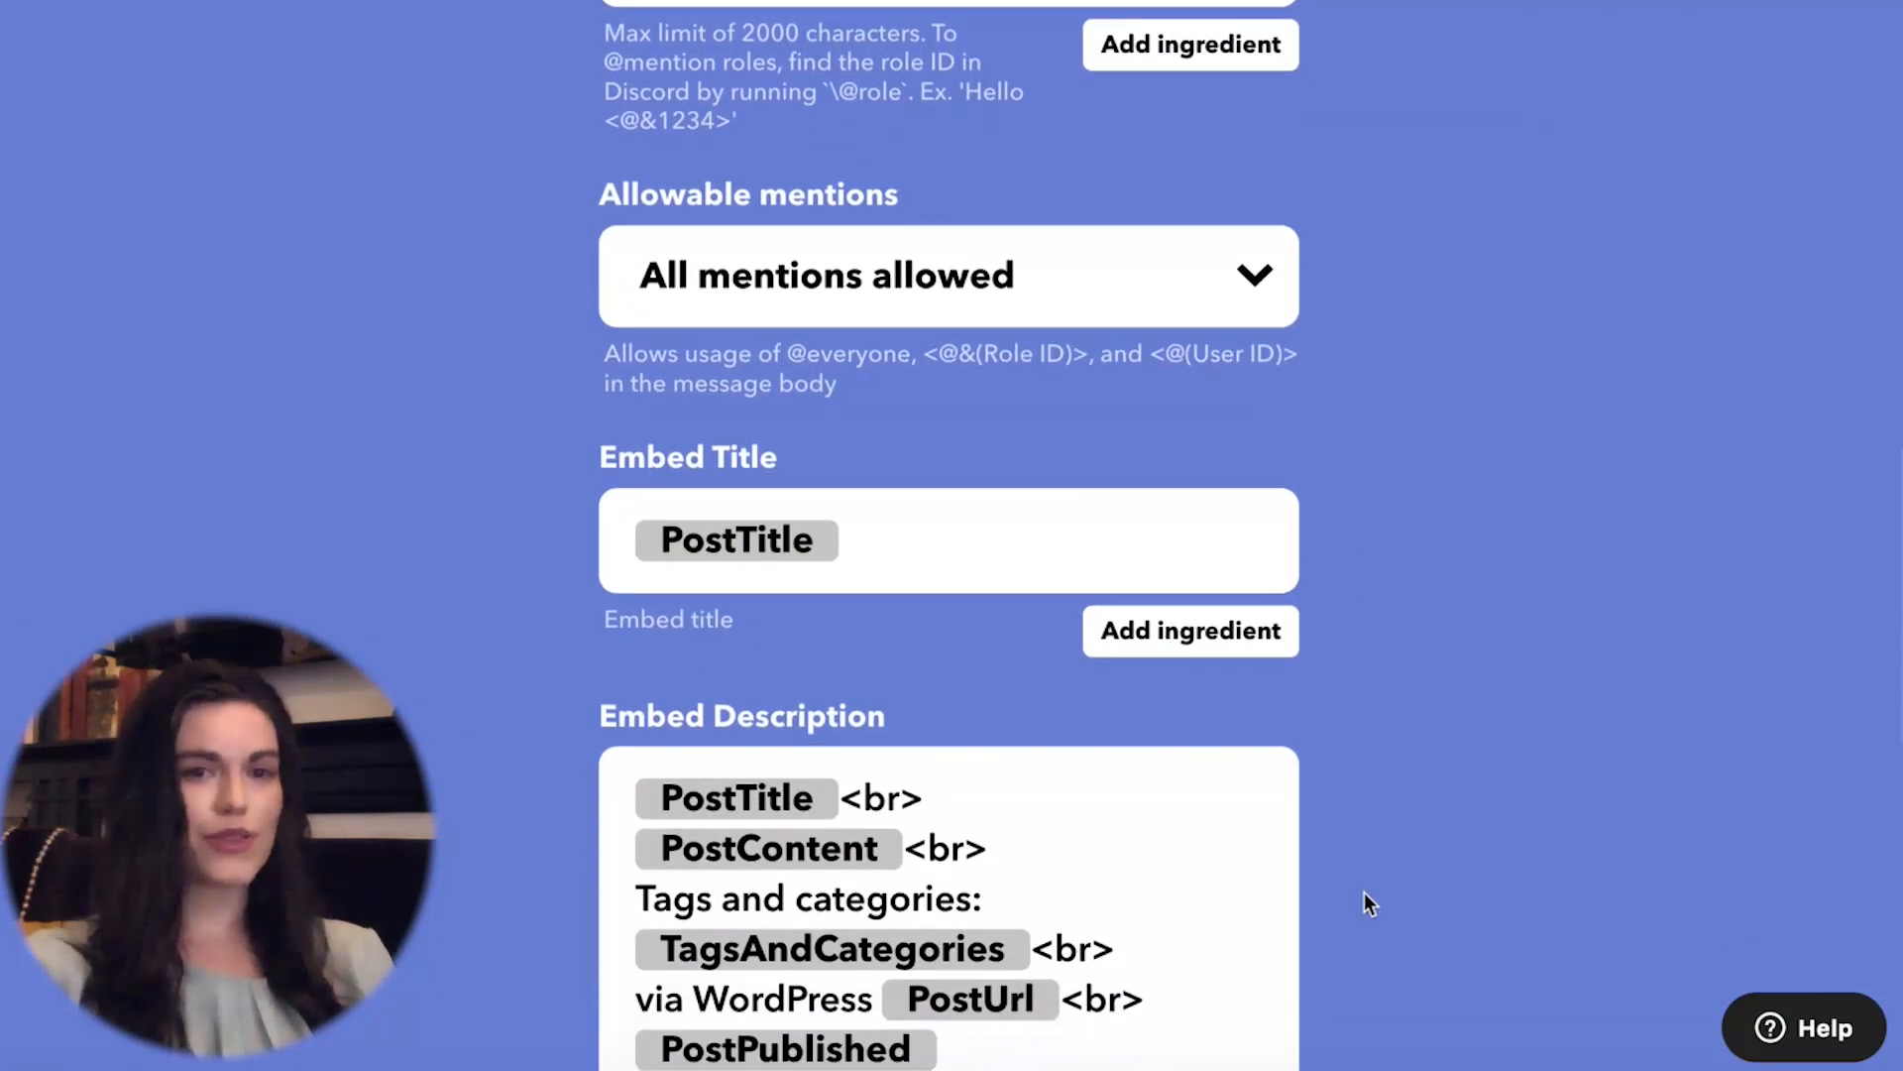
scroll(down, 3)
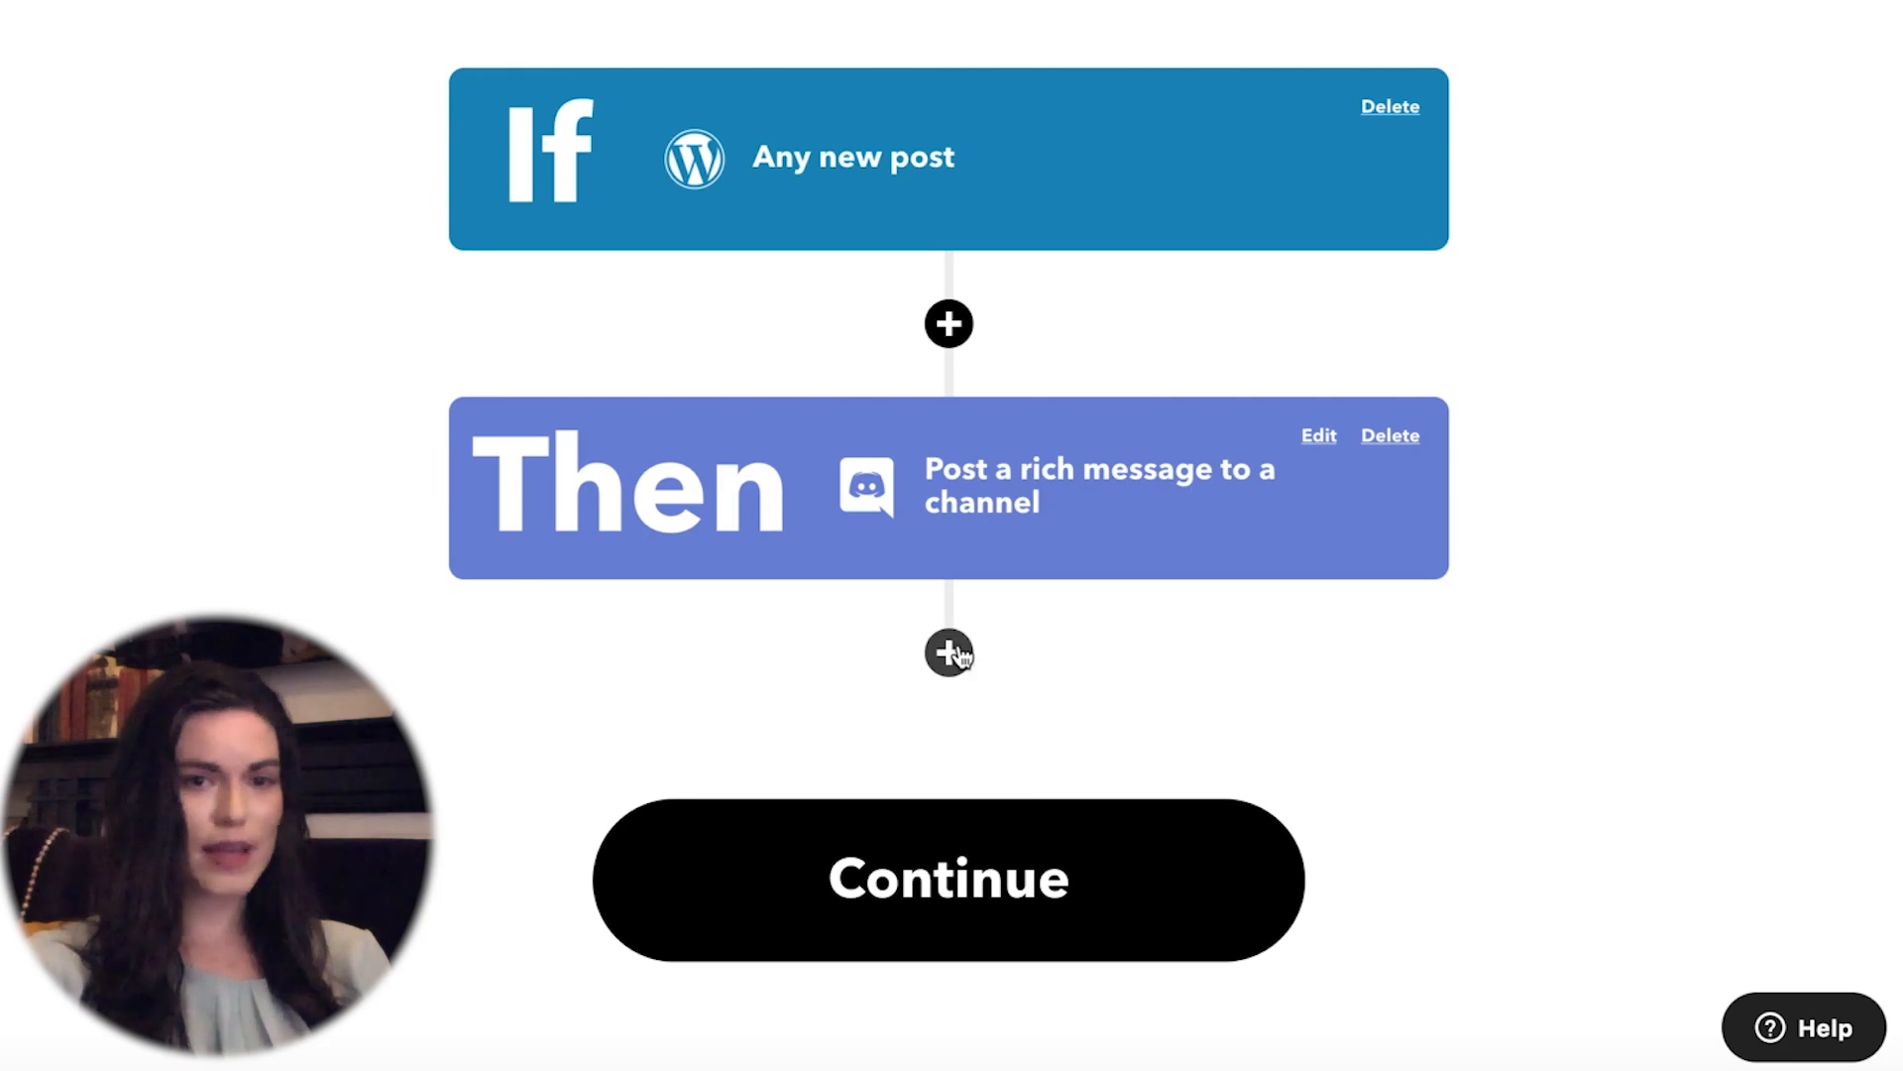
mouse_move(1054, 681)
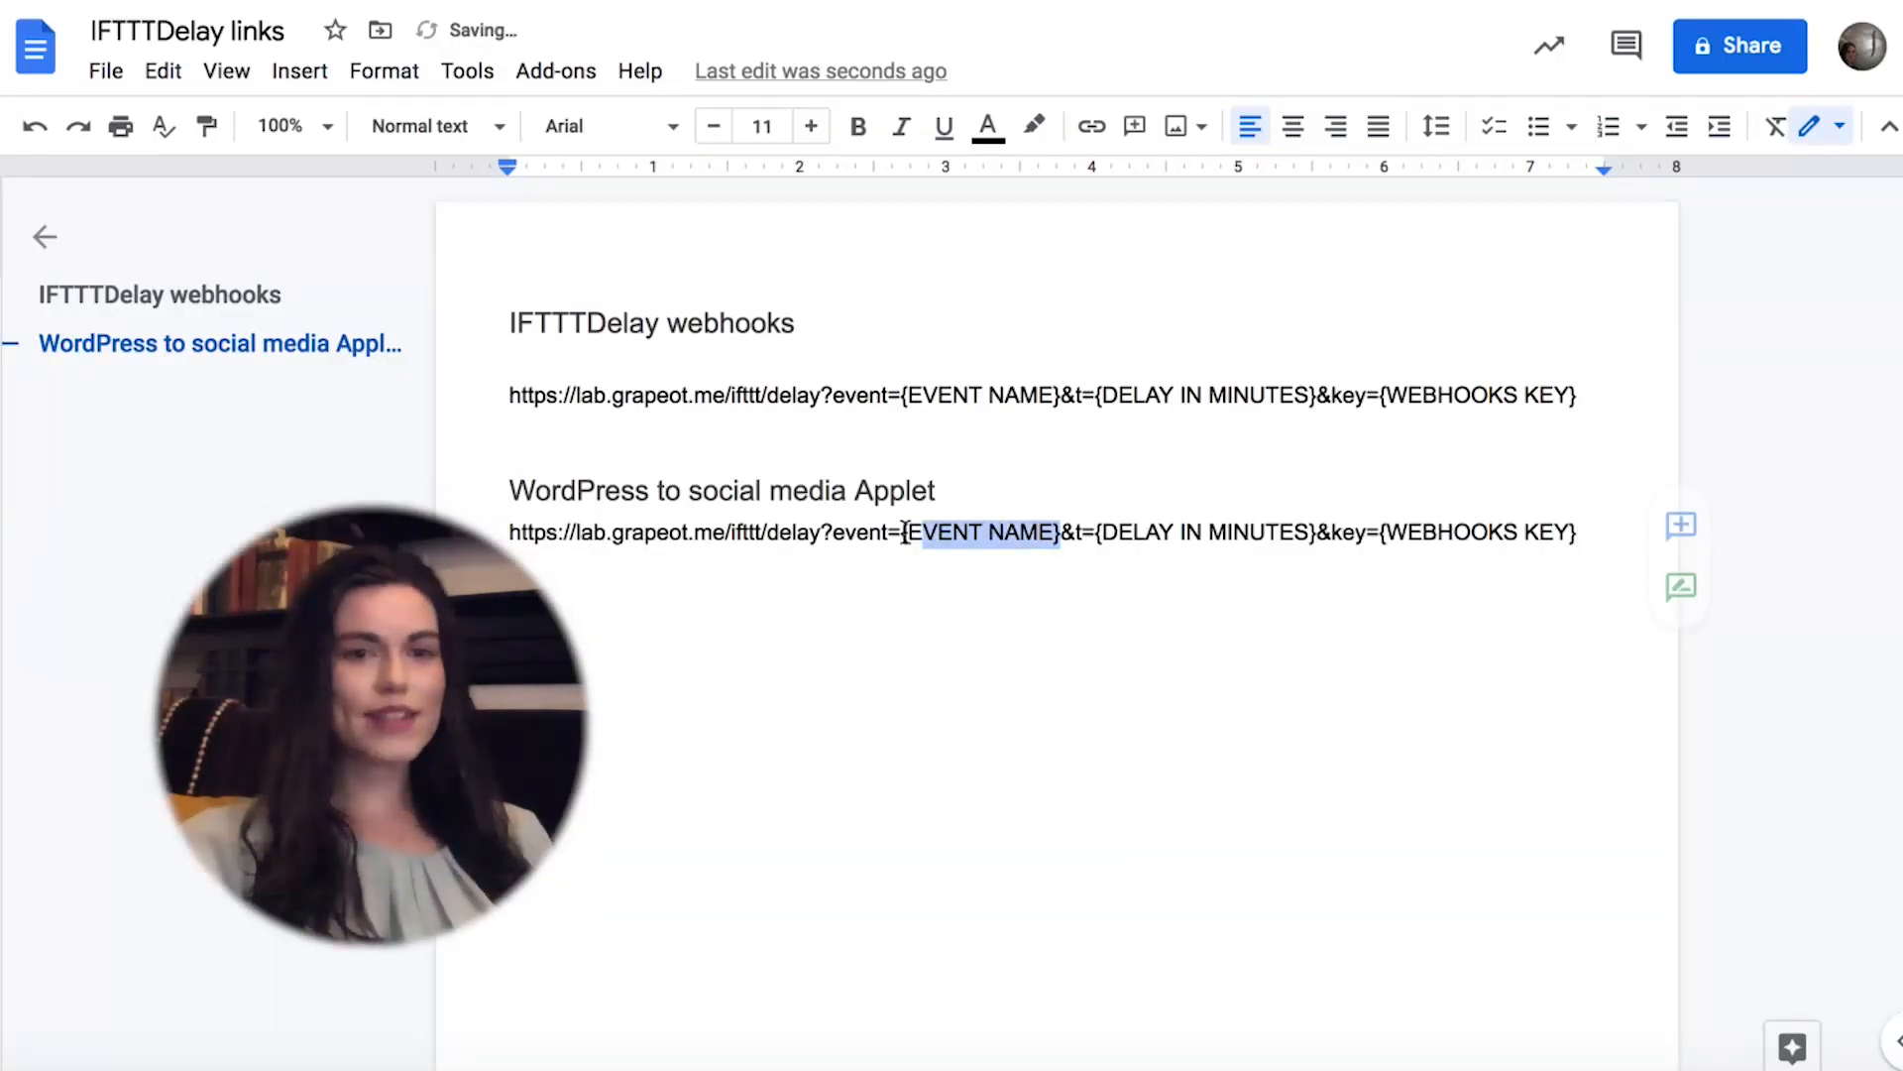
Fill the second URL with event procrastin_Applet_Twitter and a 15-minute delay, then select the key placeholder.
text(prod)
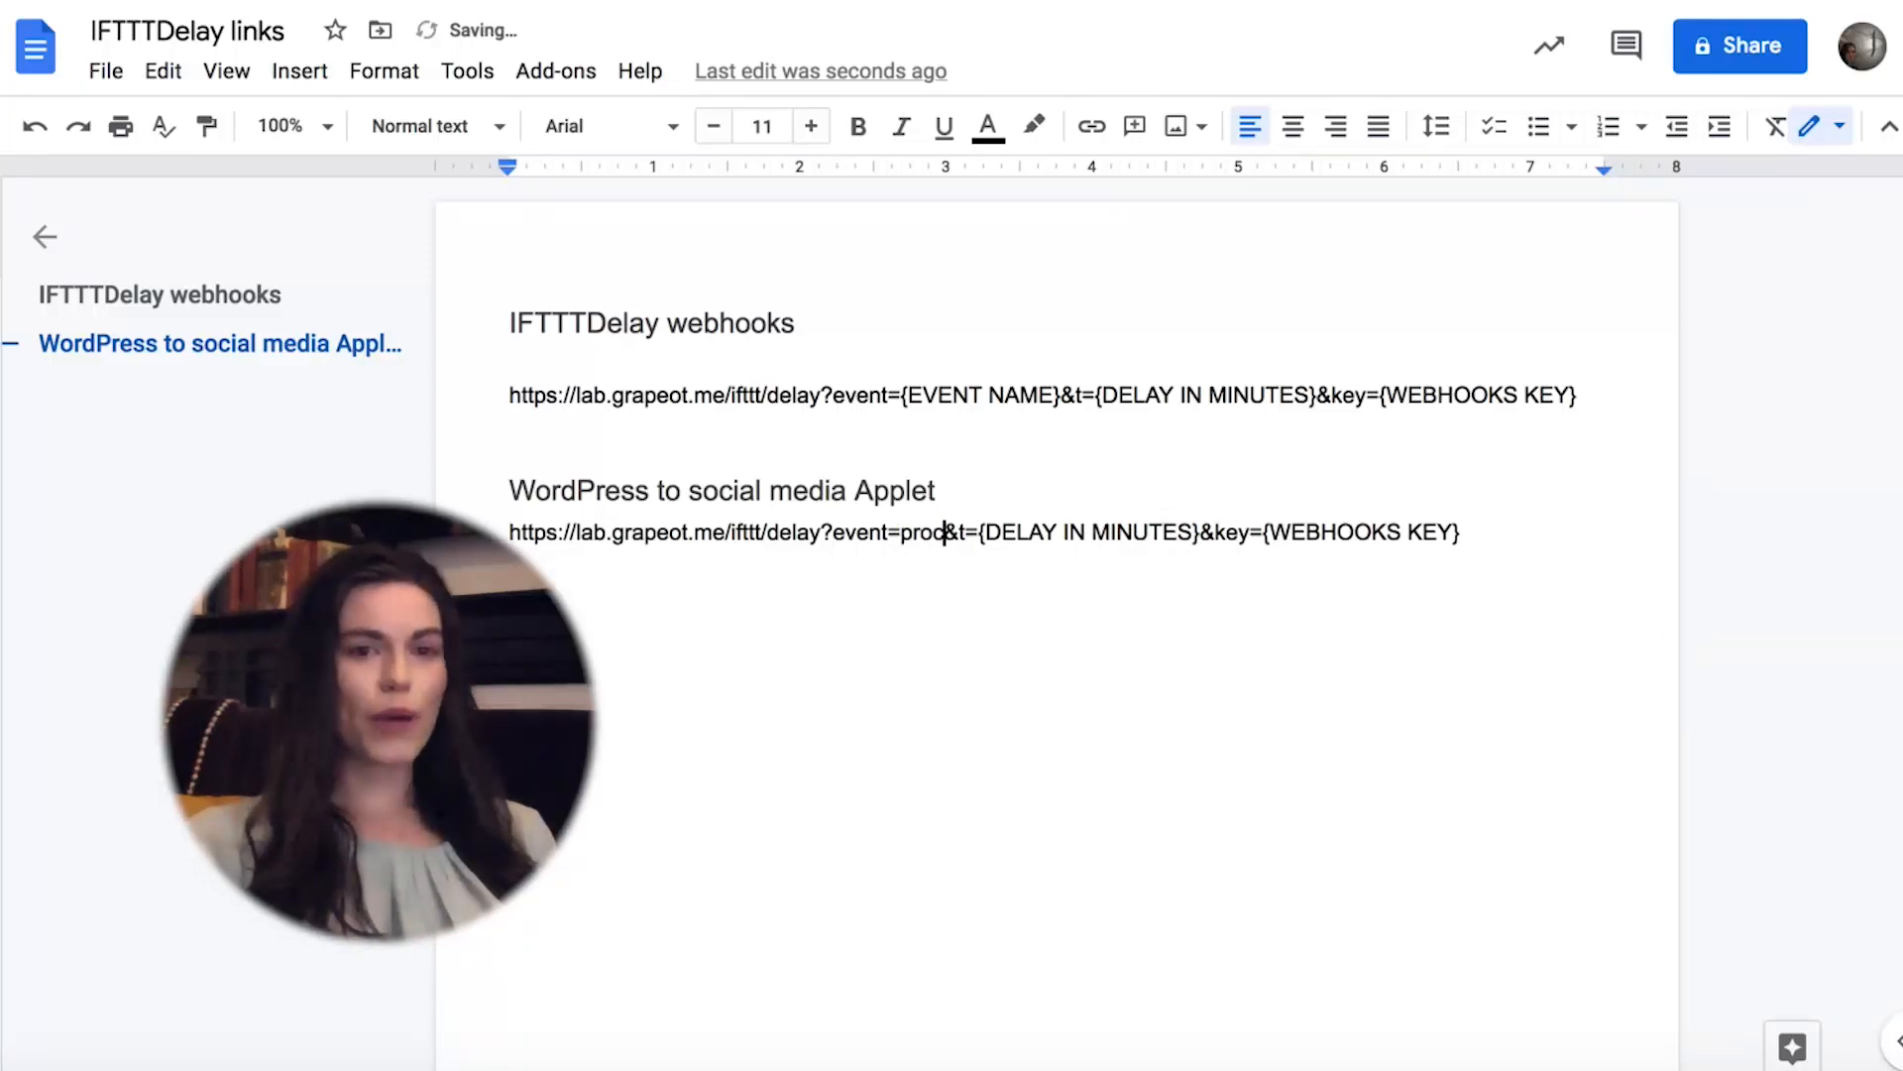
text(procrastin_)
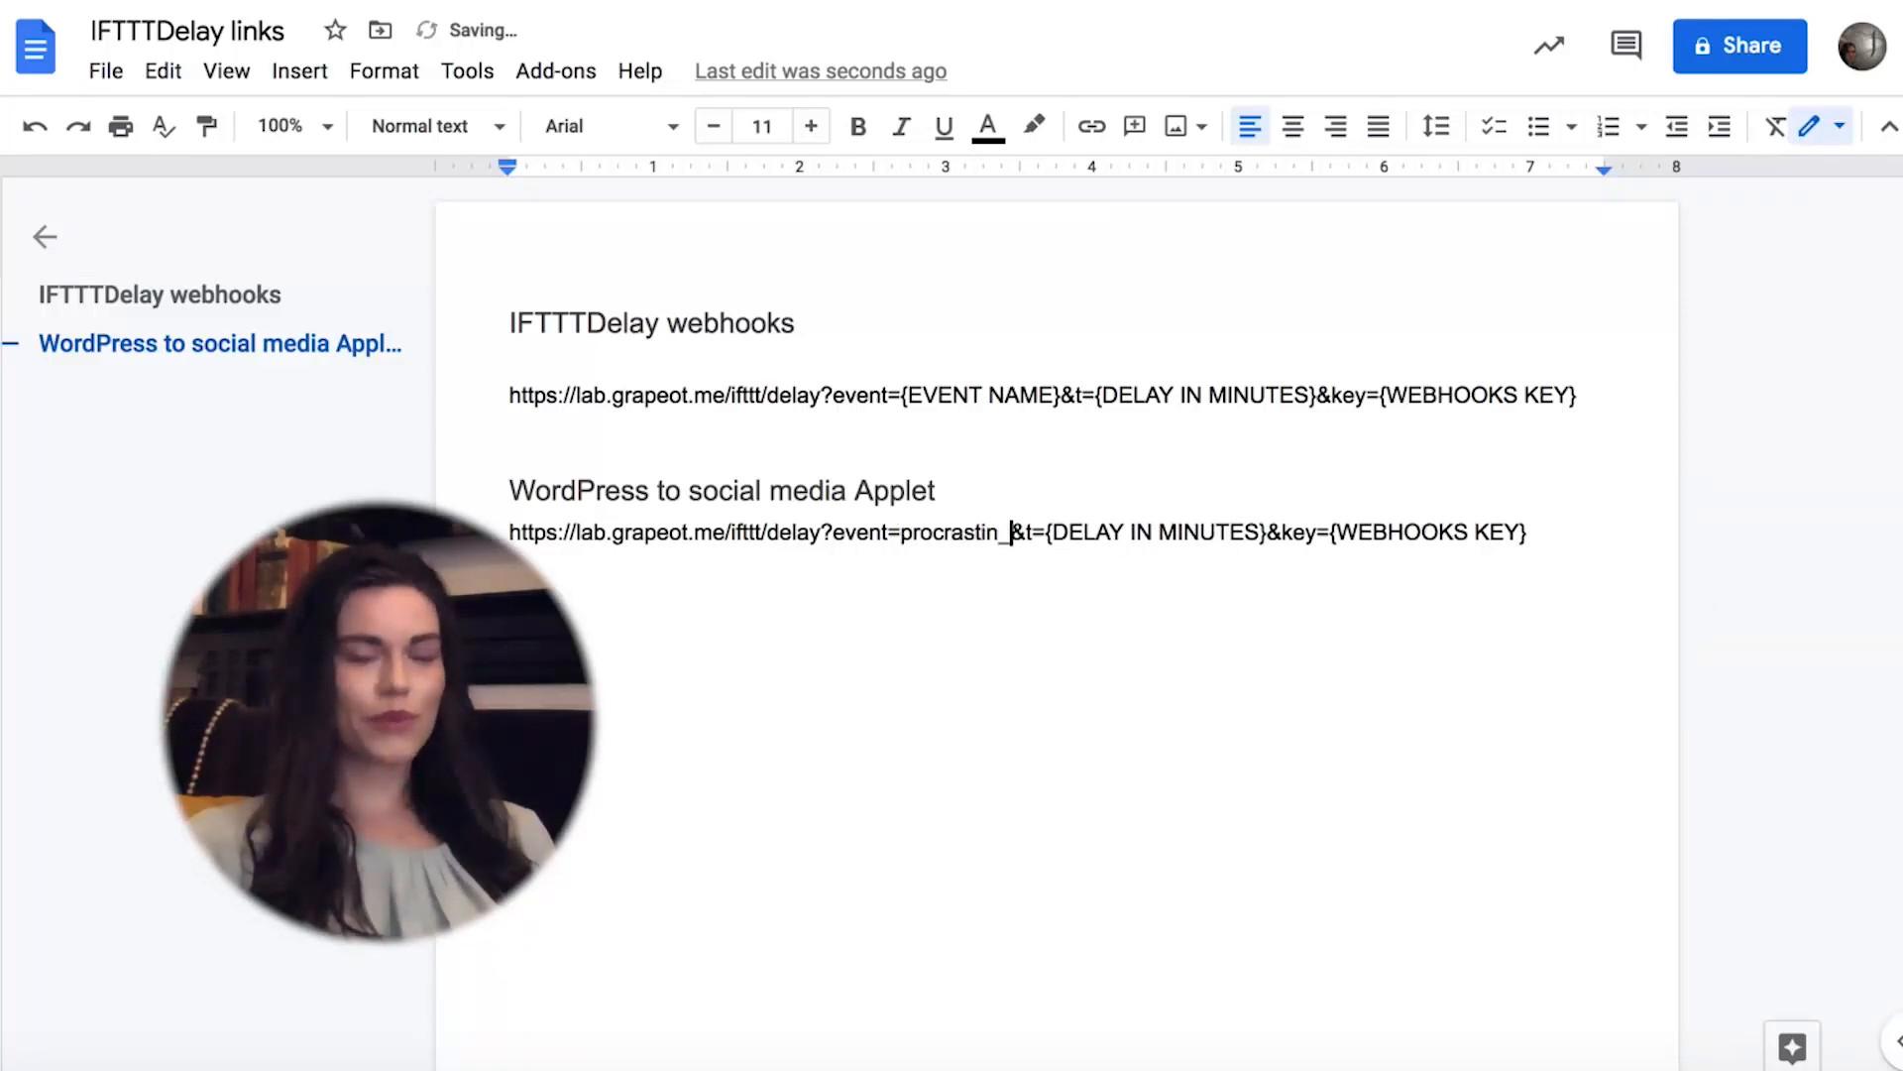
text(Applet_Tw)
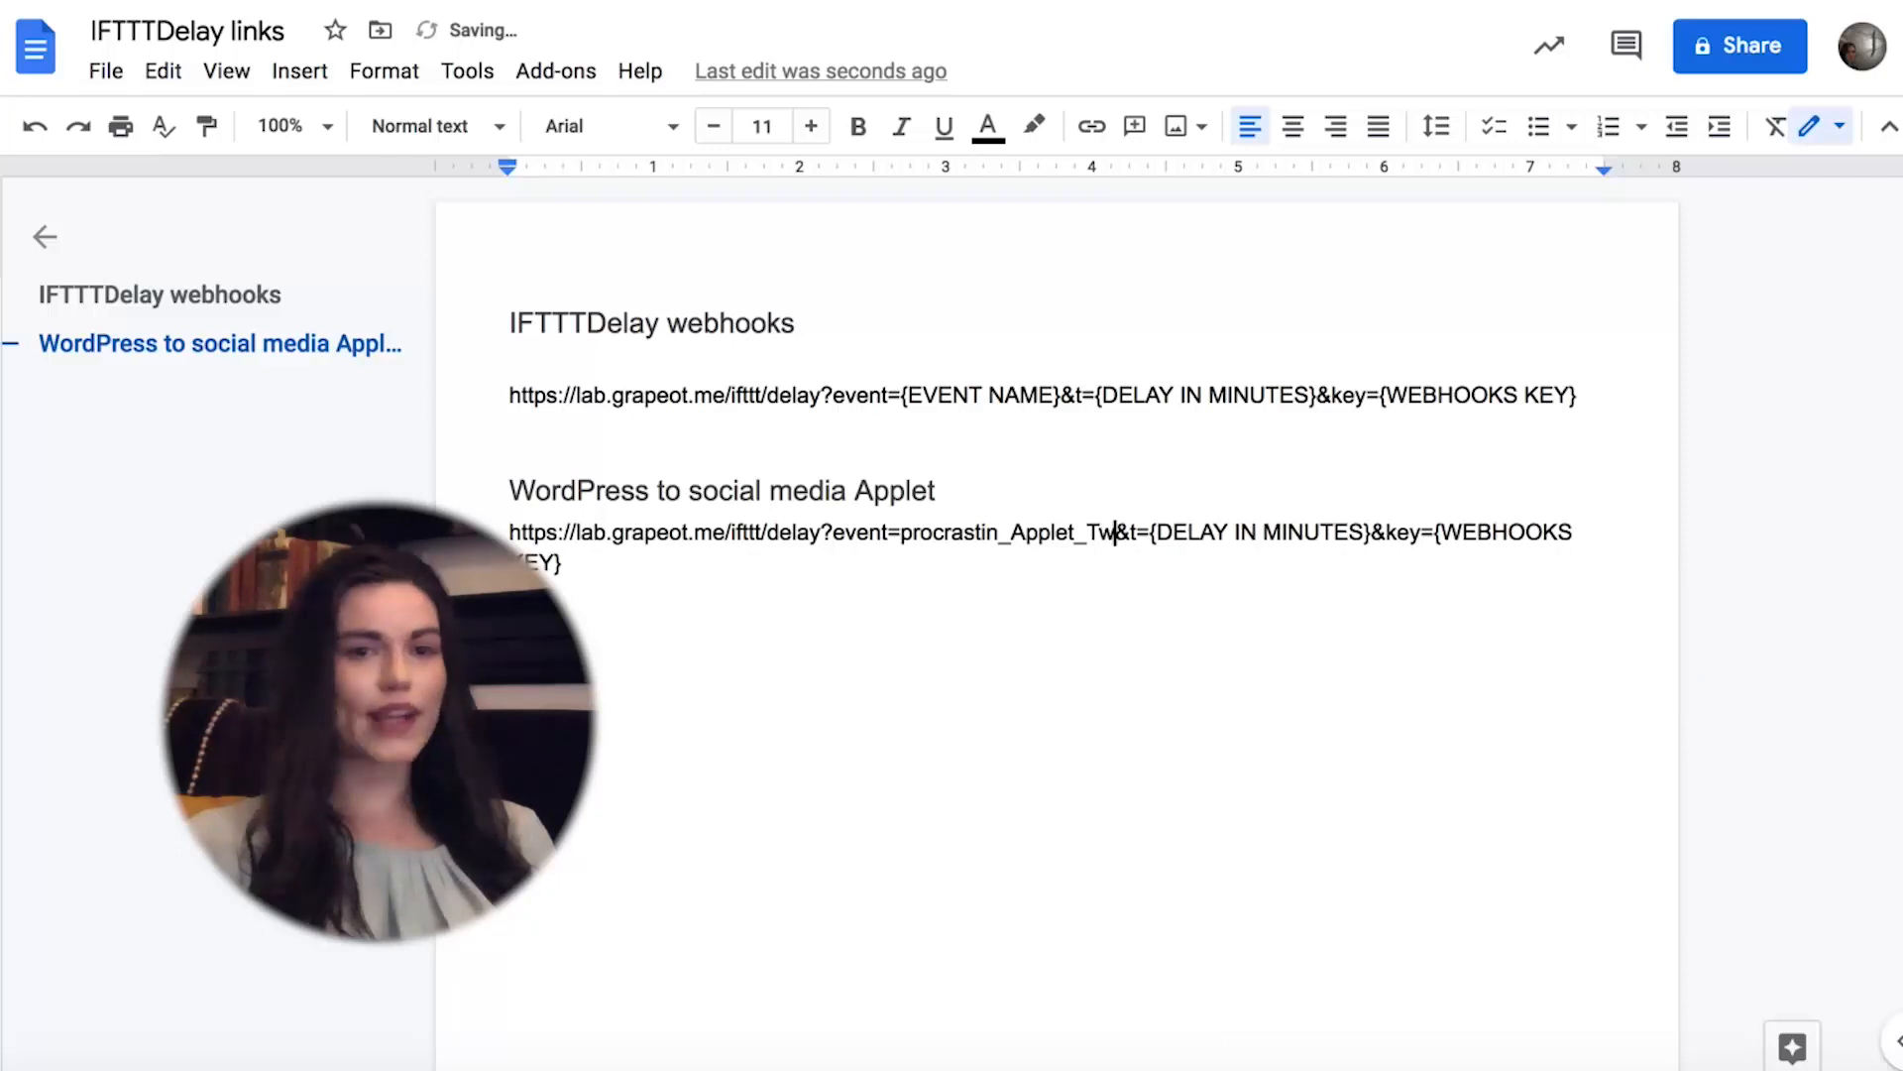
text(itter)
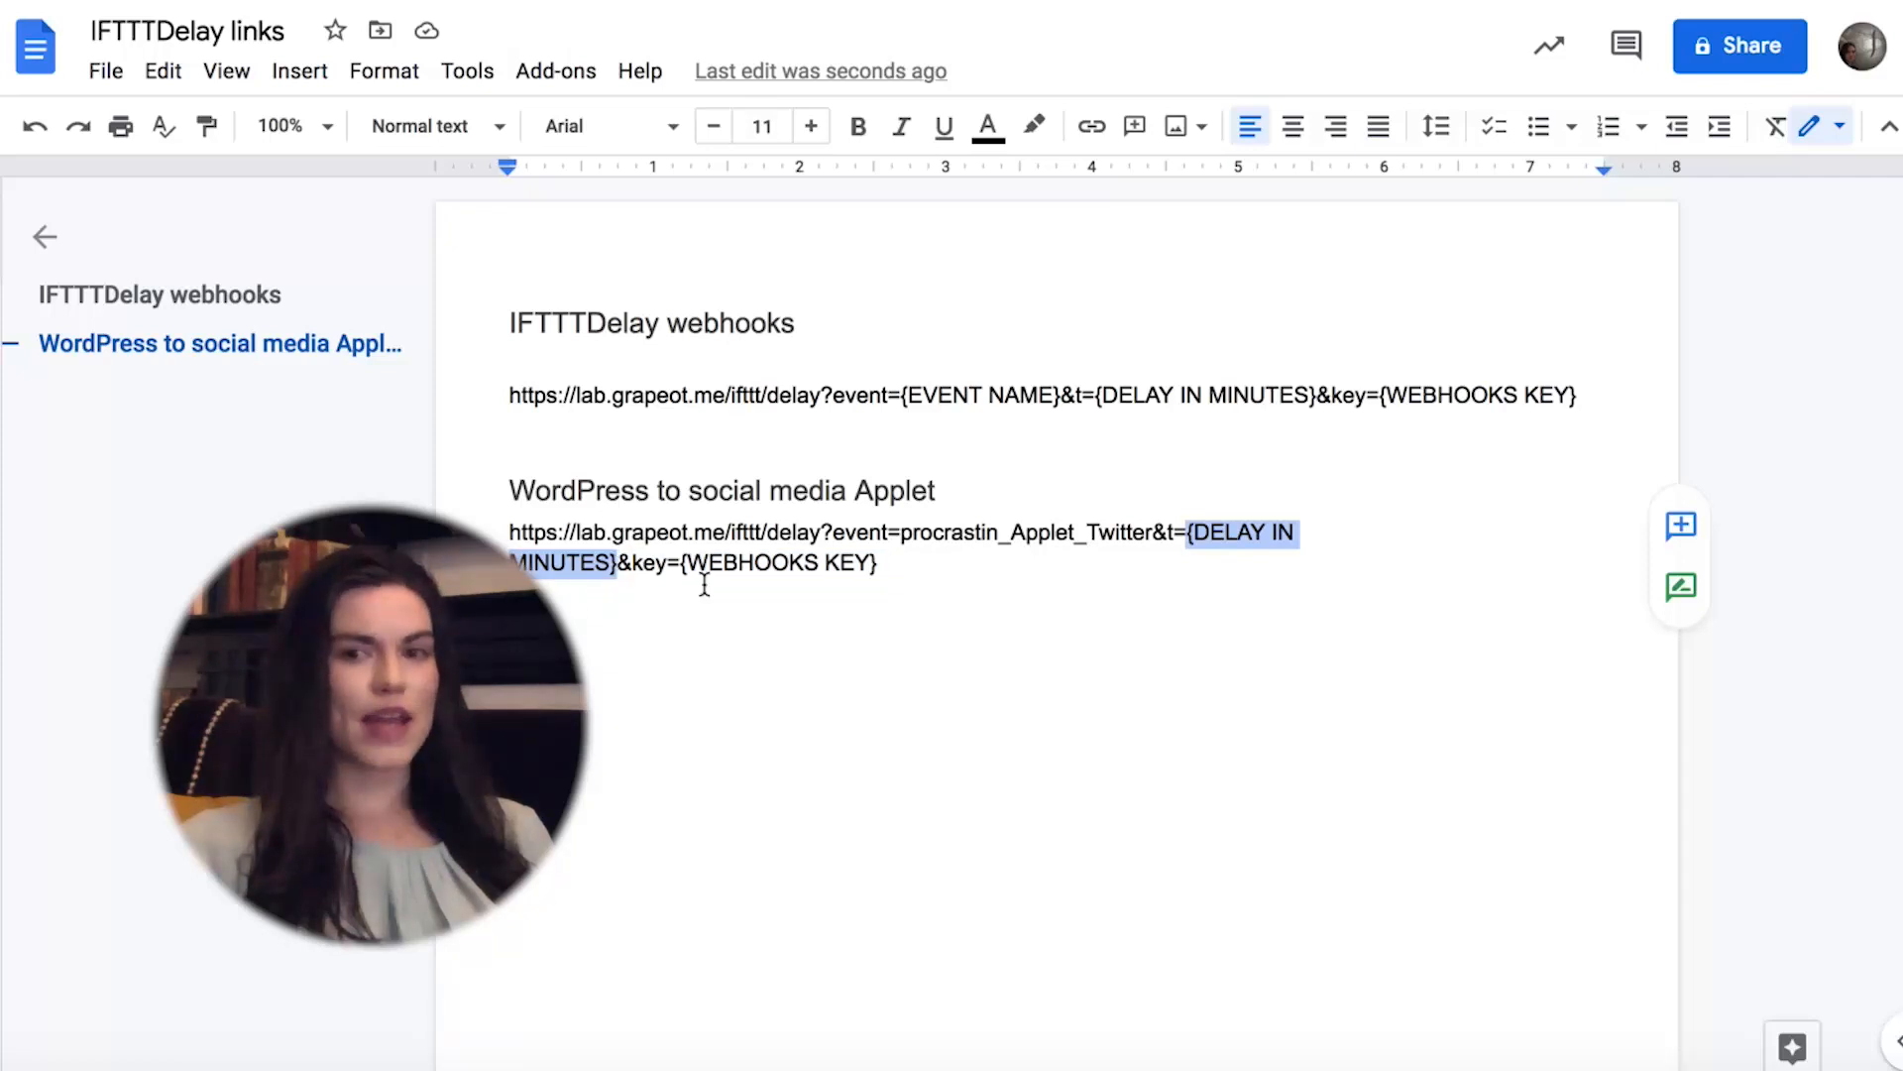
text(15)
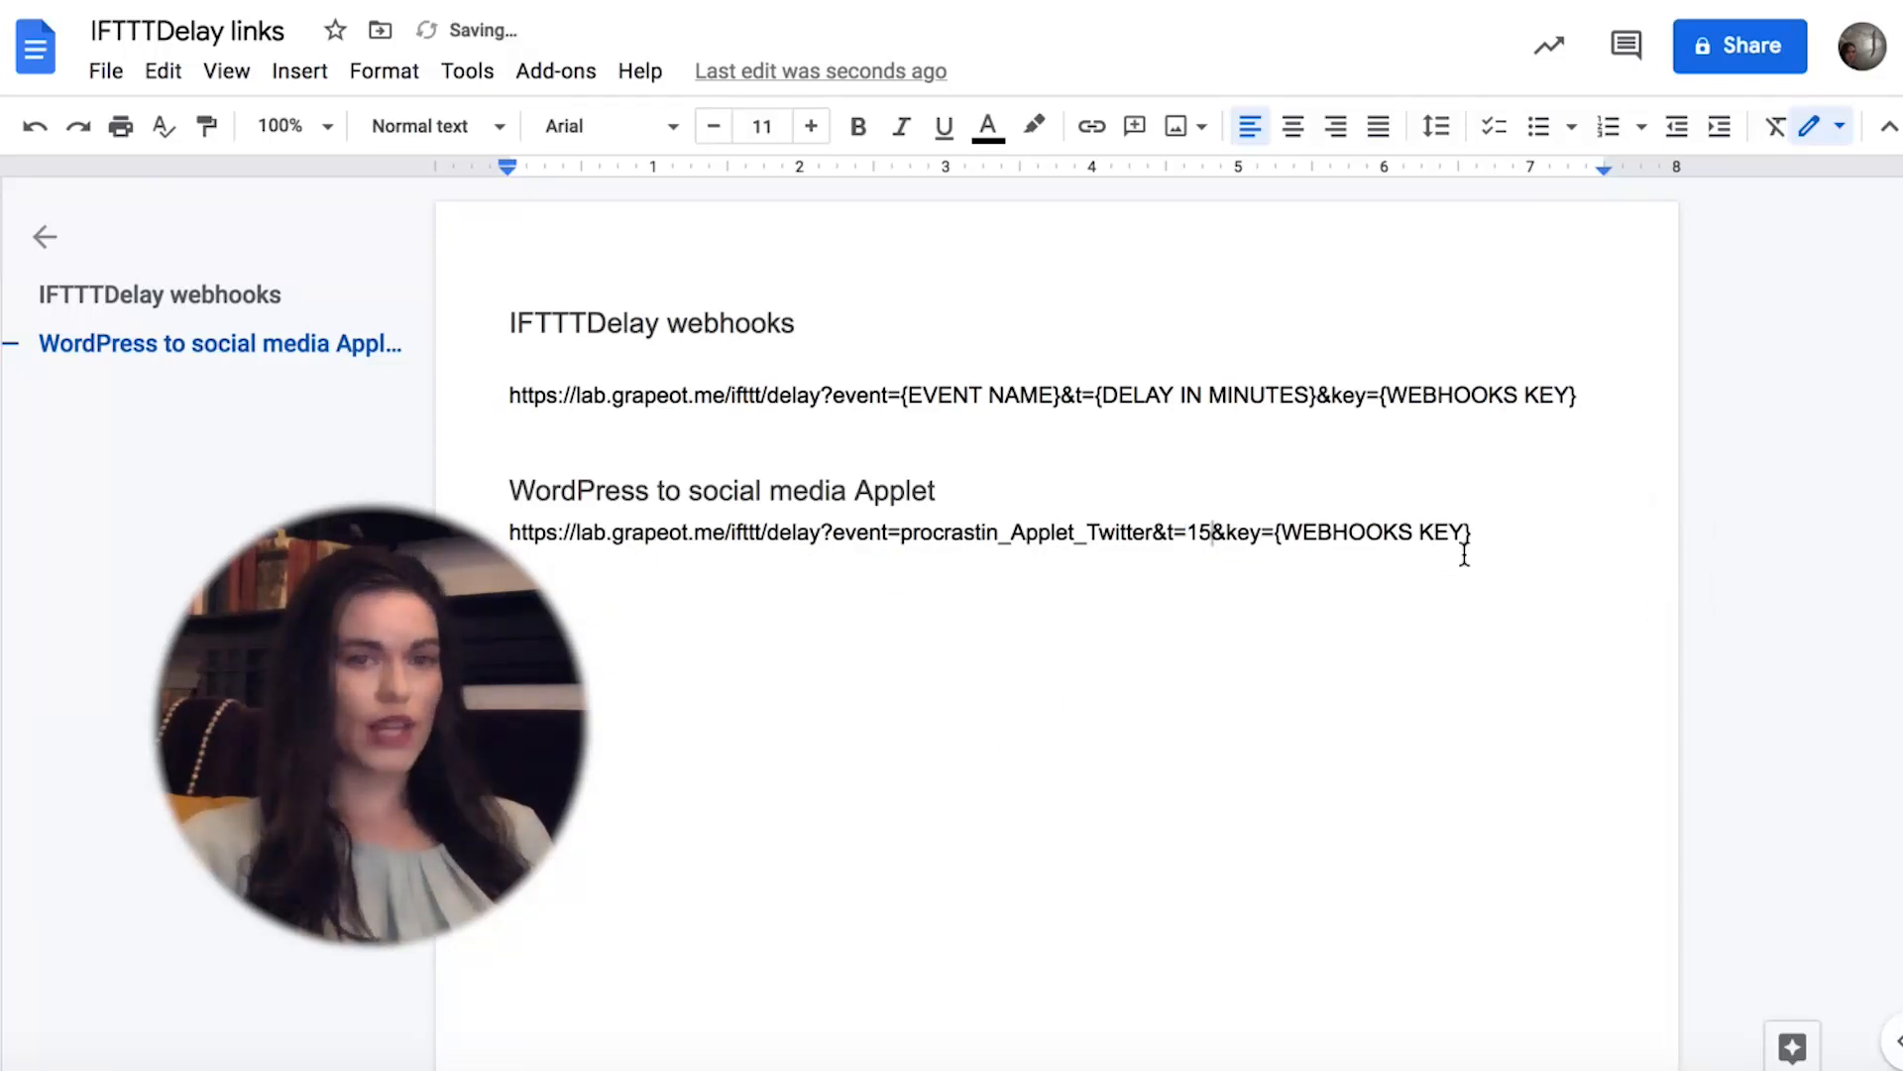
double_click(1372, 531)
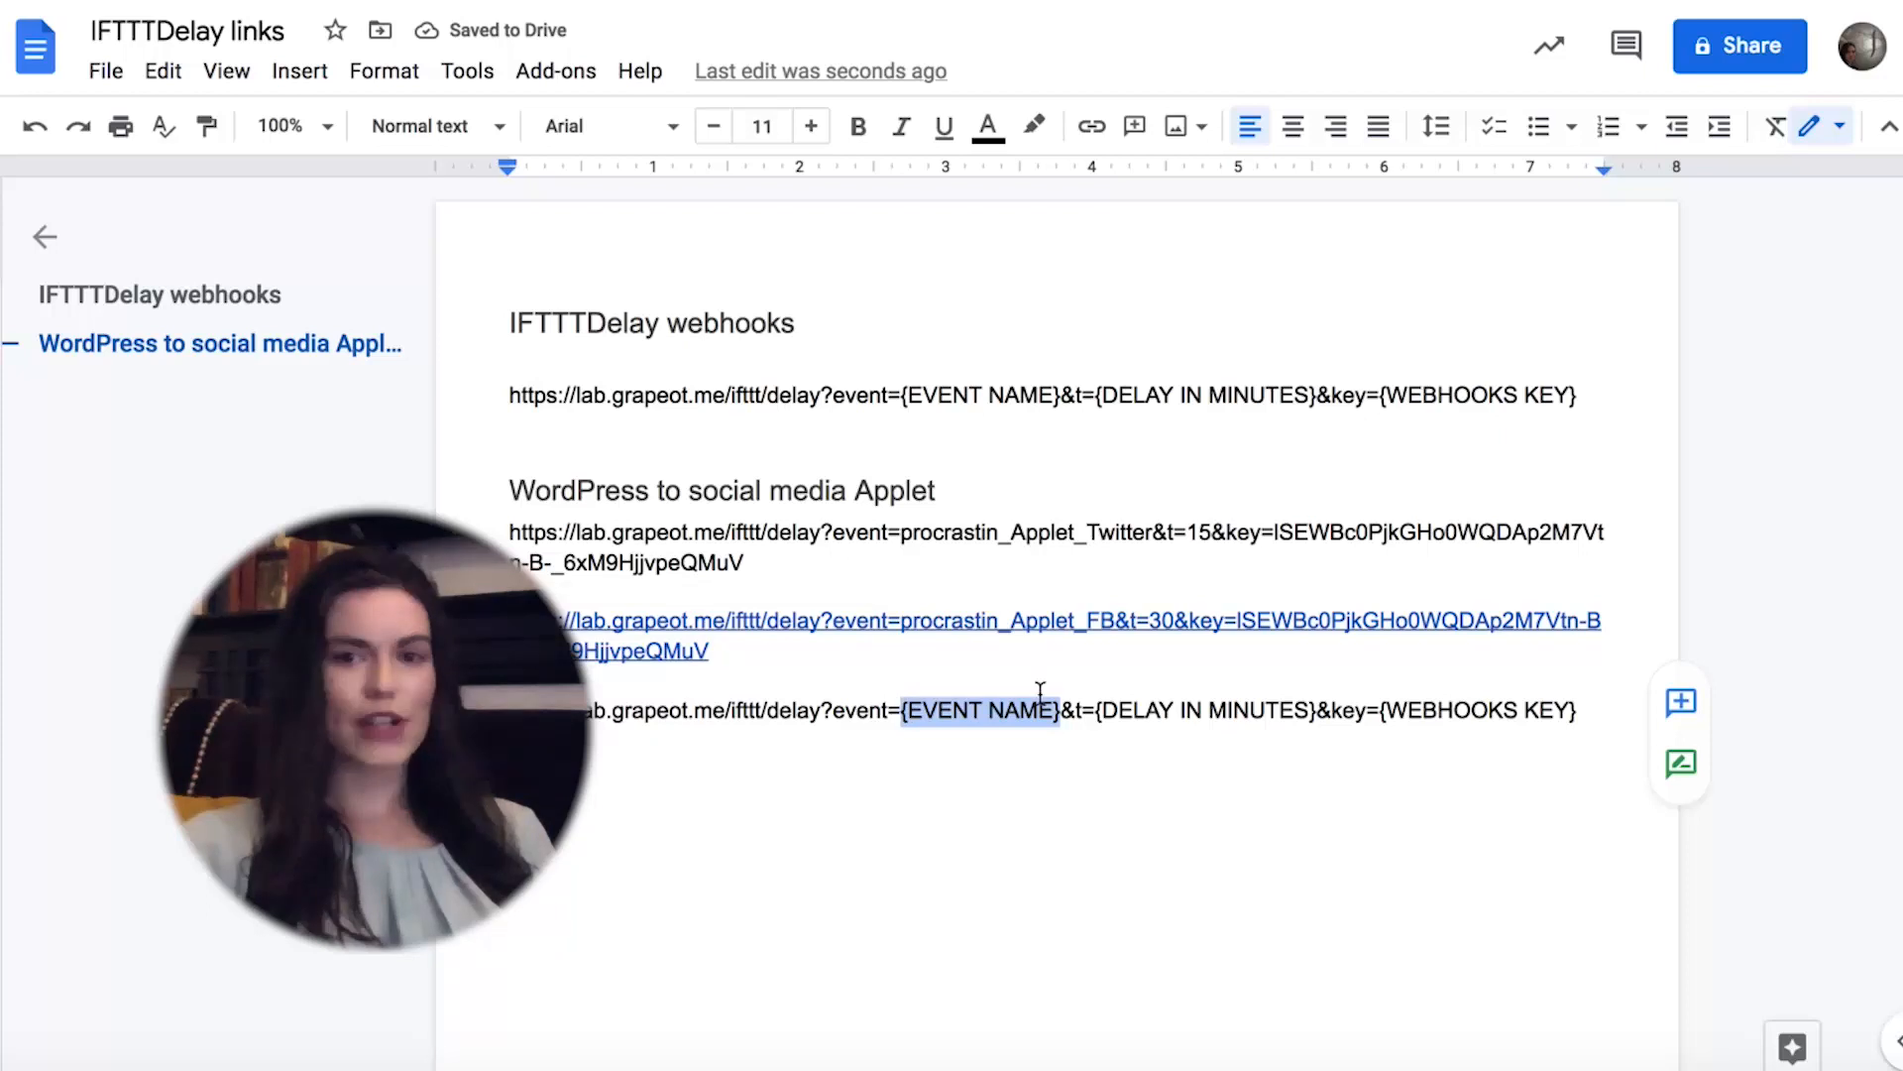
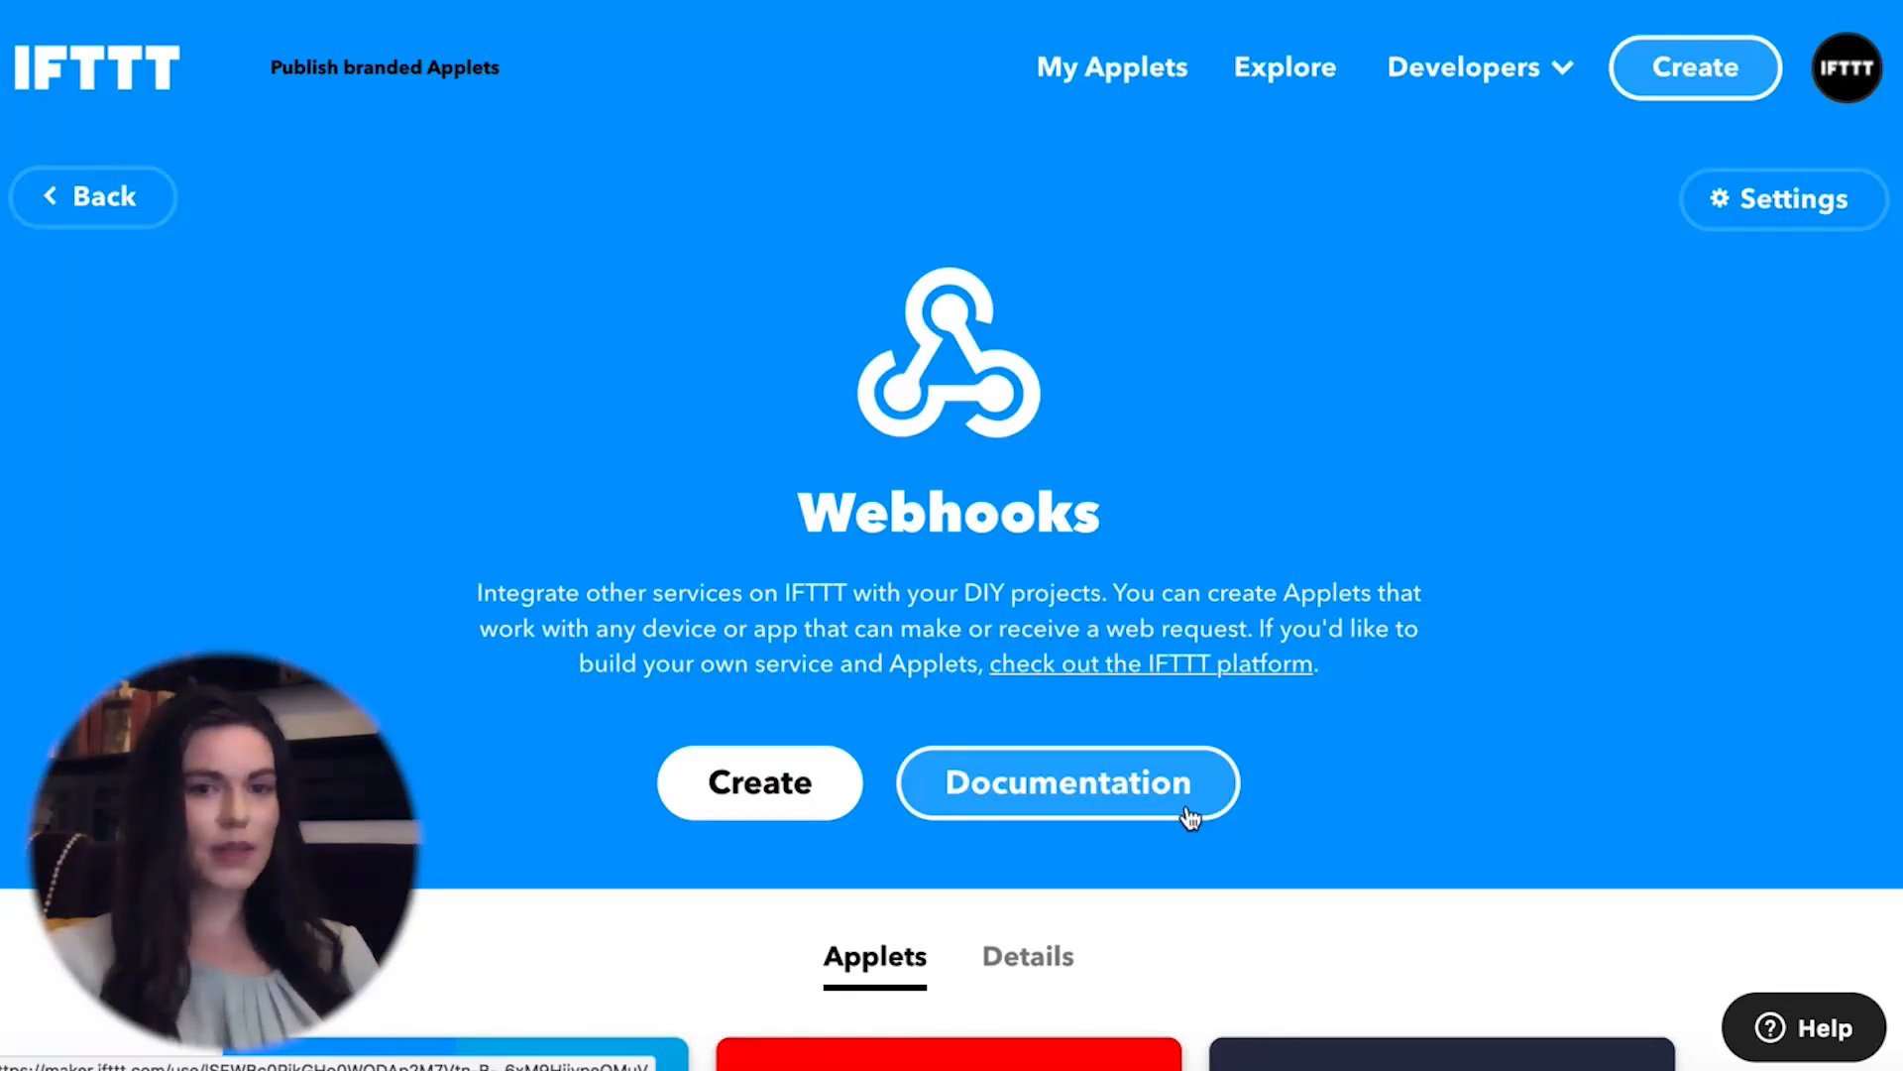
Type the procrastin event prefix and delays 15 and 1440 into the duplicated webhook URLs.
click(1066, 783)
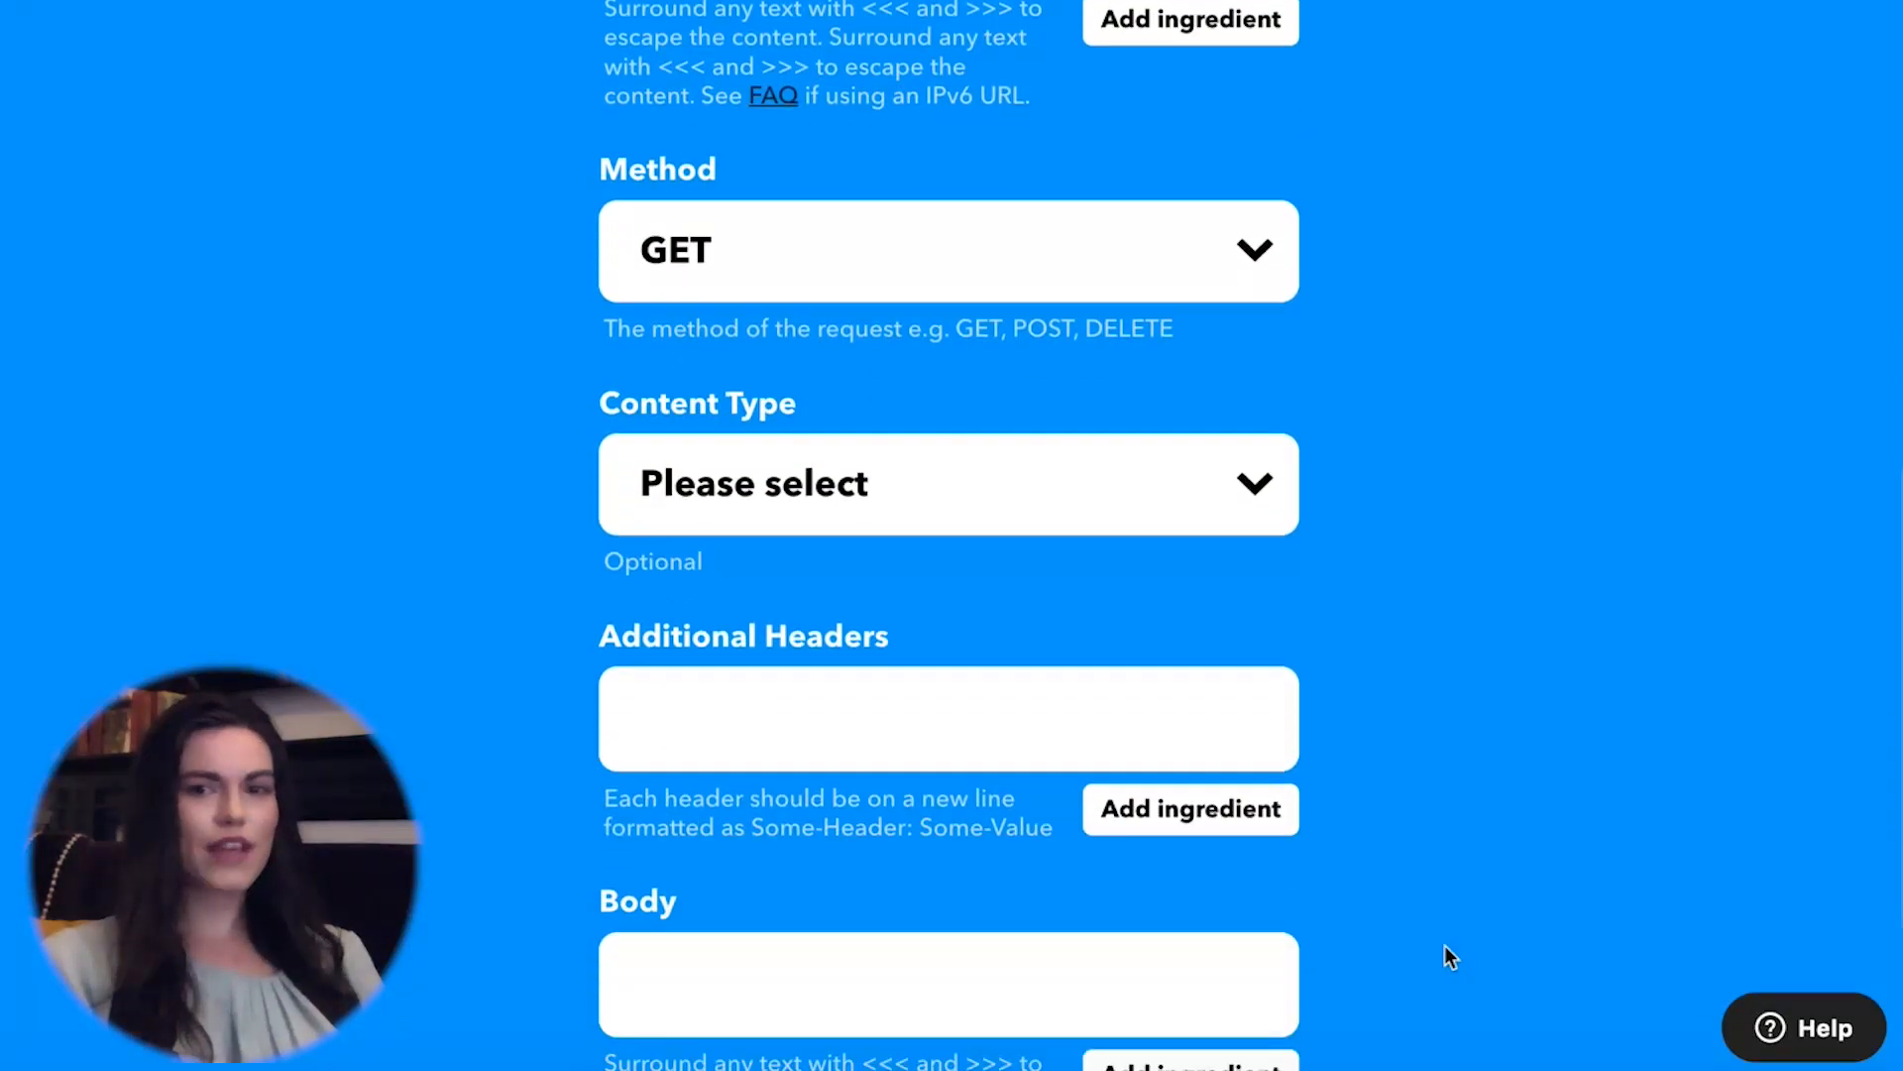
Set the web request method to POST with application/x-www-form-urlencoded content type.
scroll(down, 3)
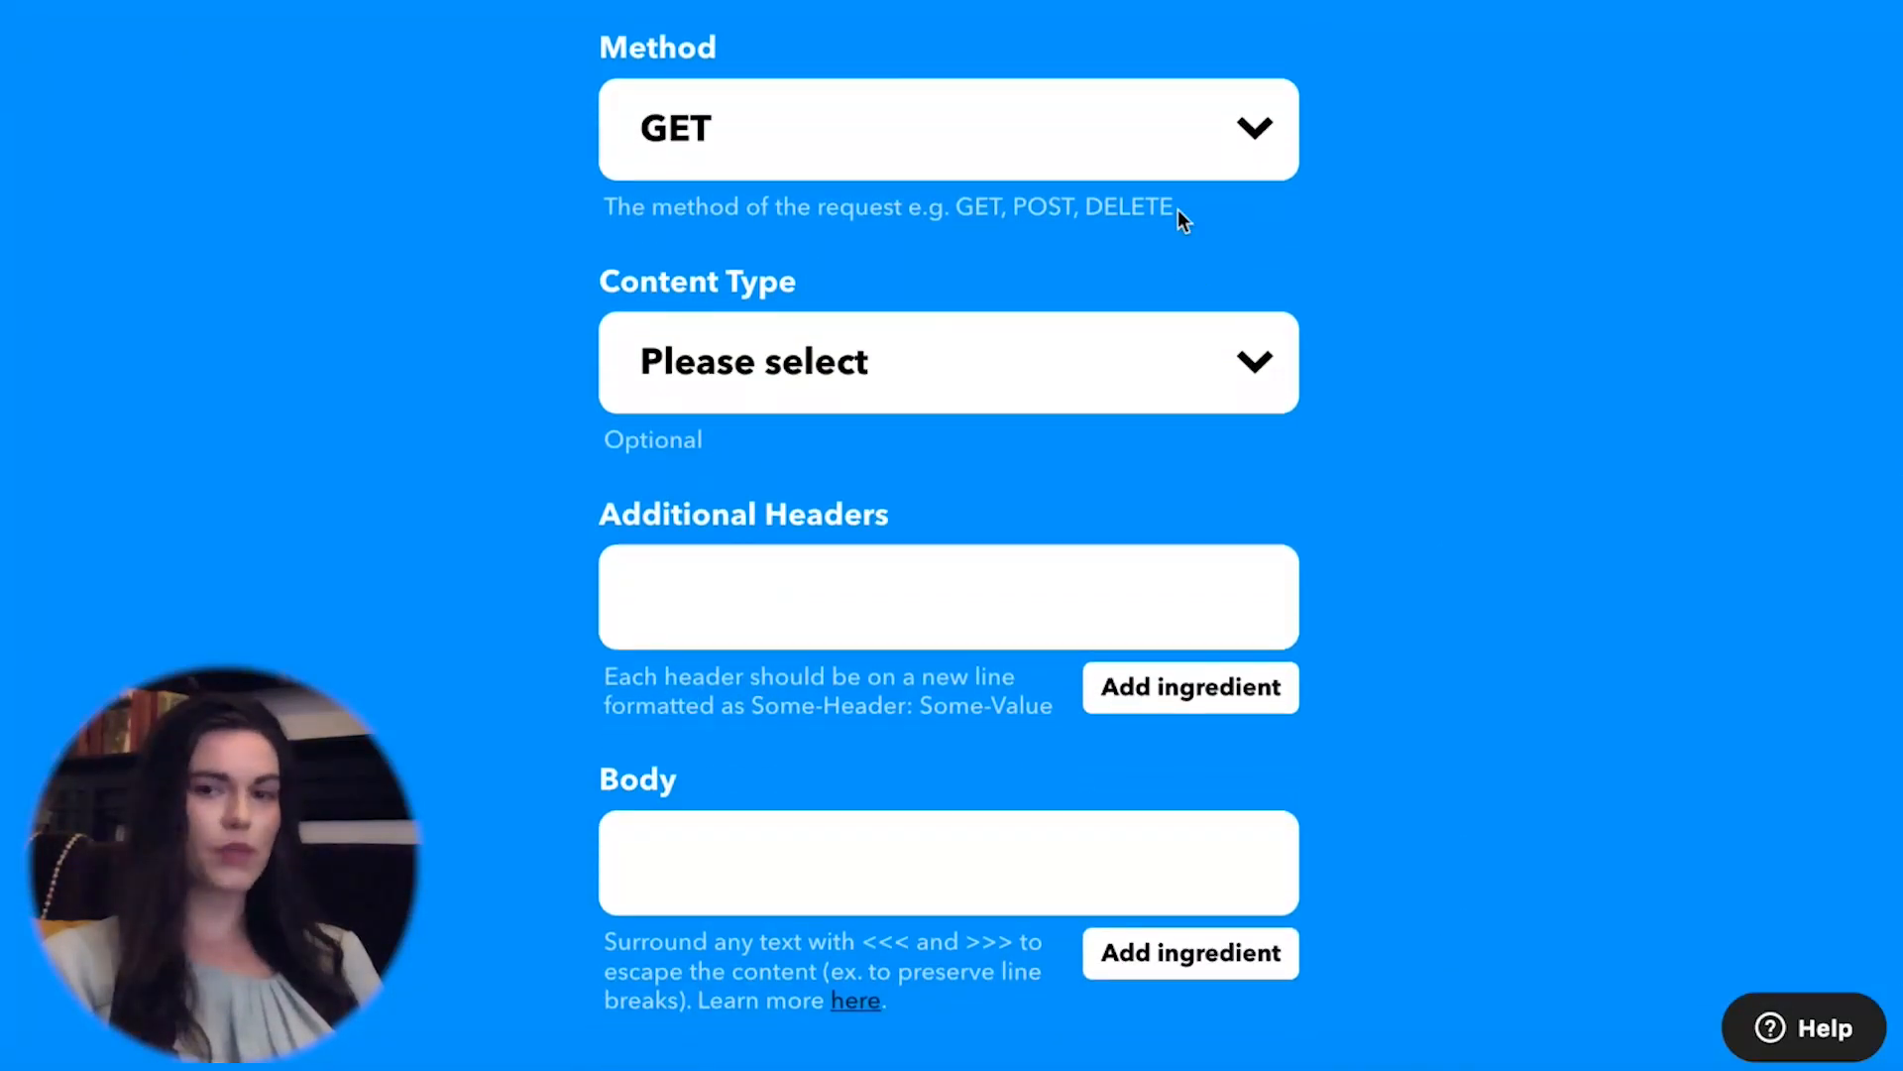
click(947, 129)
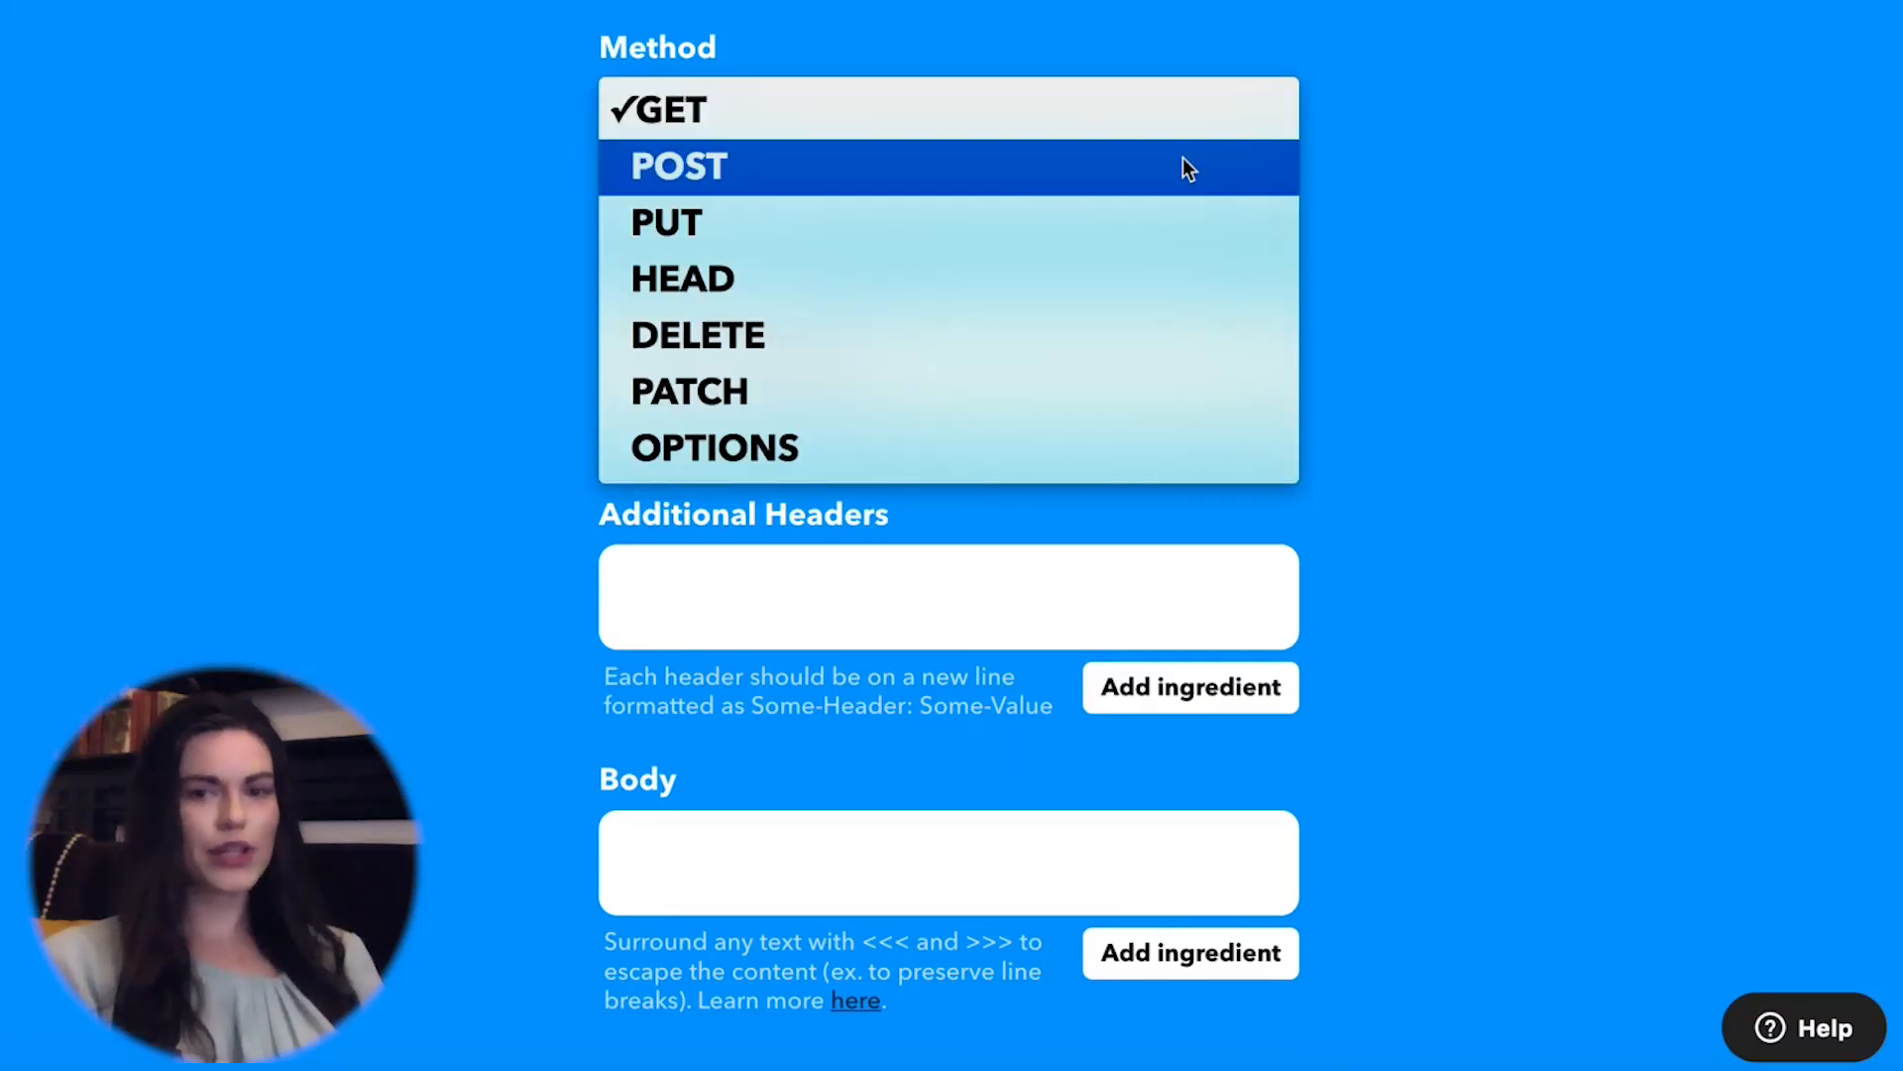
click(679, 166)
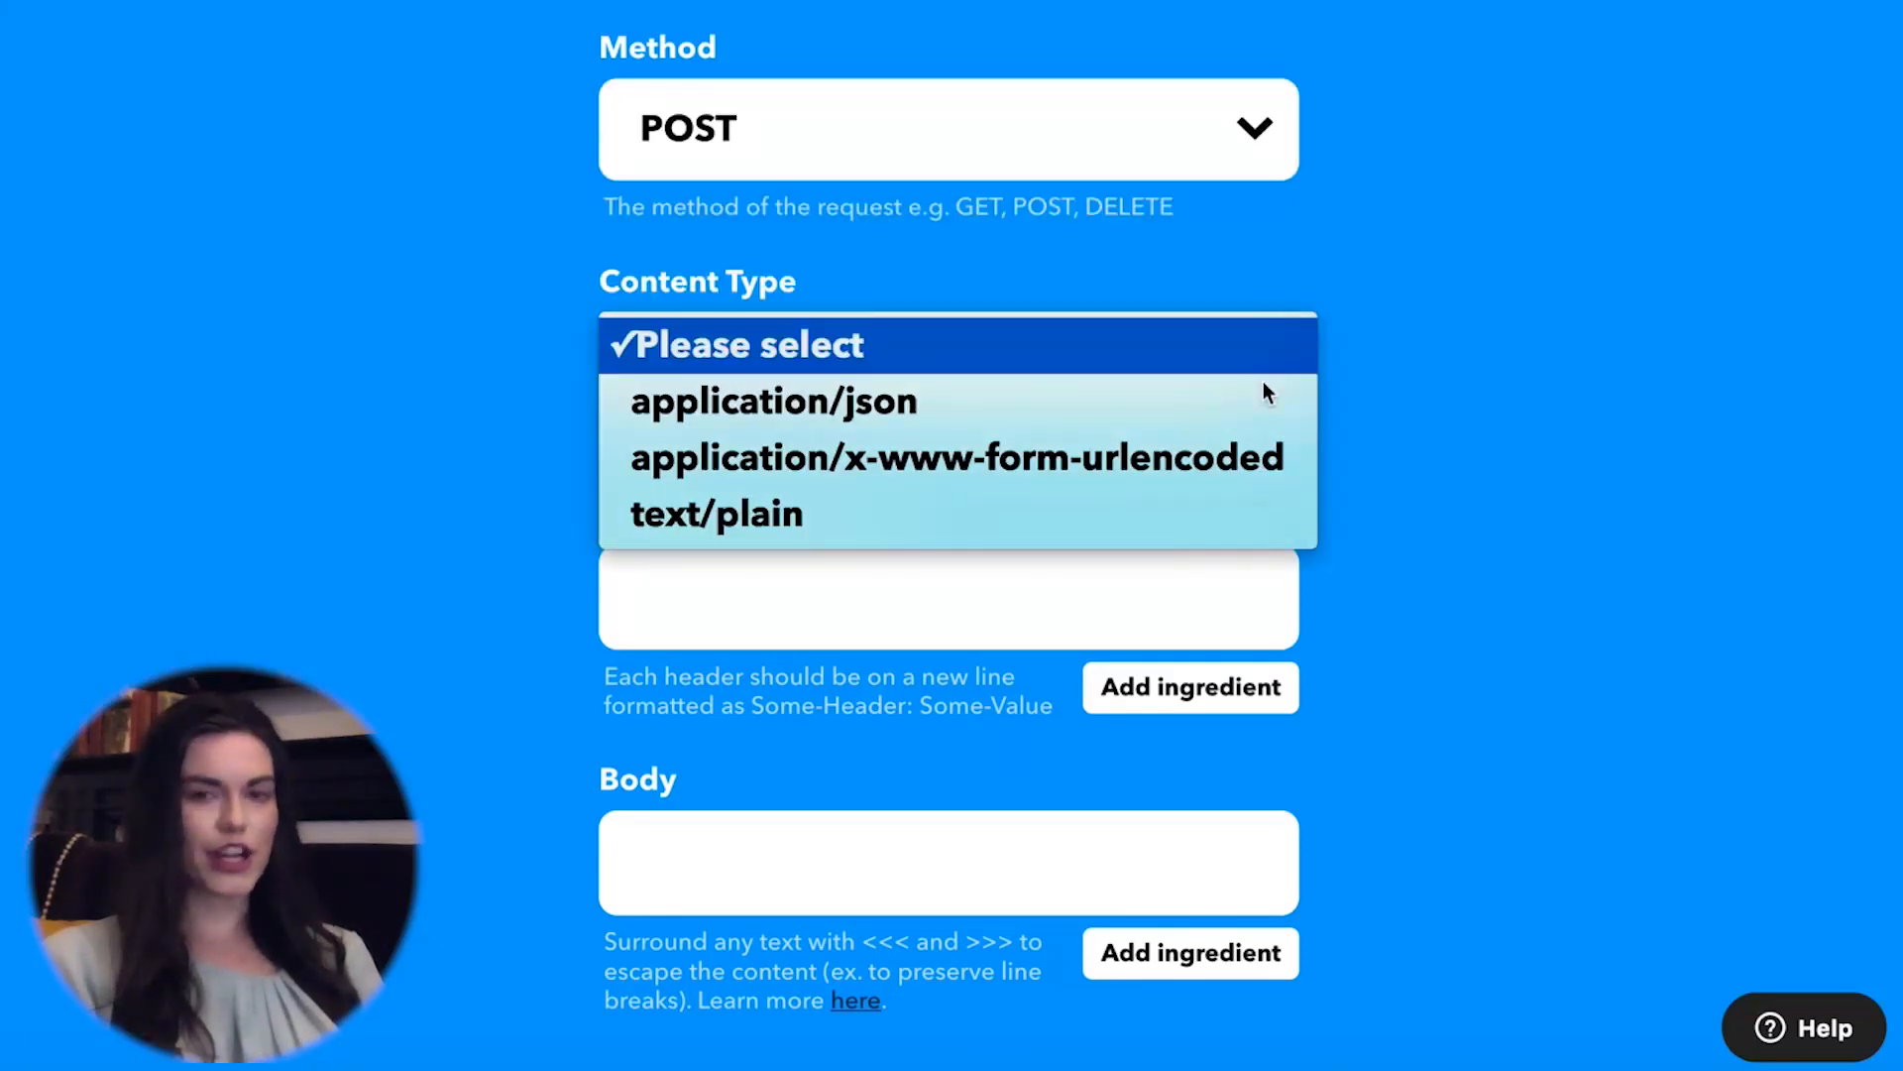
mouse_move(1262, 459)
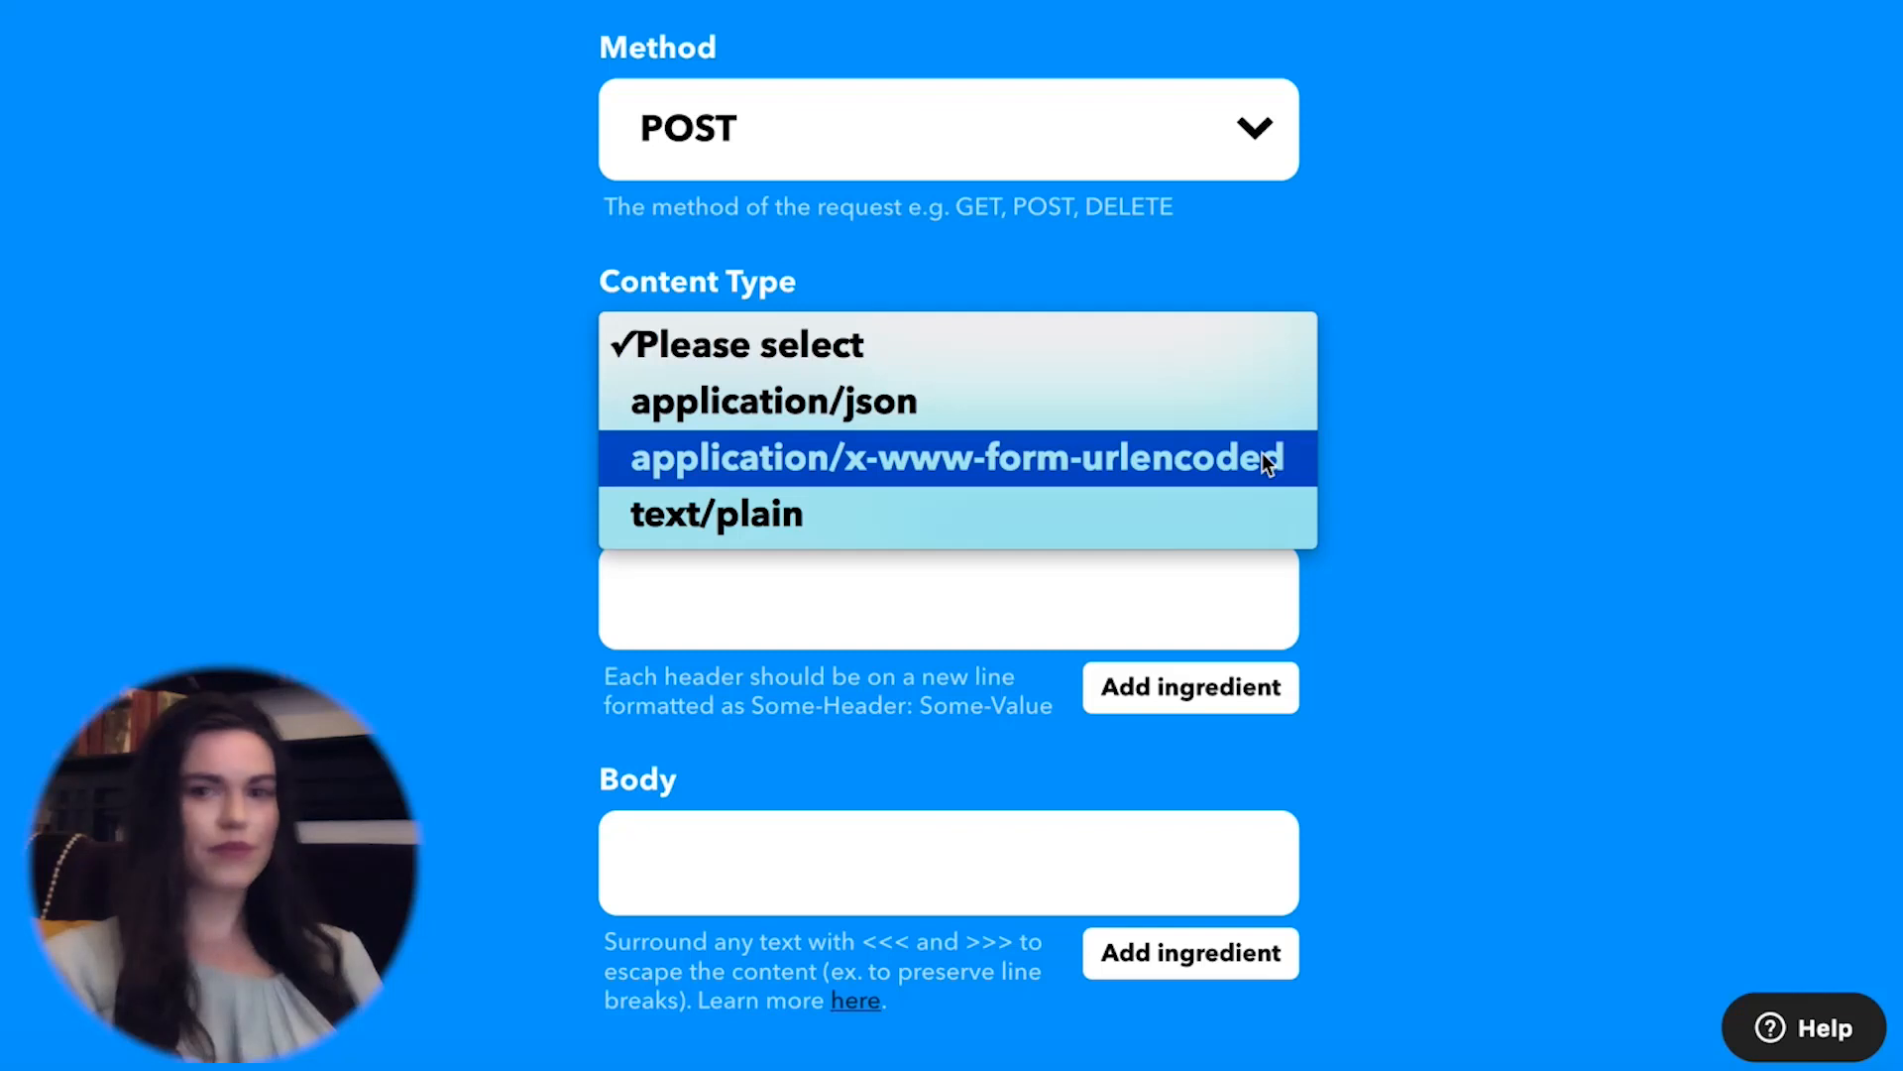
click(951, 459)
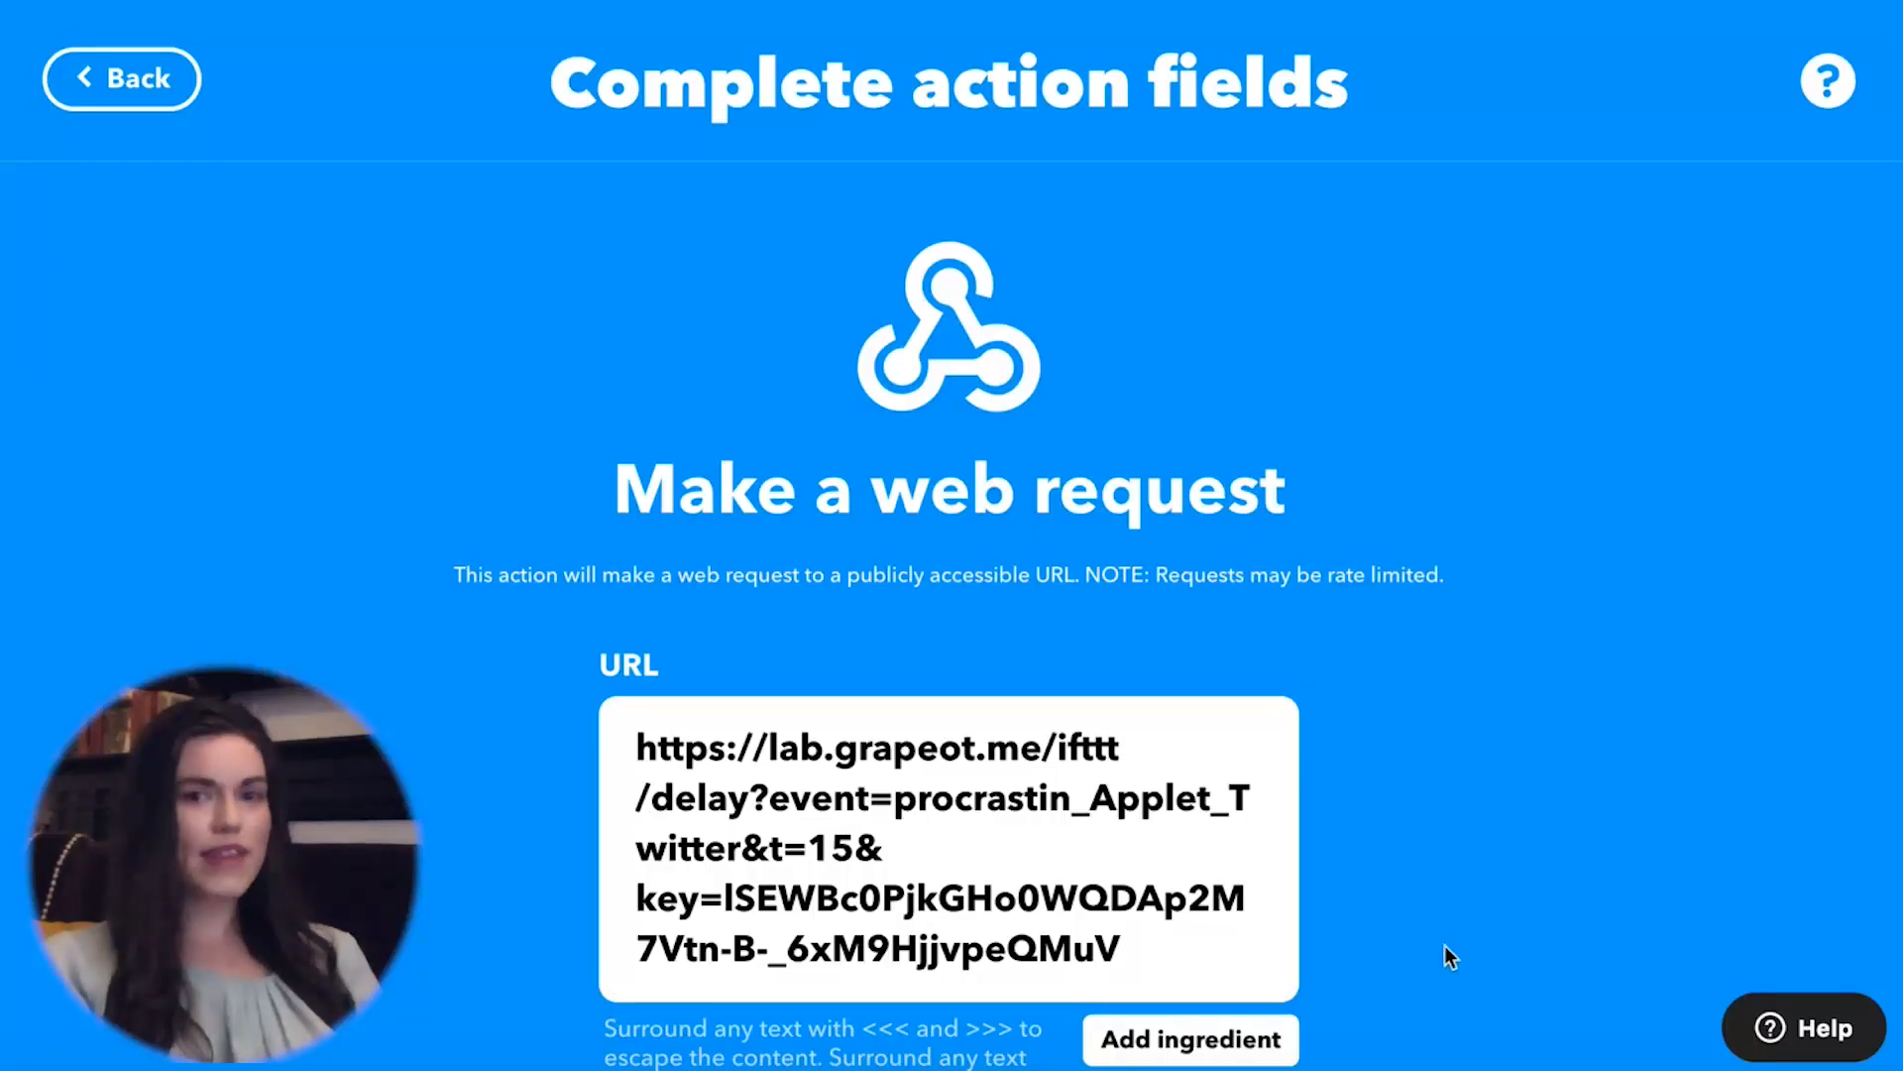
Set the Twitter-delay request to POST with application/x-www-form-urlencoded content.
scroll(down, 3)
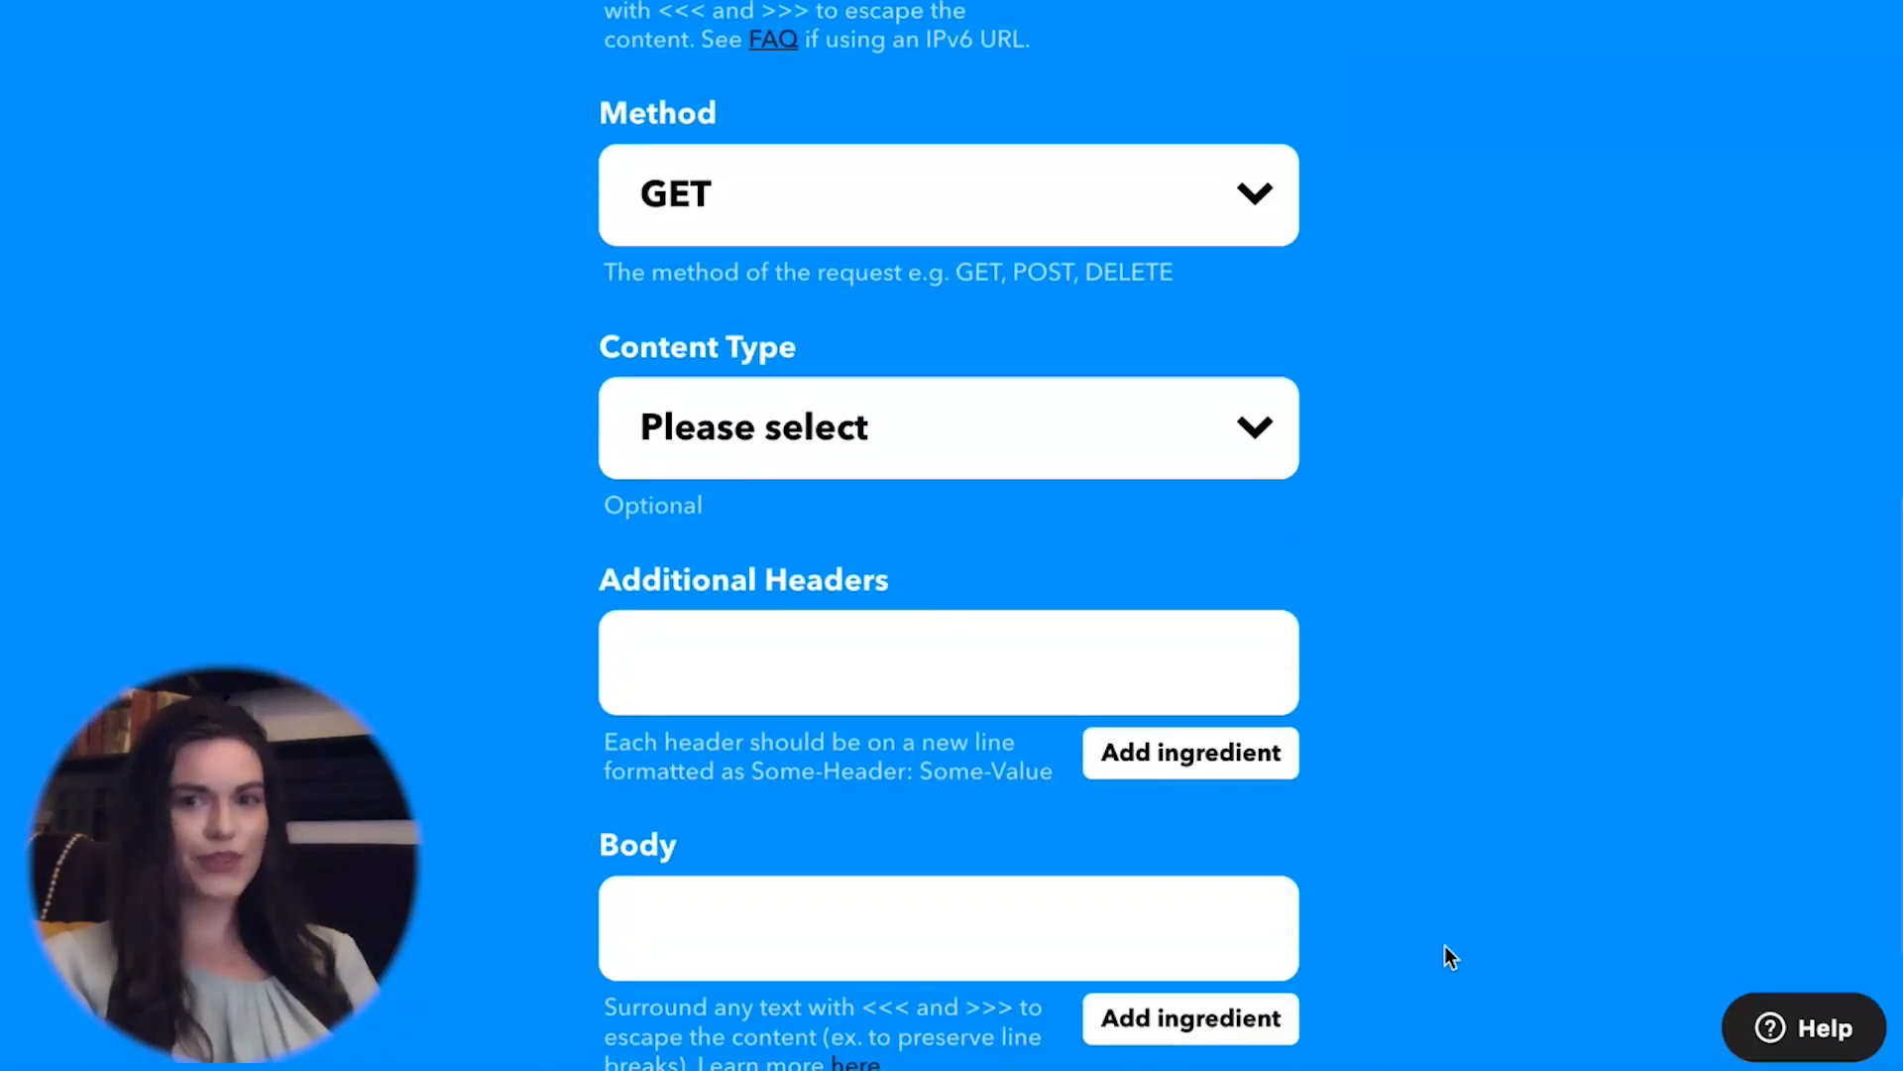
scroll(down, 3)
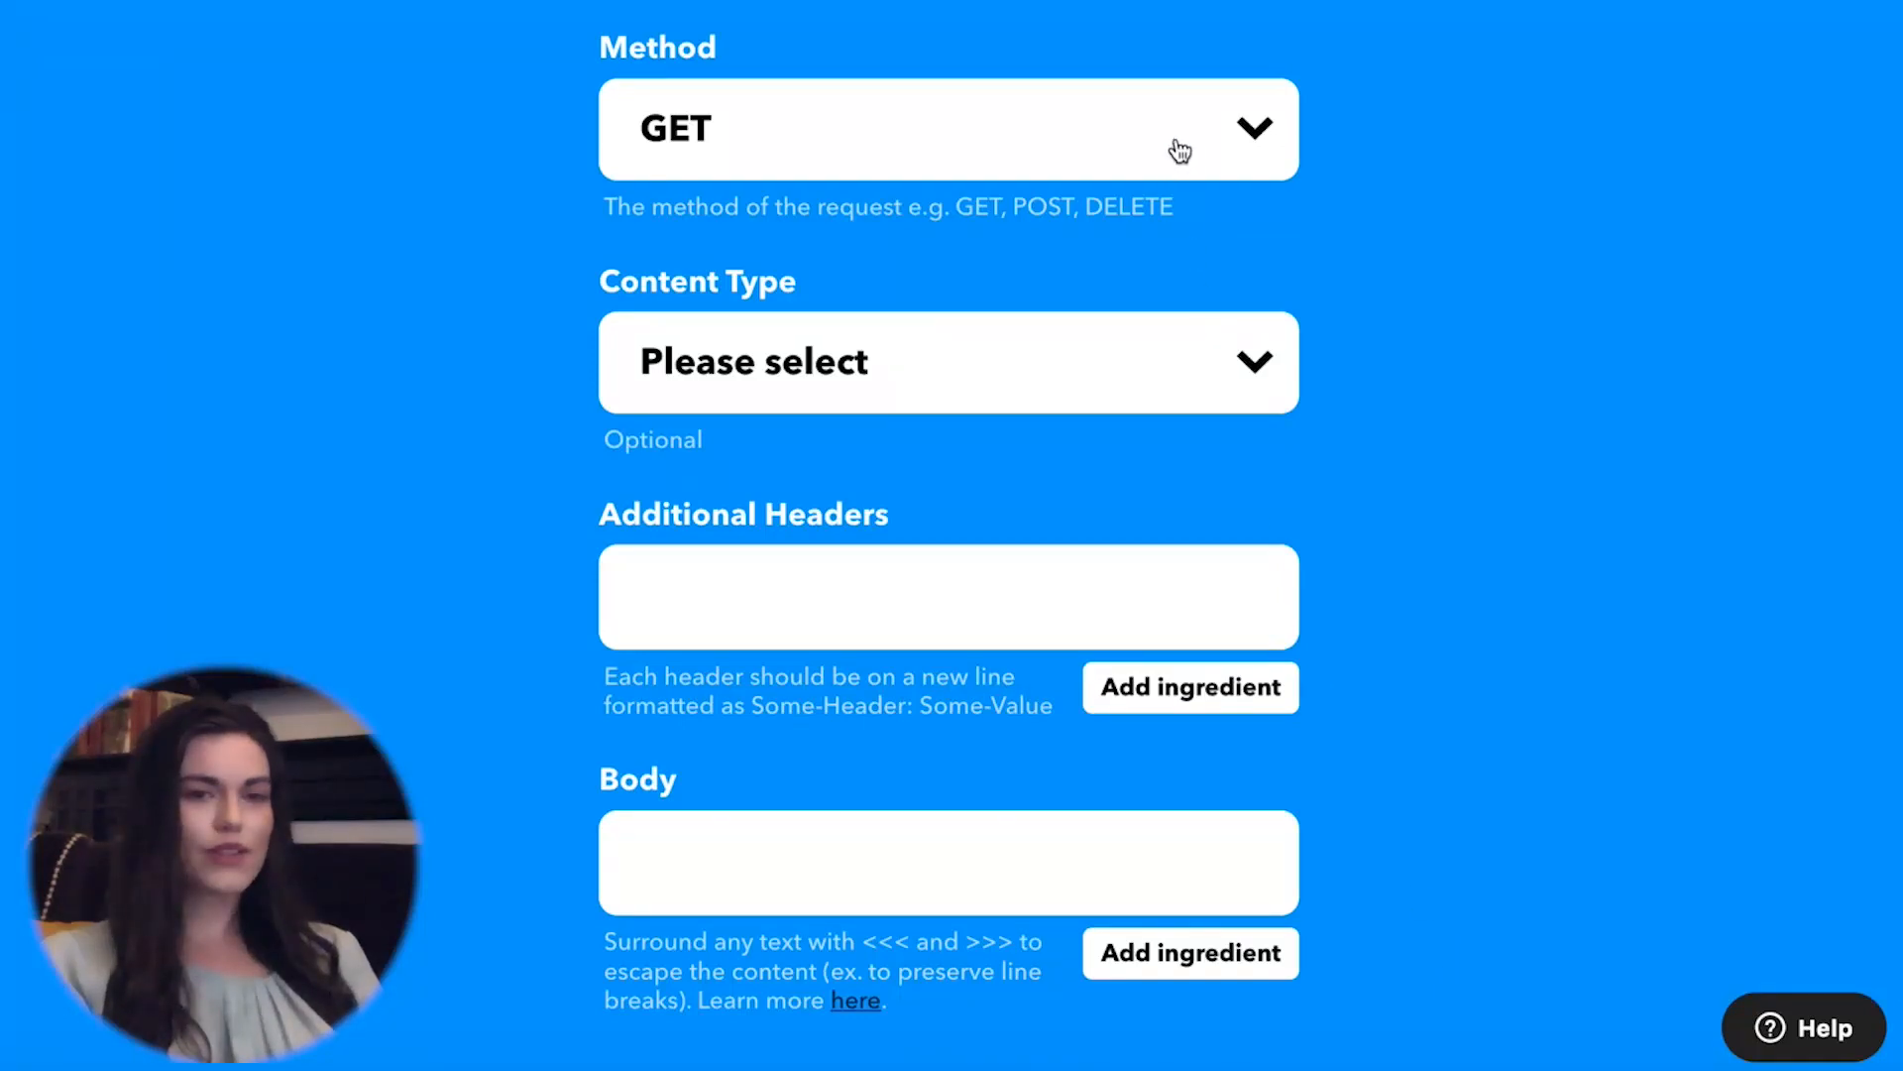
click(947, 129)
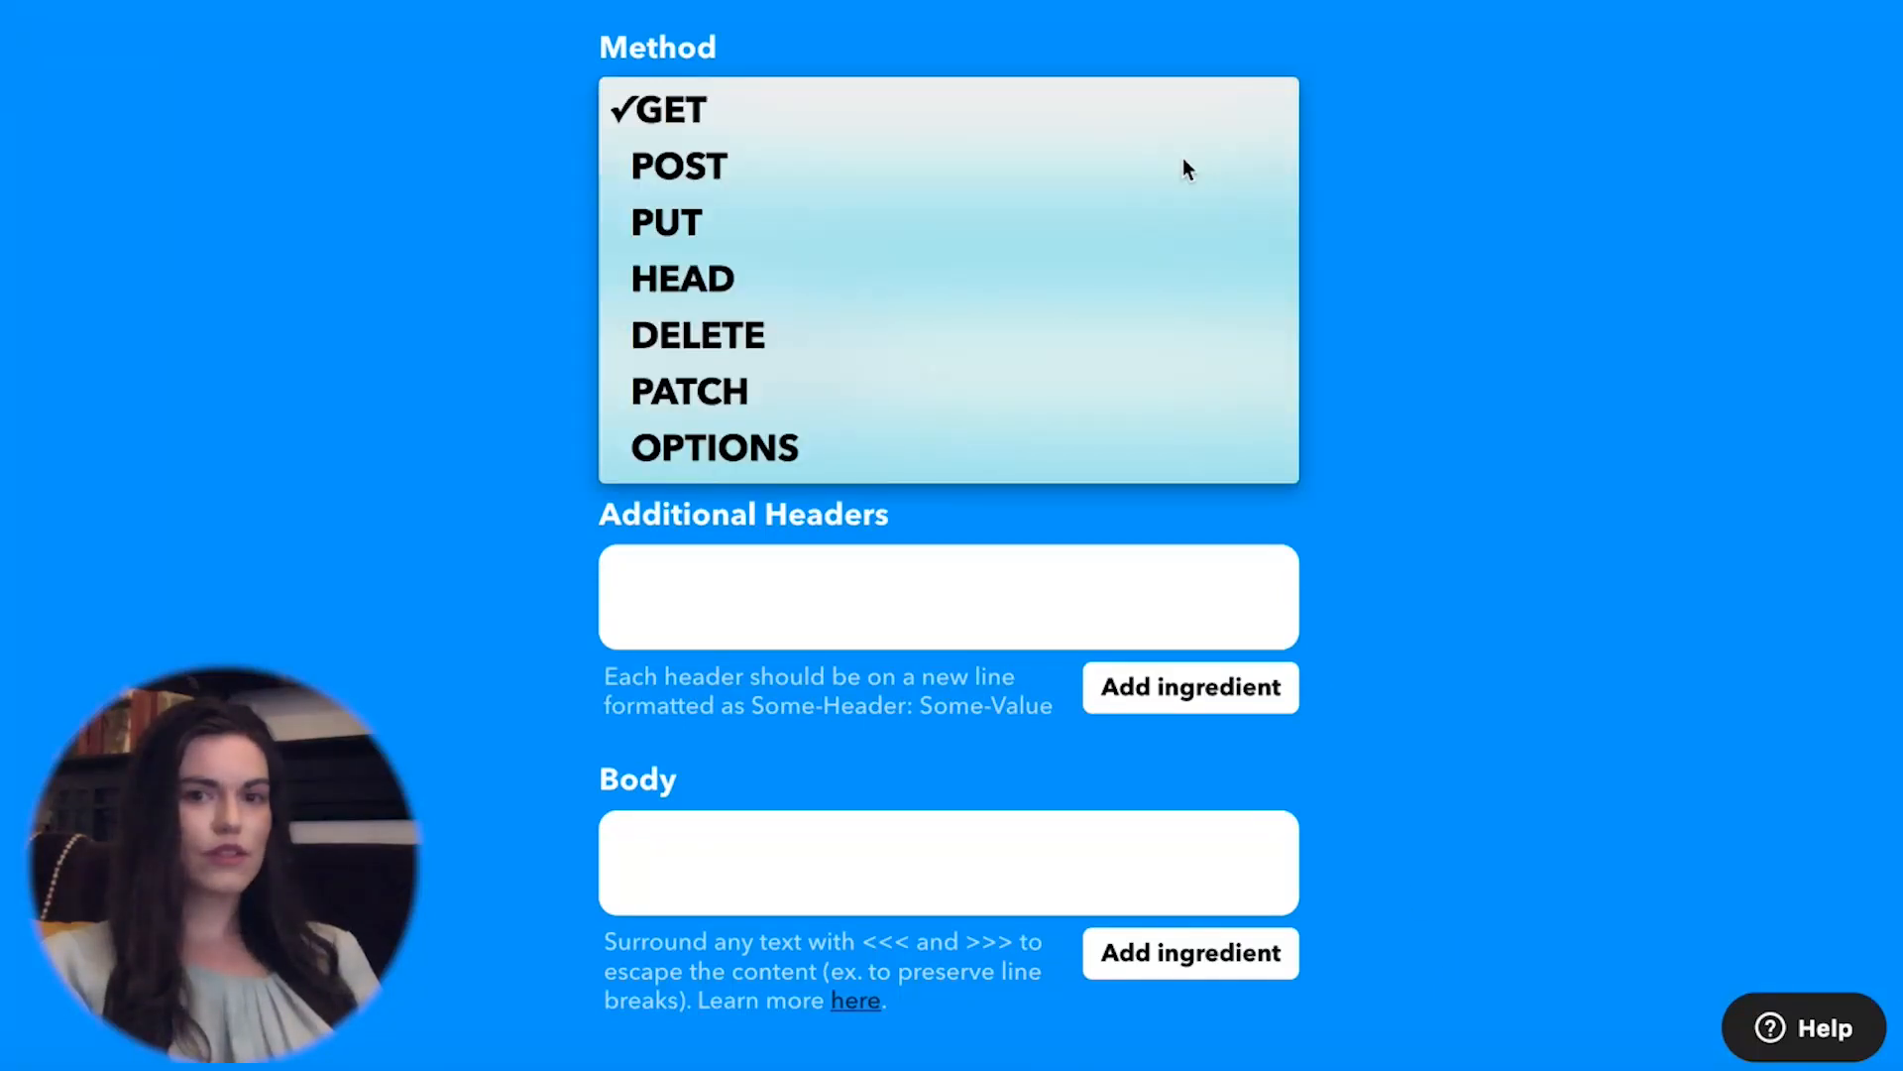
click(678, 166)
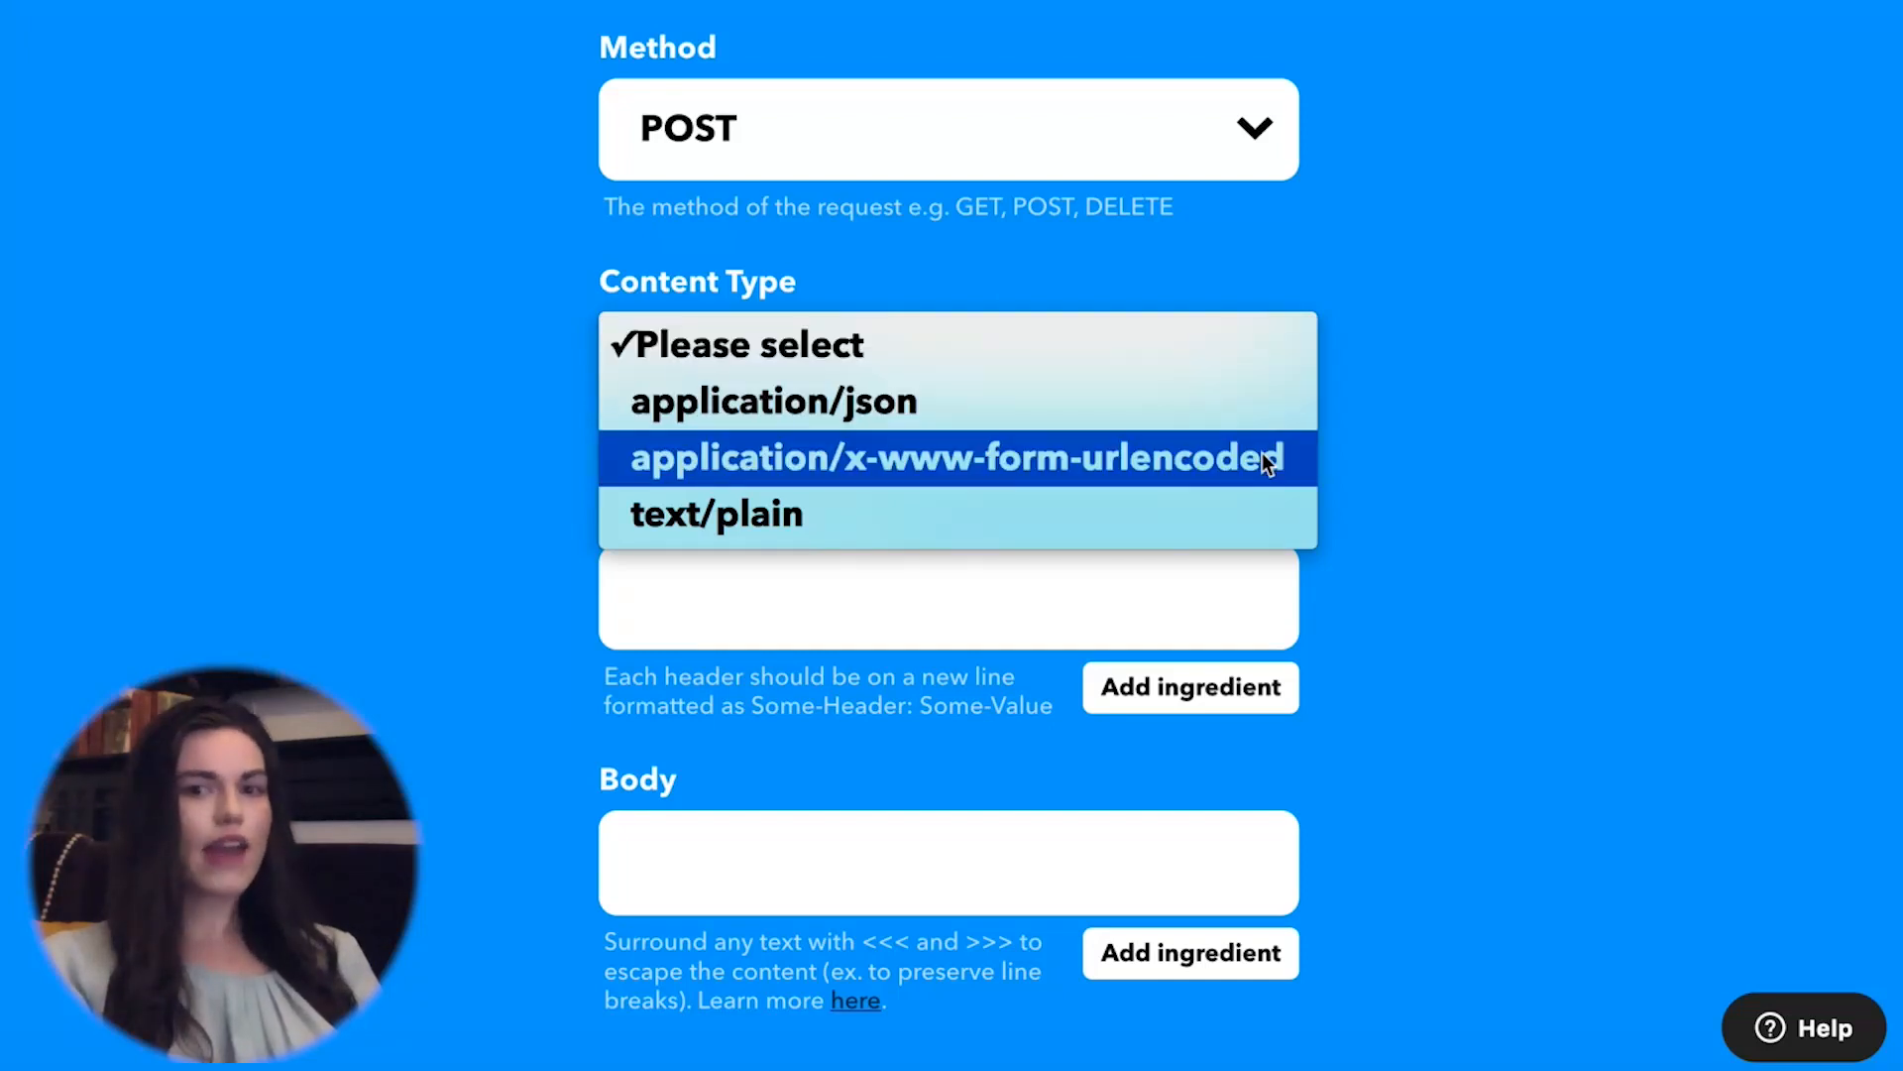
click(949, 459)
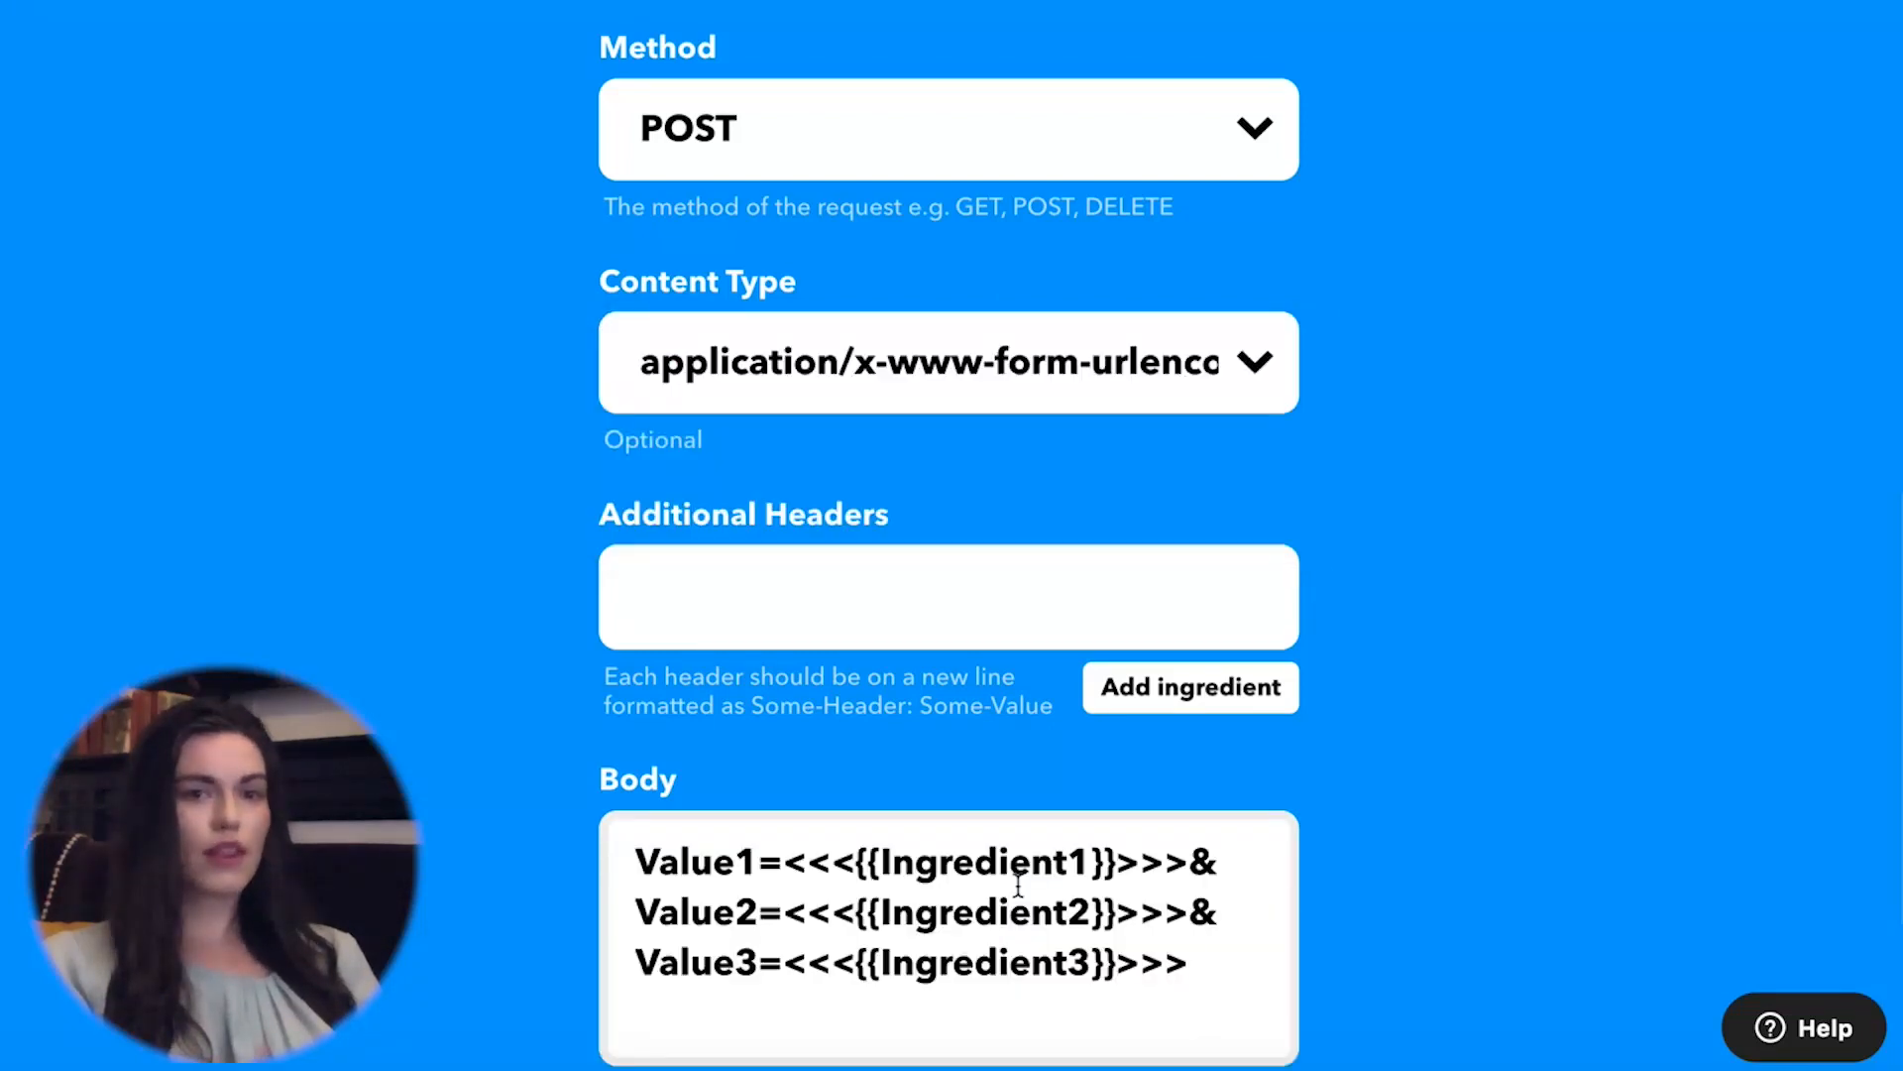
scroll(down, 3)
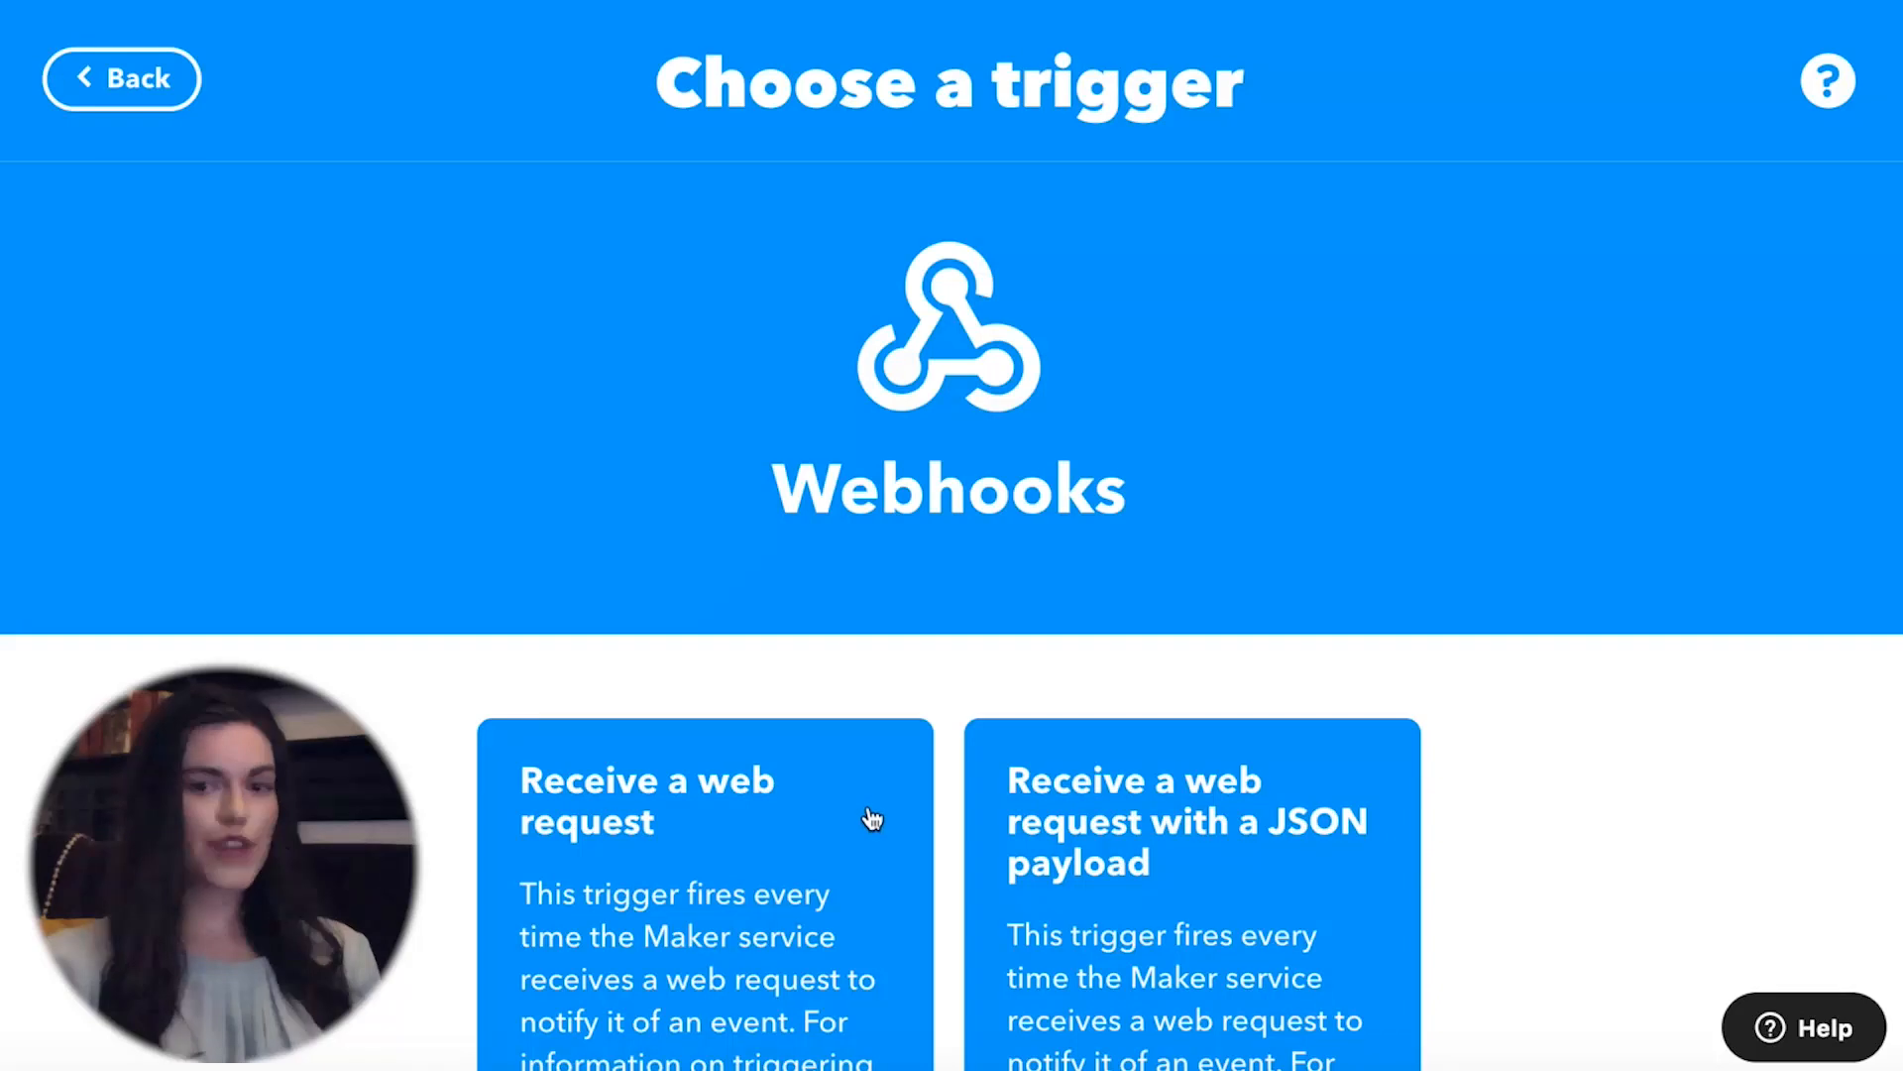
Create a Receive a web request trigger with event name procrastin_Applet_Twitter.
click(703, 801)
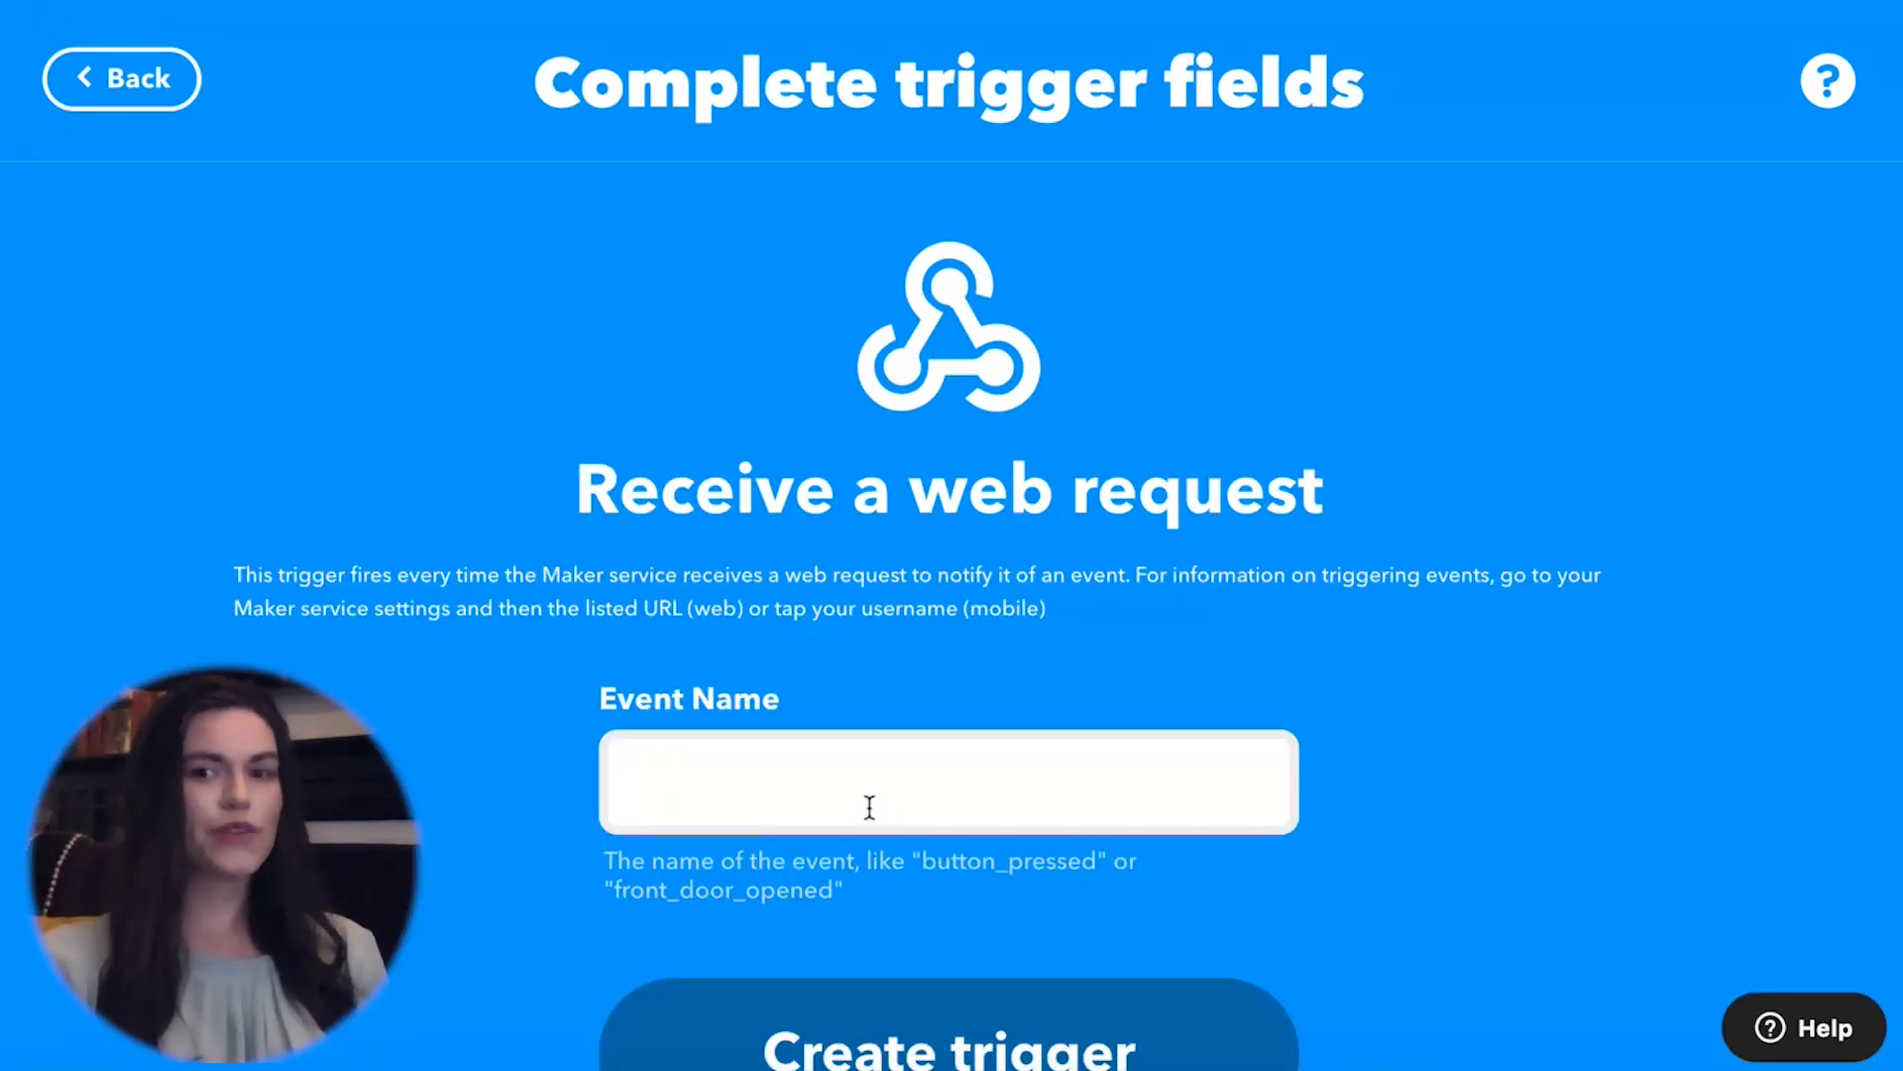
click(948, 782)
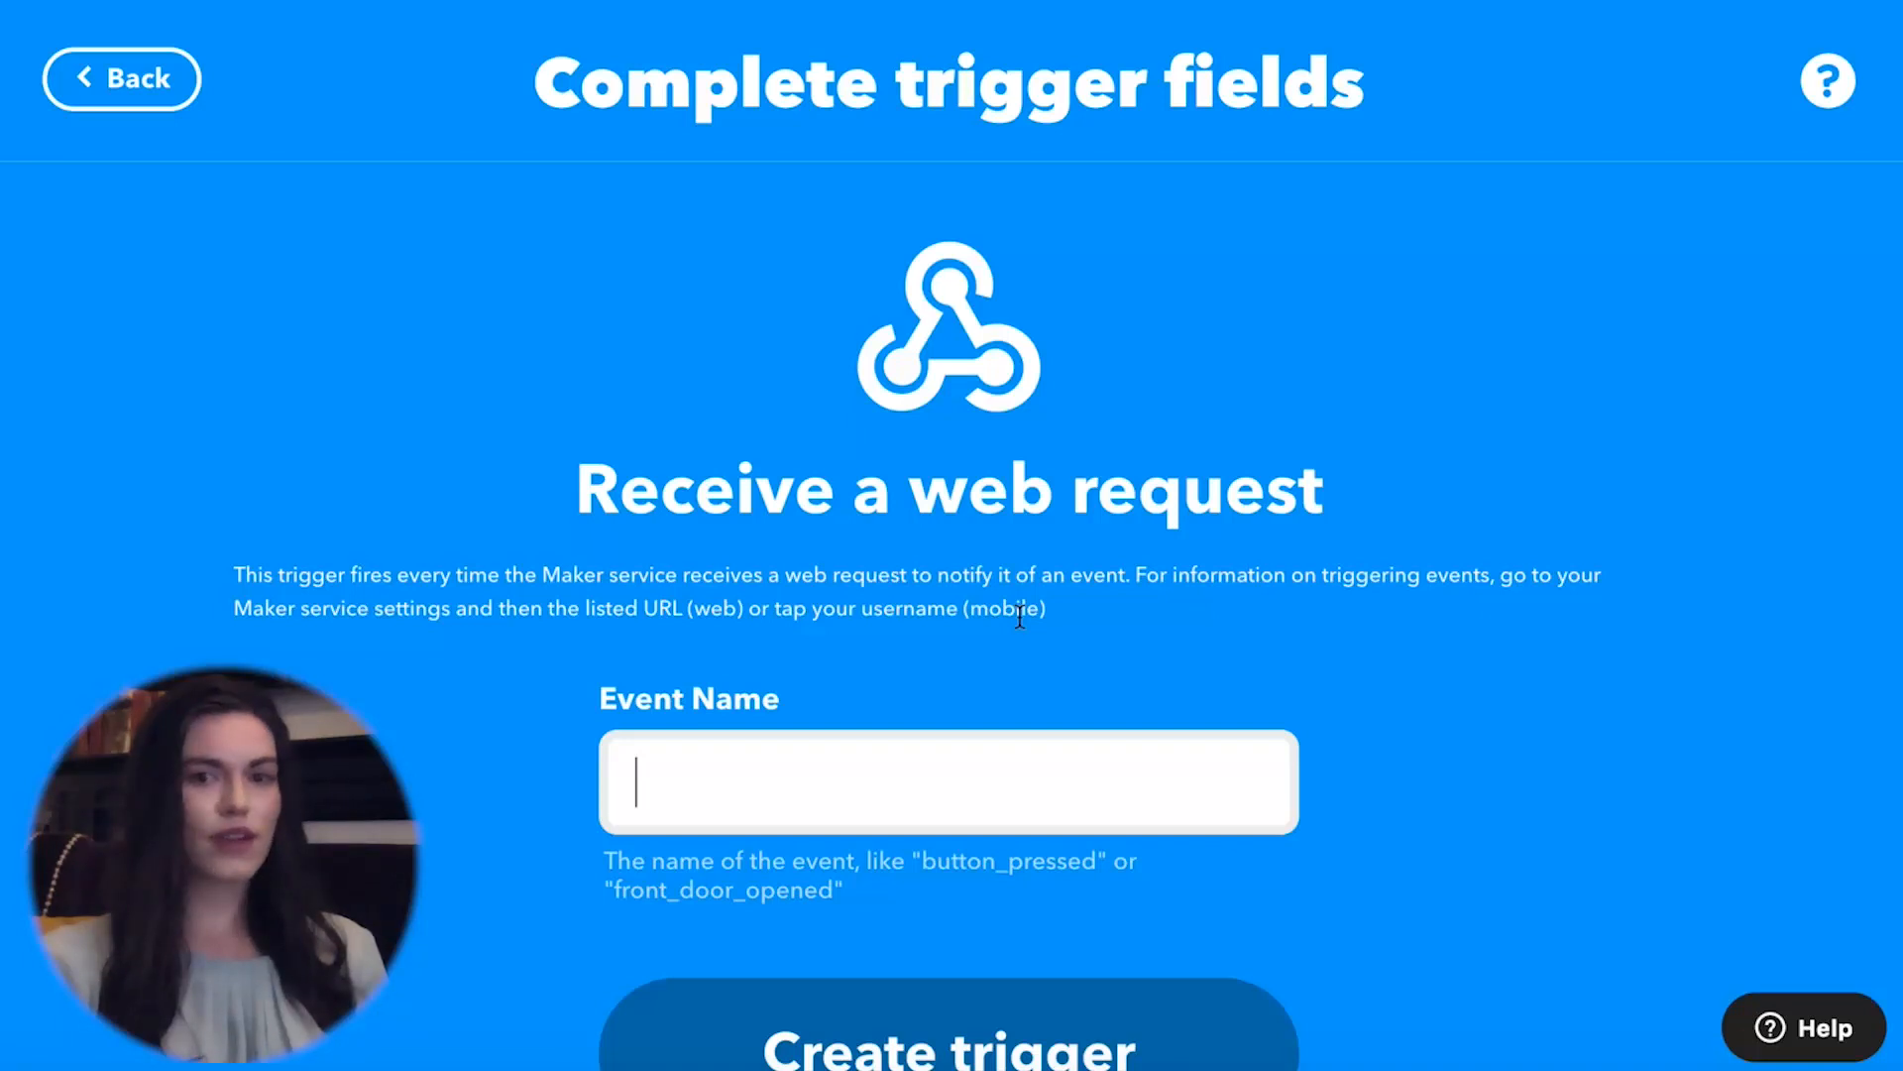
text(procrastin_Applet_Twitter)
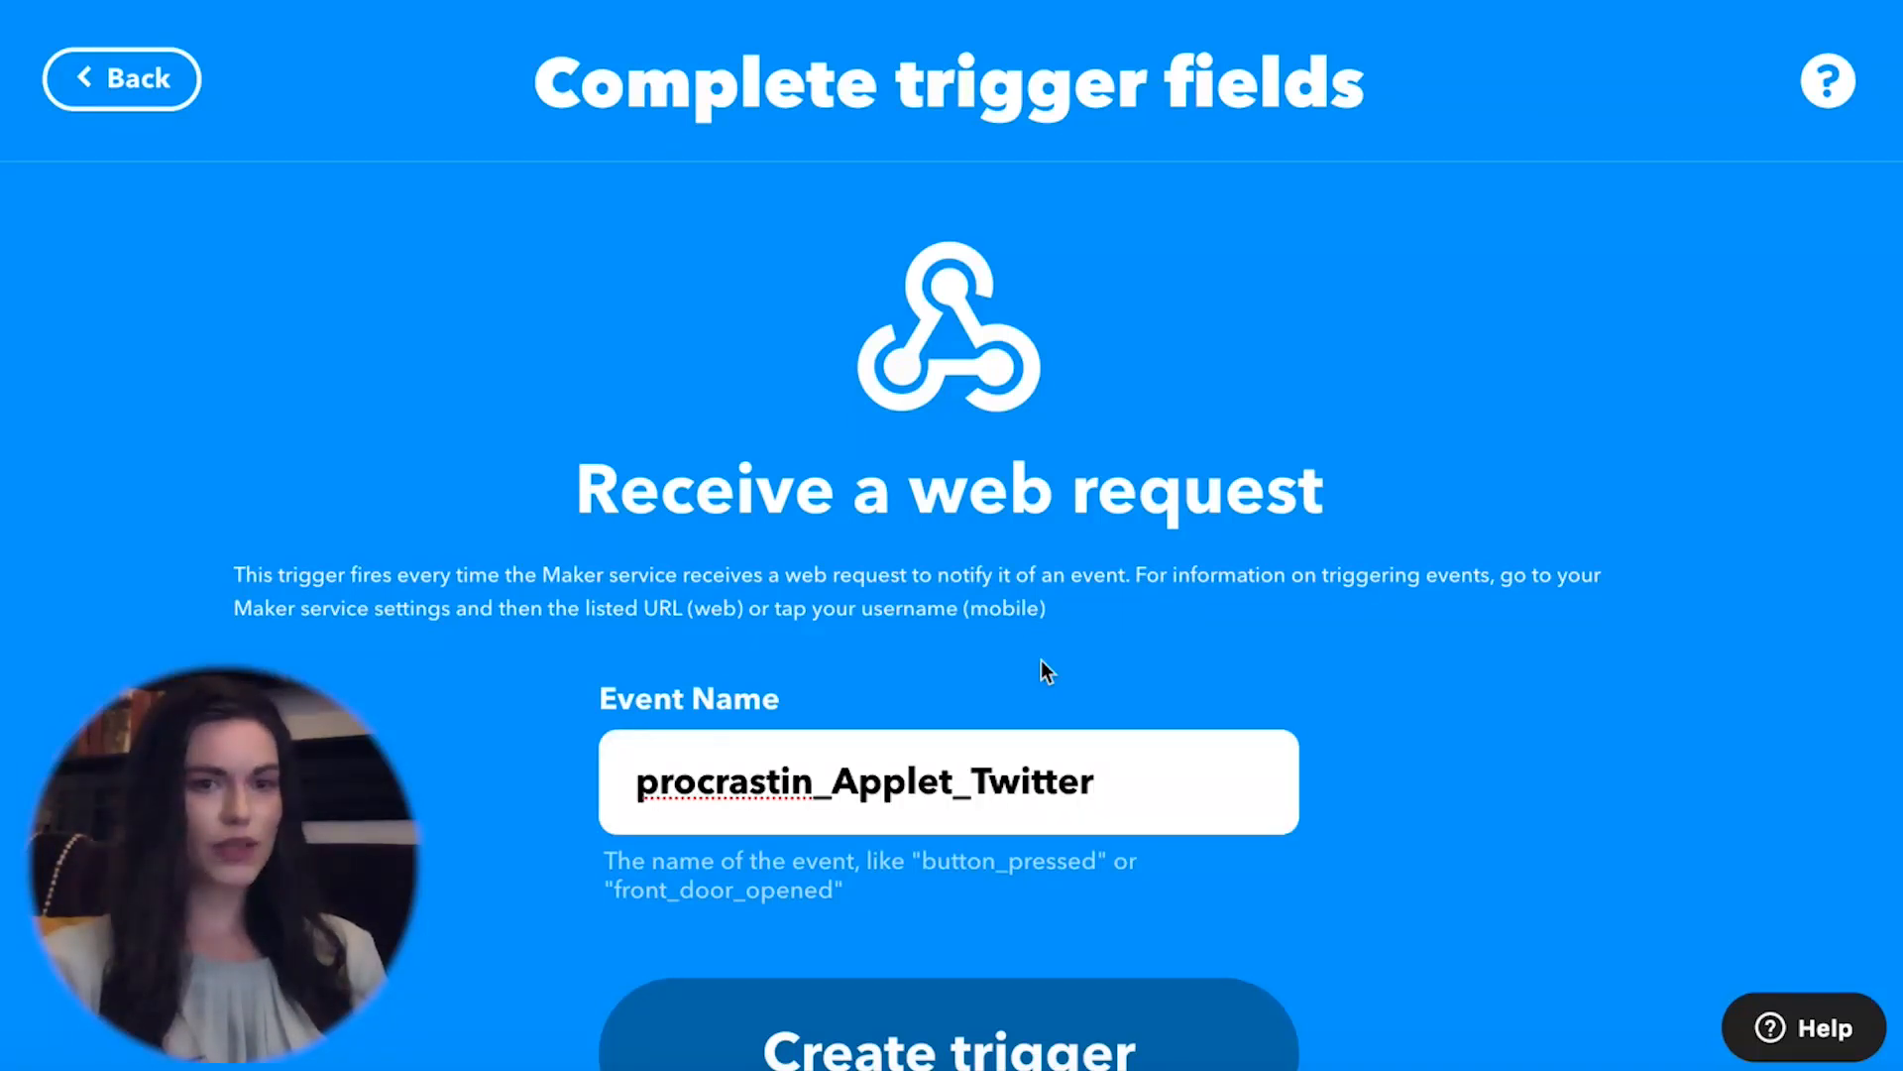
click(950, 1038)
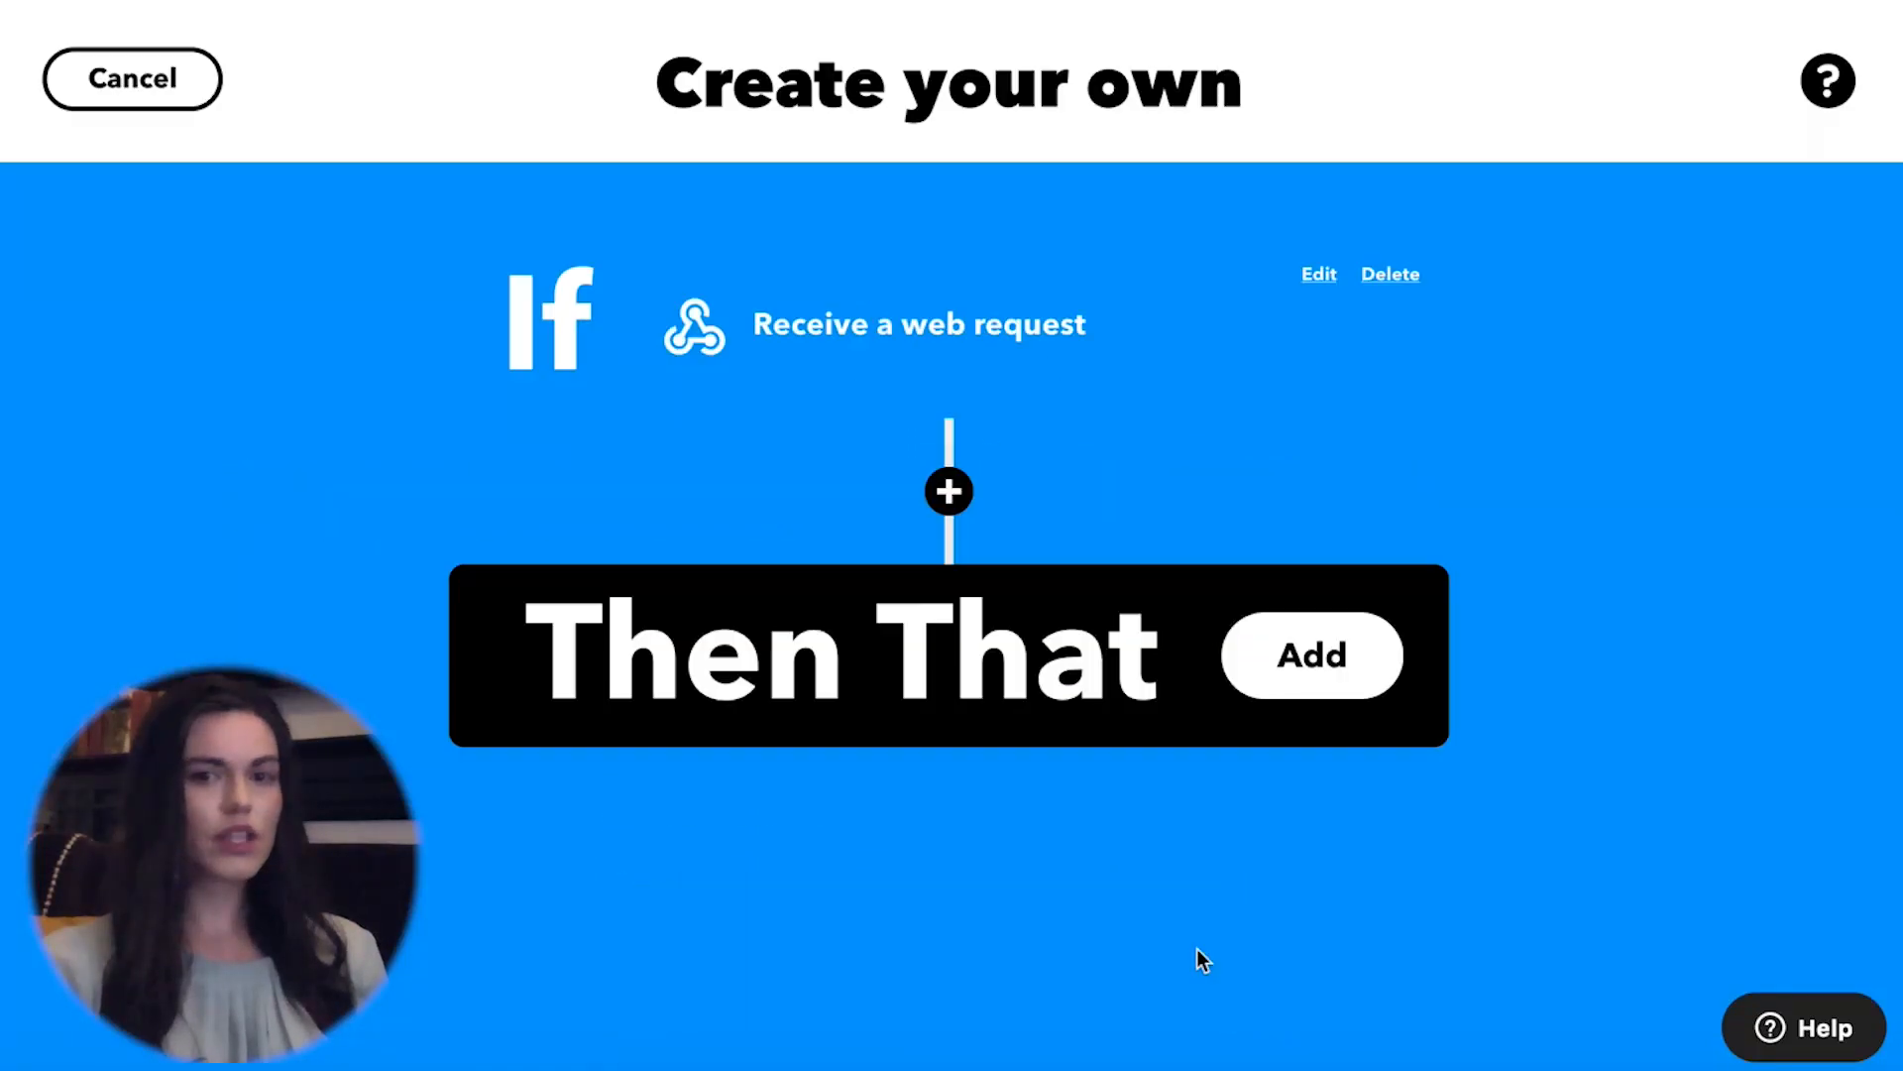
Add a Twitter Post a tweet action with text {{Value1}}.
click(1309, 655)
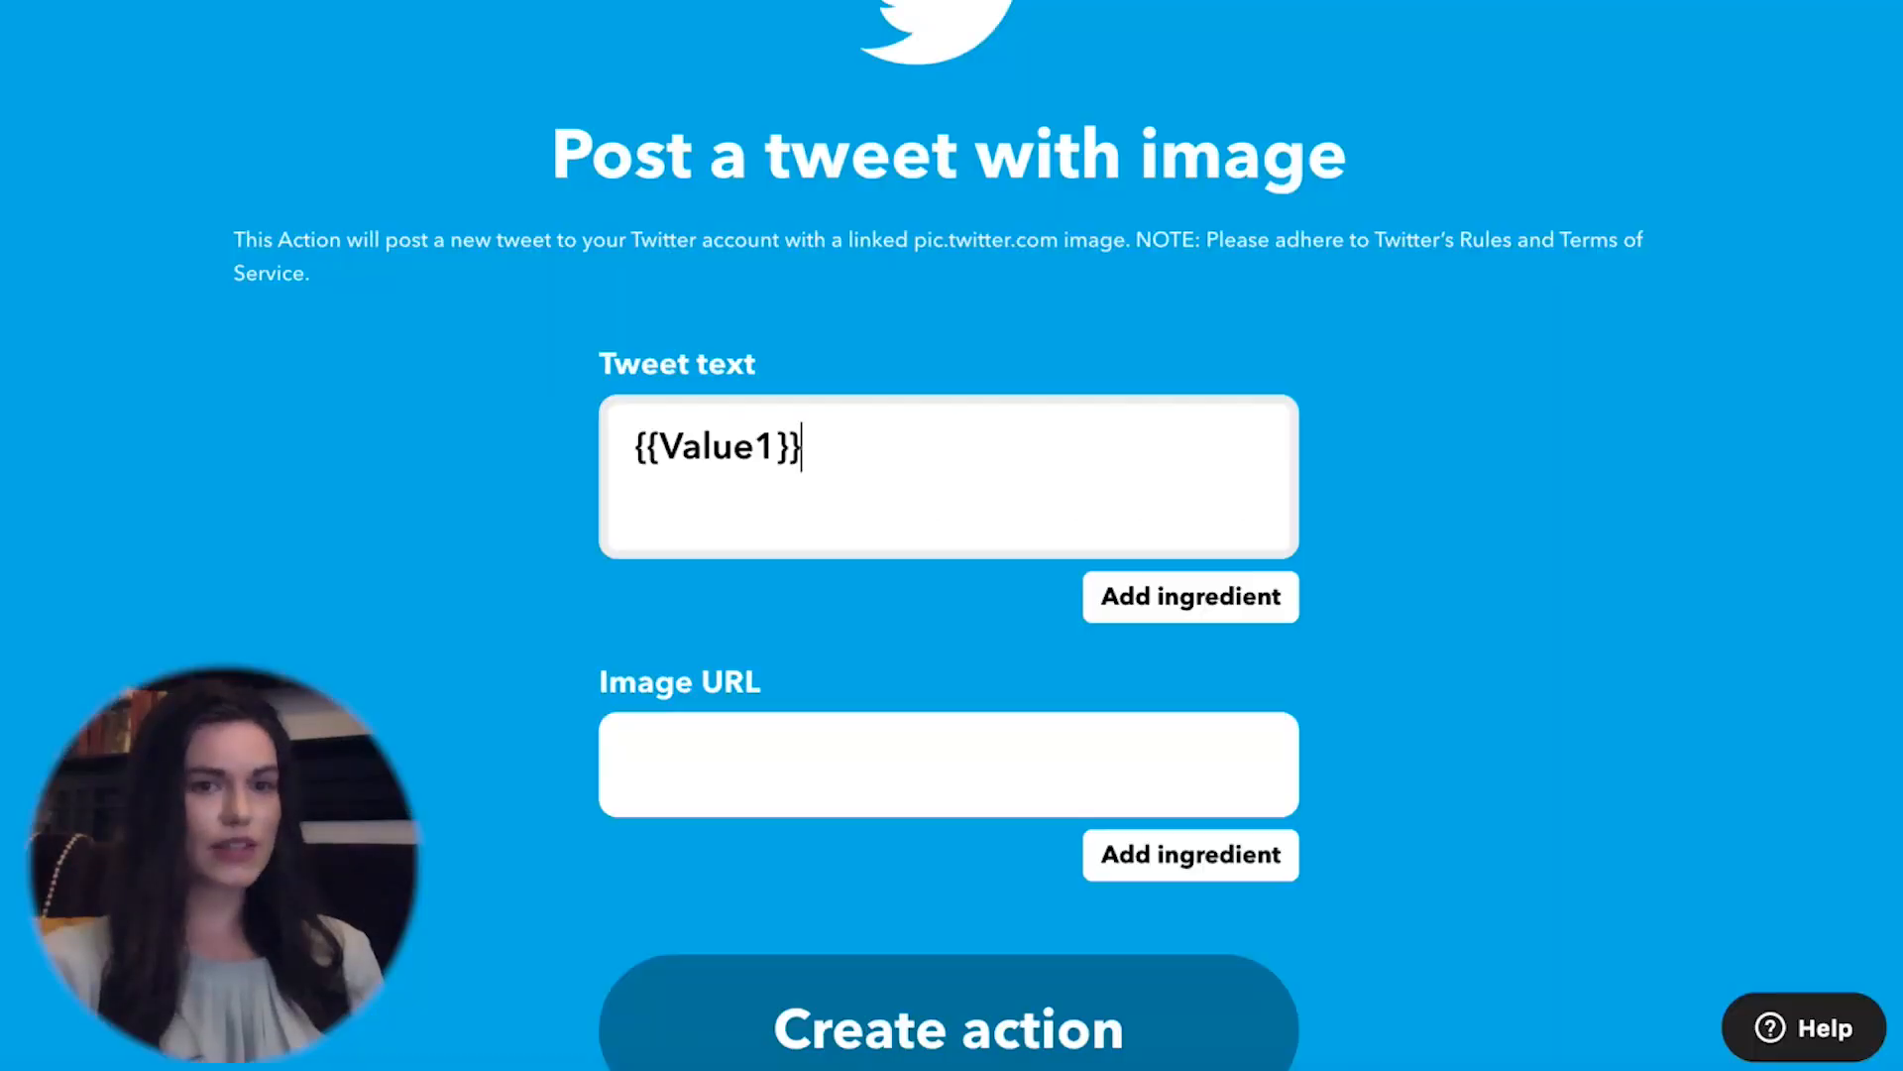
click(948, 1026)
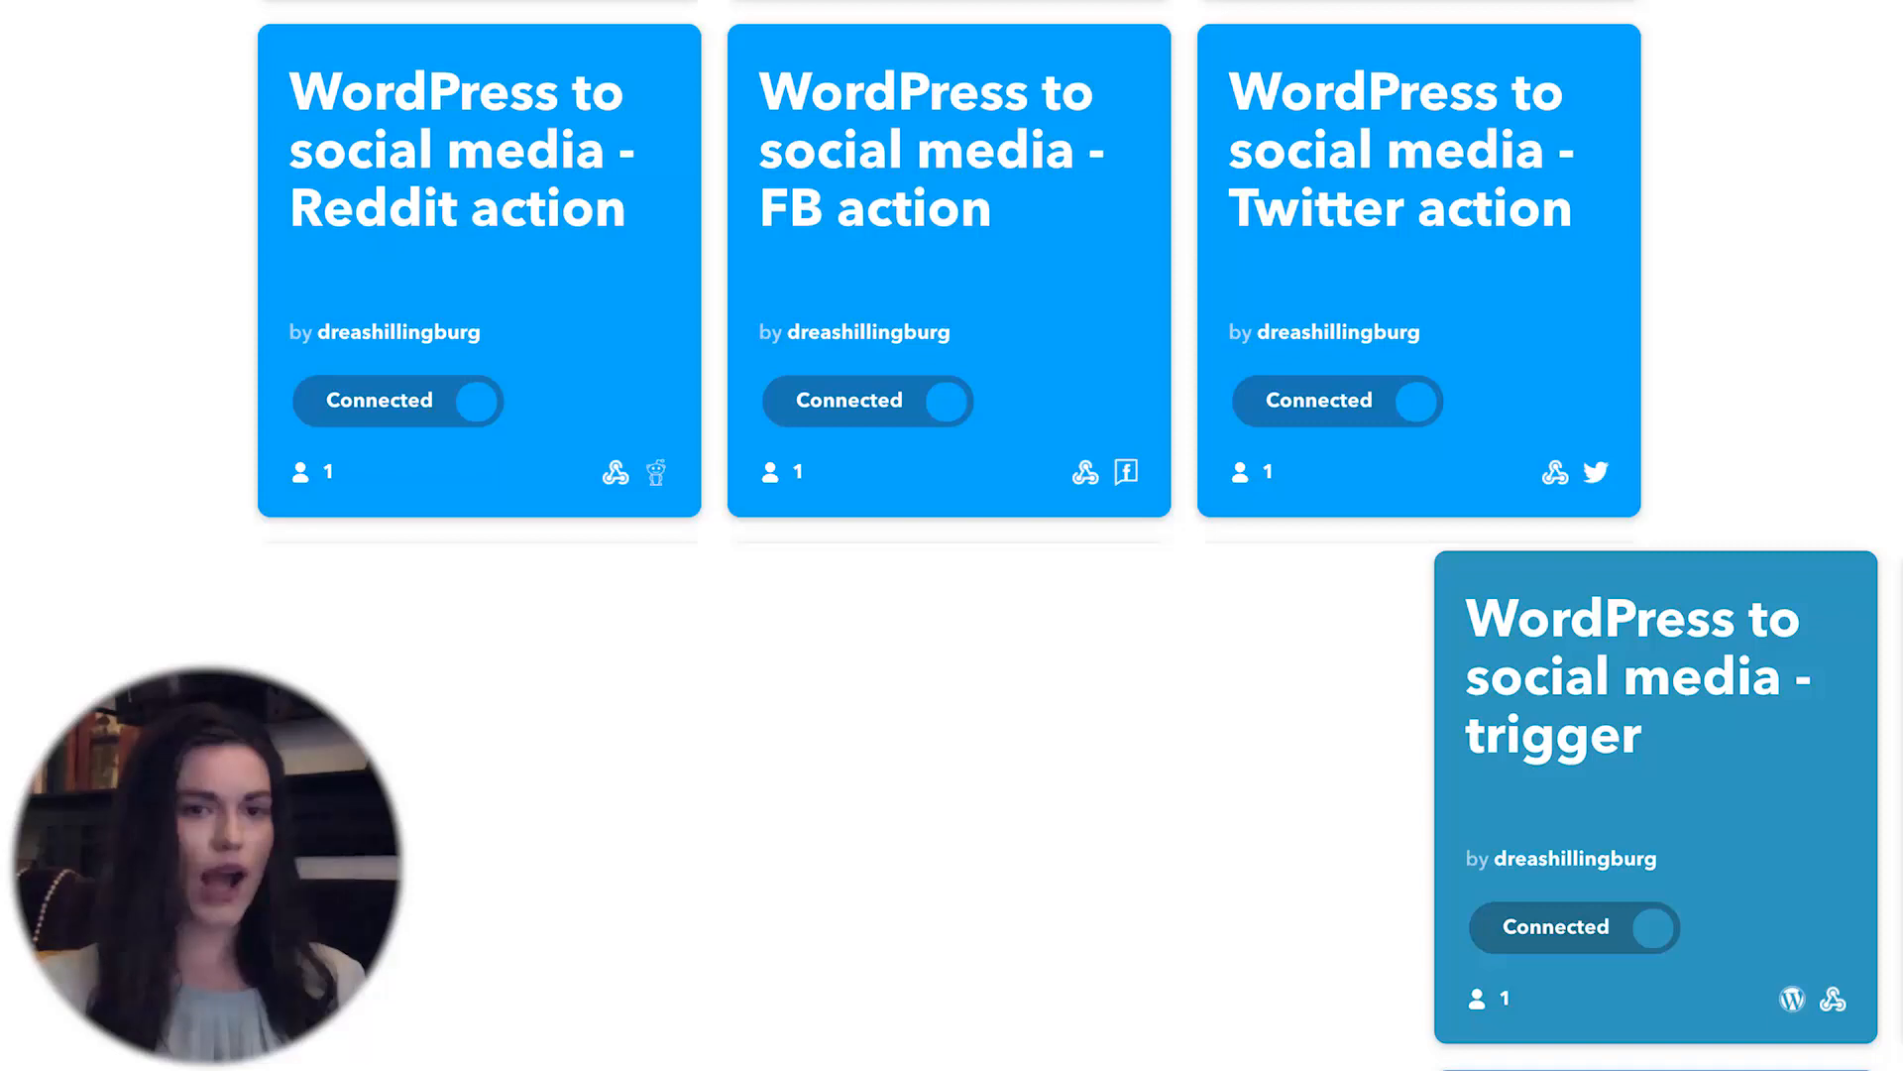
scroll(down, 3)
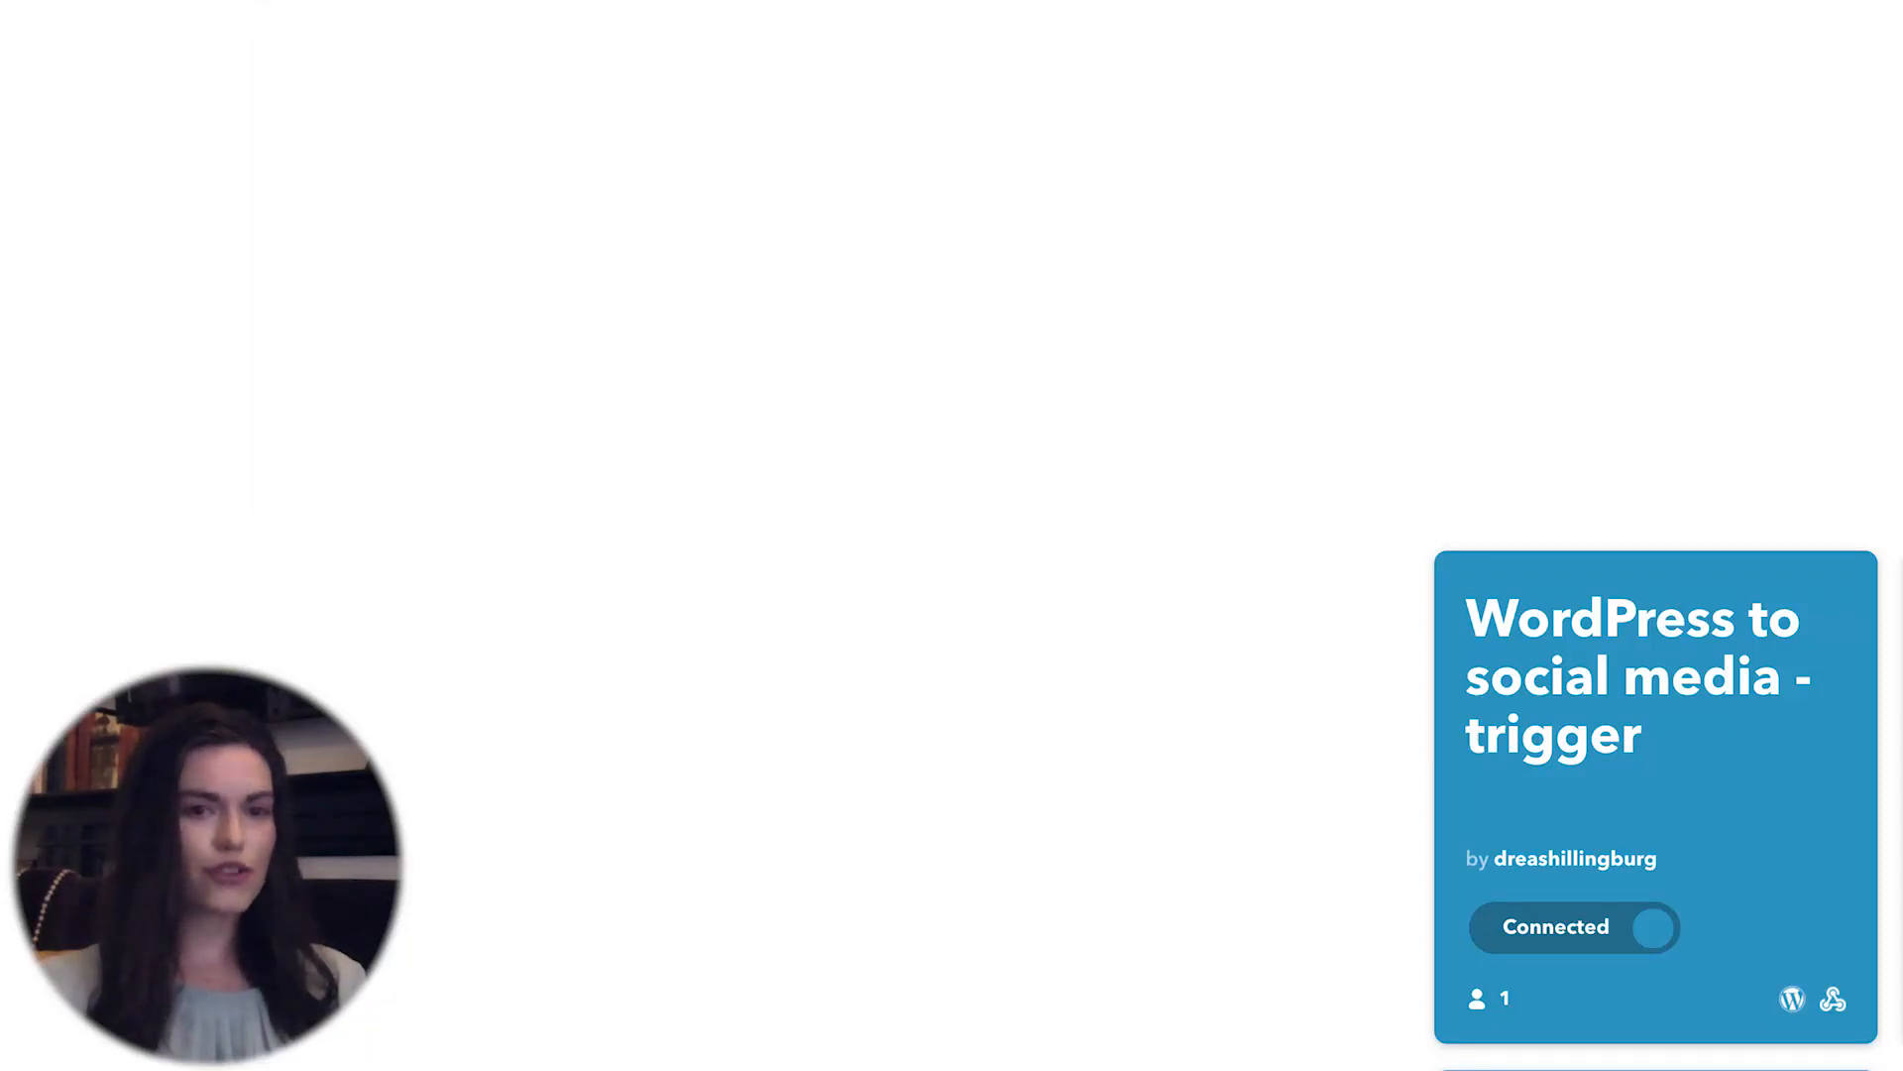
scroll(down, 3)
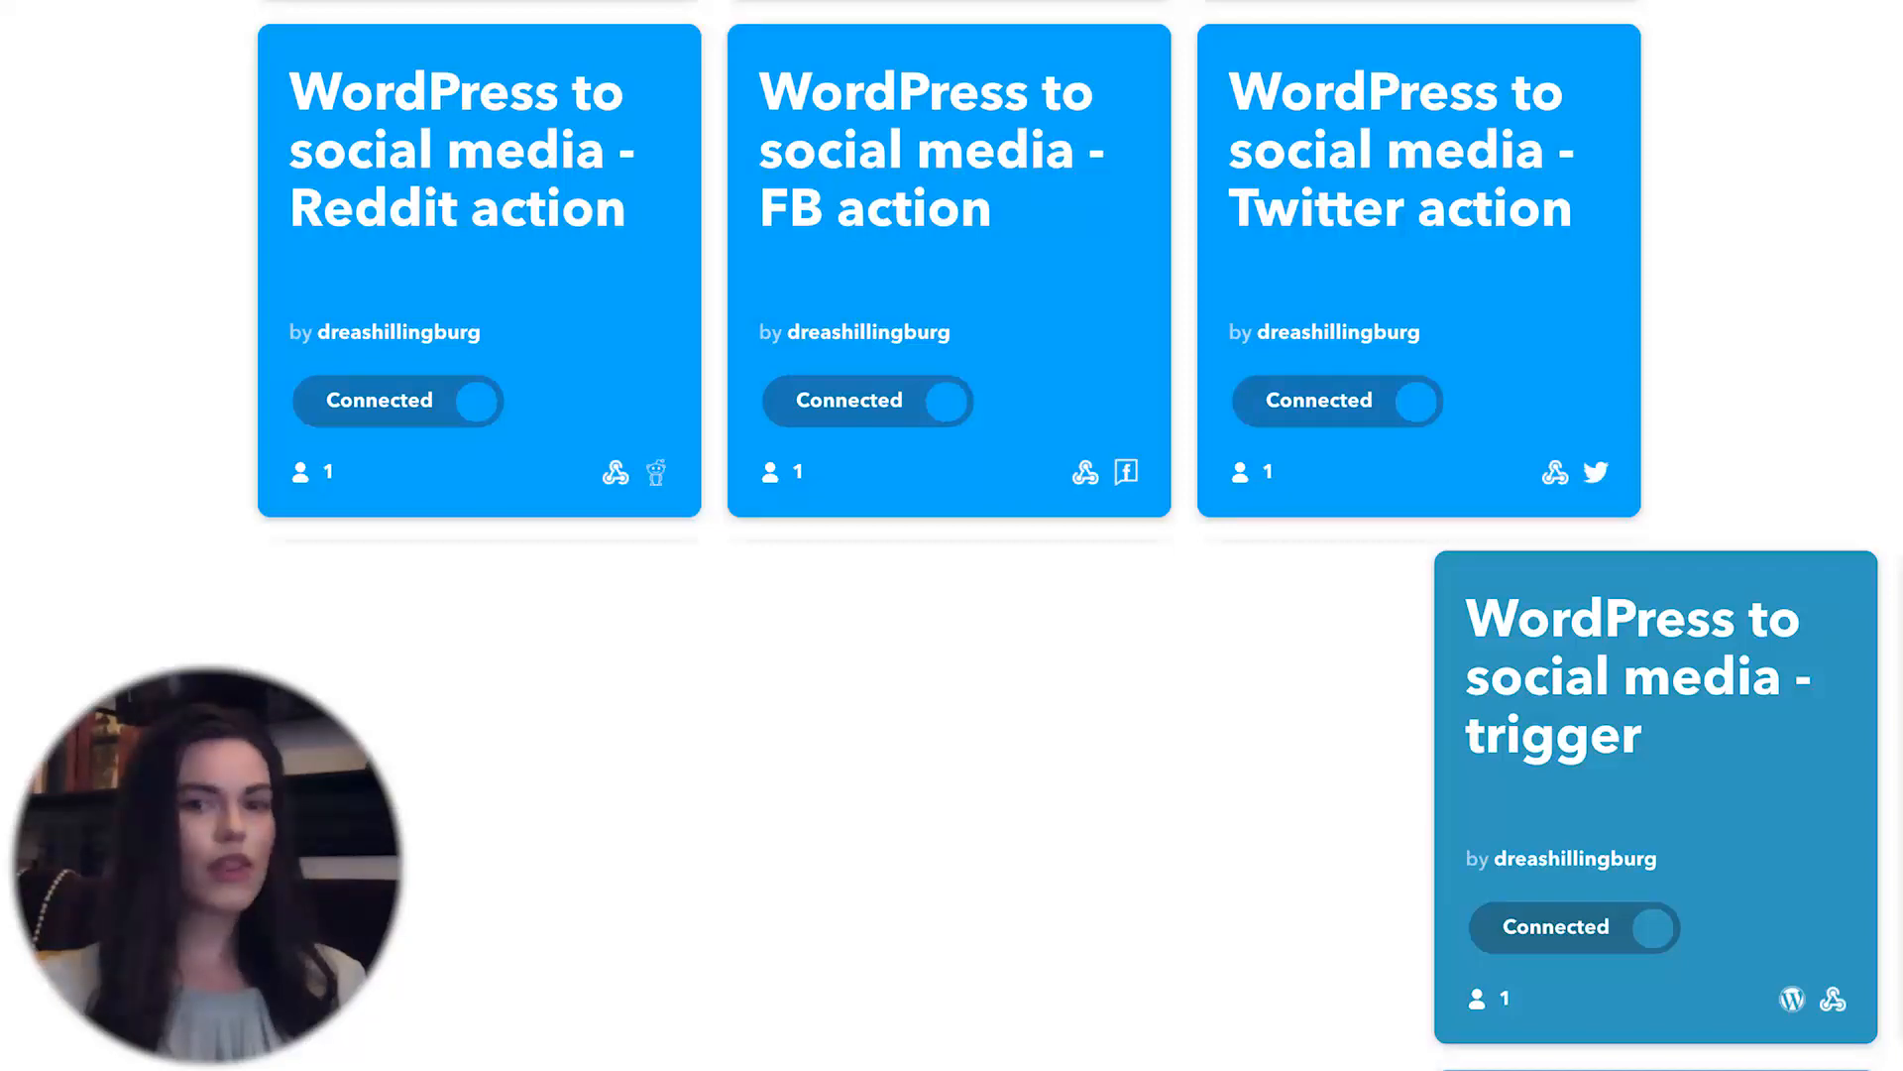